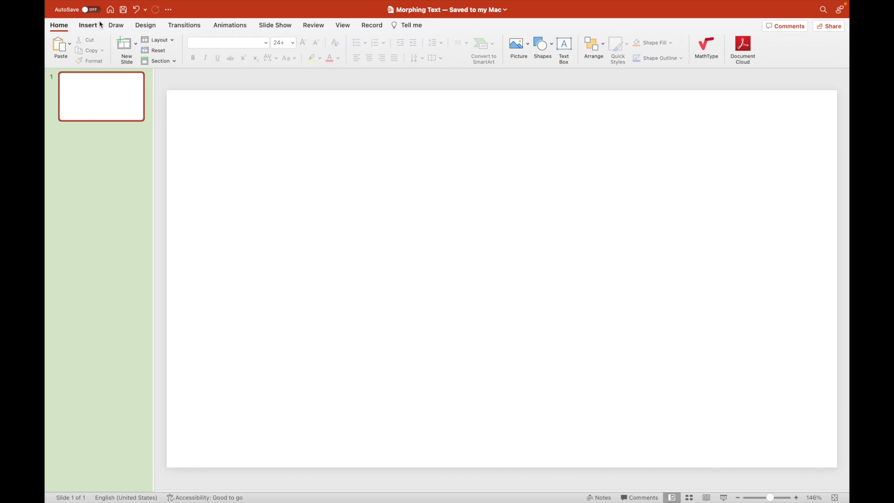
- Insert a Comic Sans text box on slide 1 reading HUNG UP
click(88, 24)
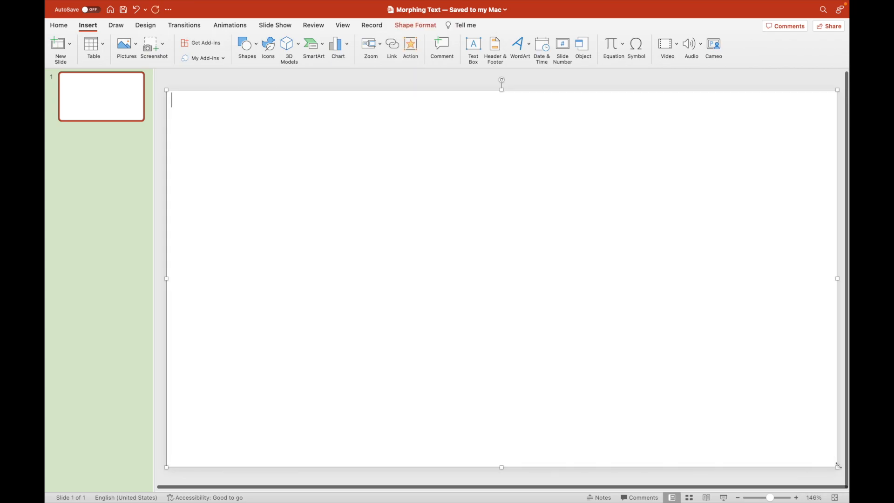
click(57, 24)
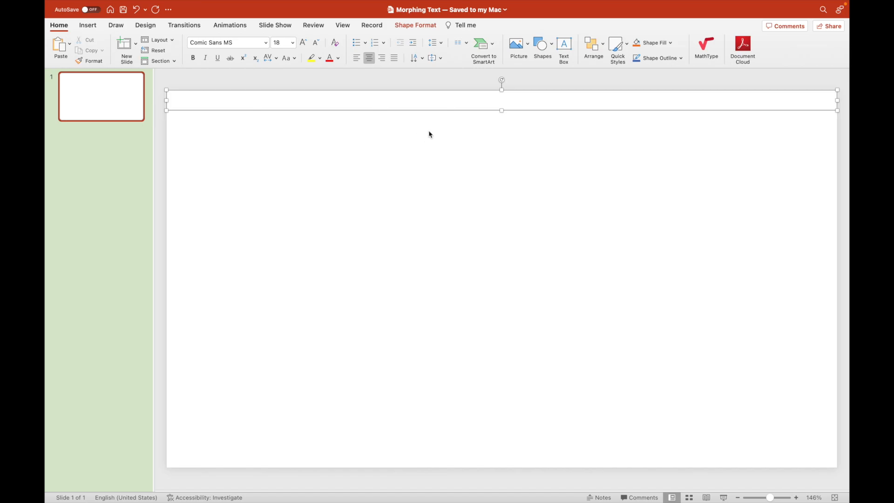
text(HUNG)
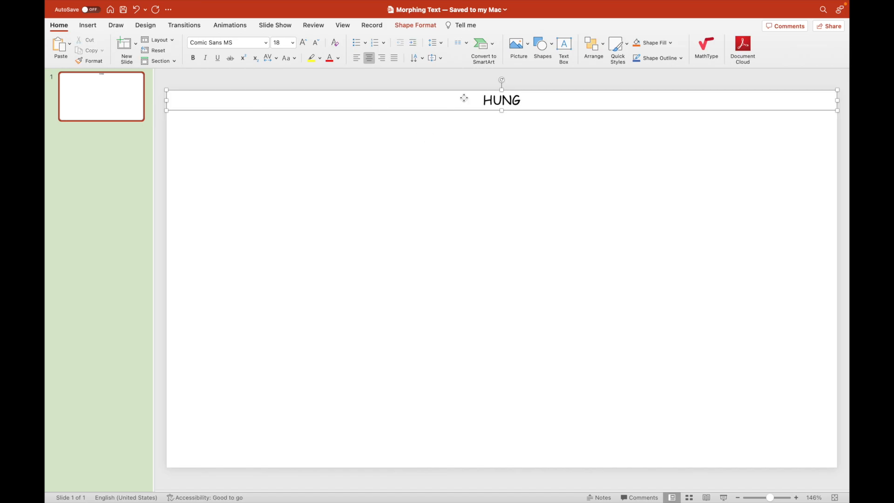
text(UP)
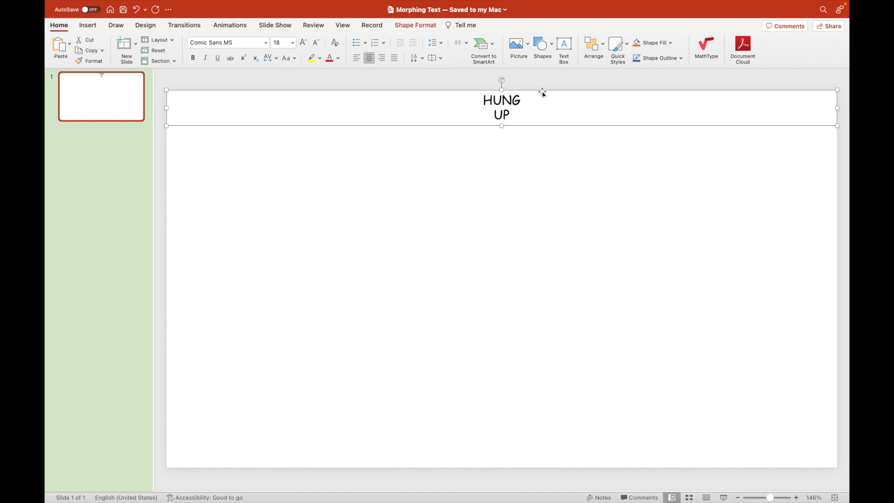
- Enlarge the text to fill the slide and remove the U so it reads HUNG P
click(302, 43)
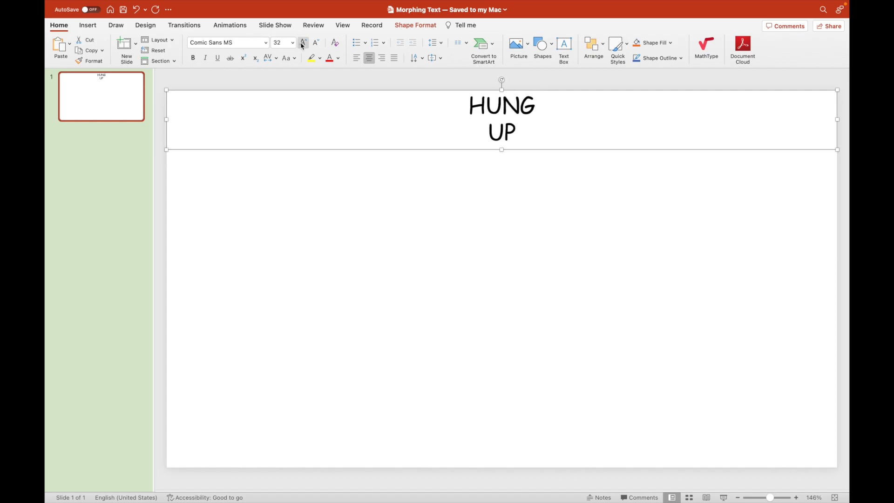
click(302, 43)
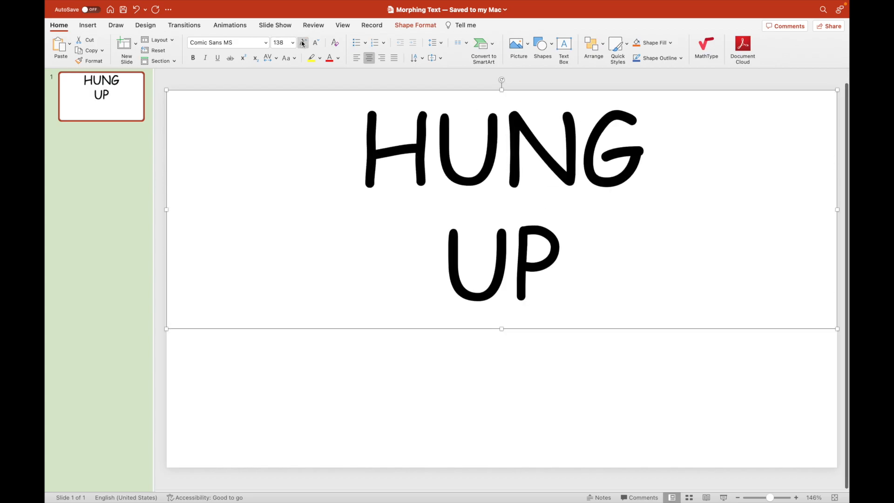
click(303, 43)
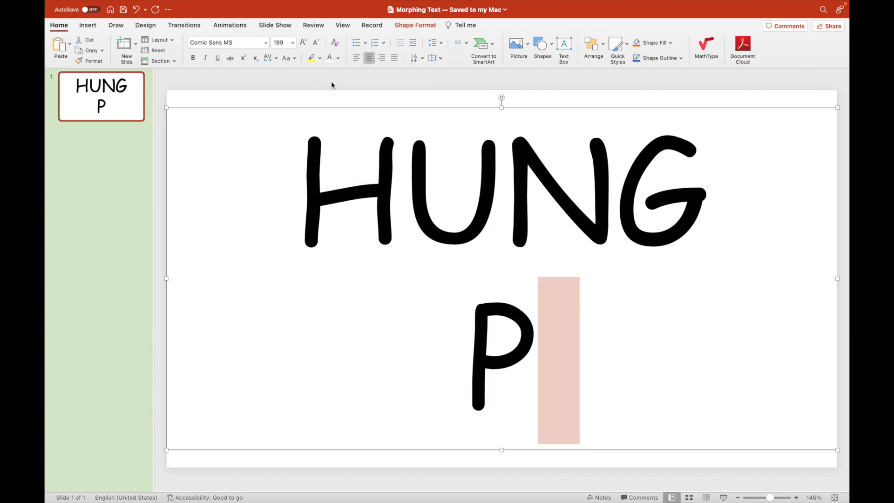
text(--)
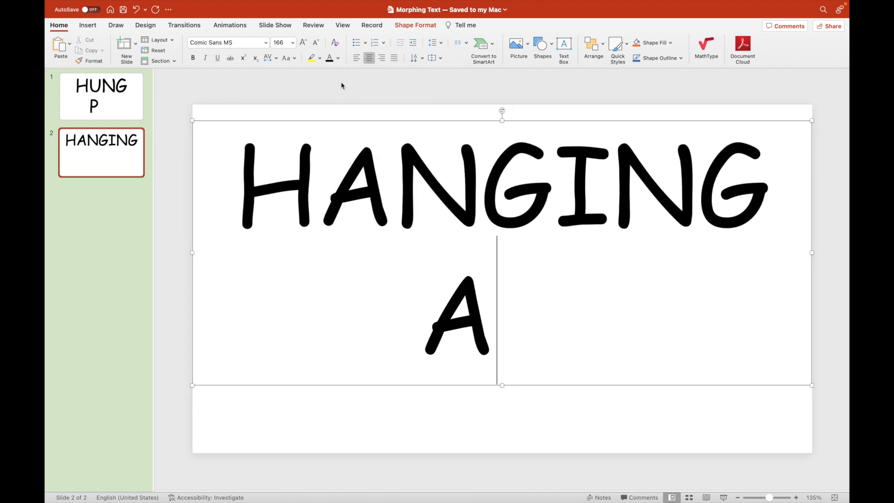
- Spell ANGEL vertically through HANGING, shrink the letters, and make slide 3's ANGELS use 3 for E
text(NGEL)
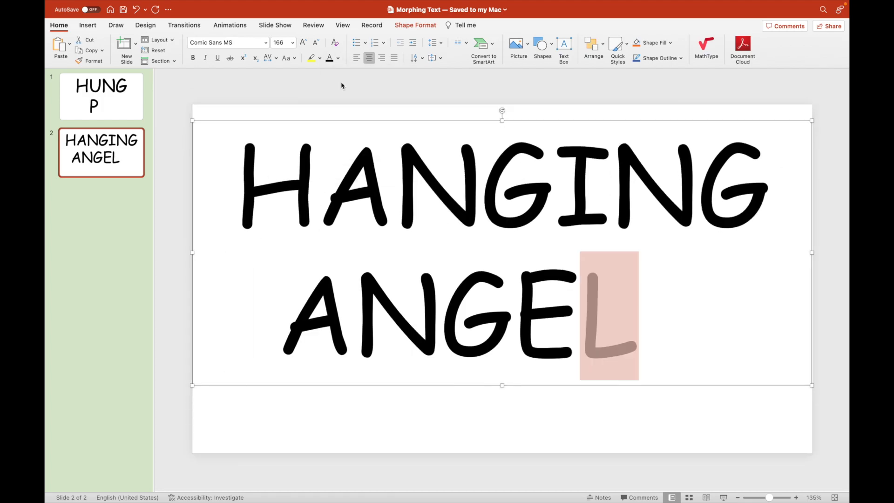
drag(607, 317, 368, 317)
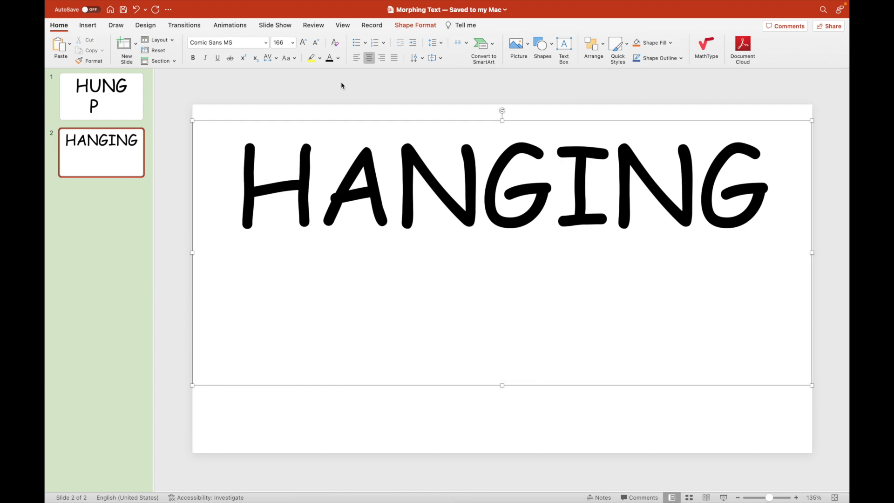
text(E--)
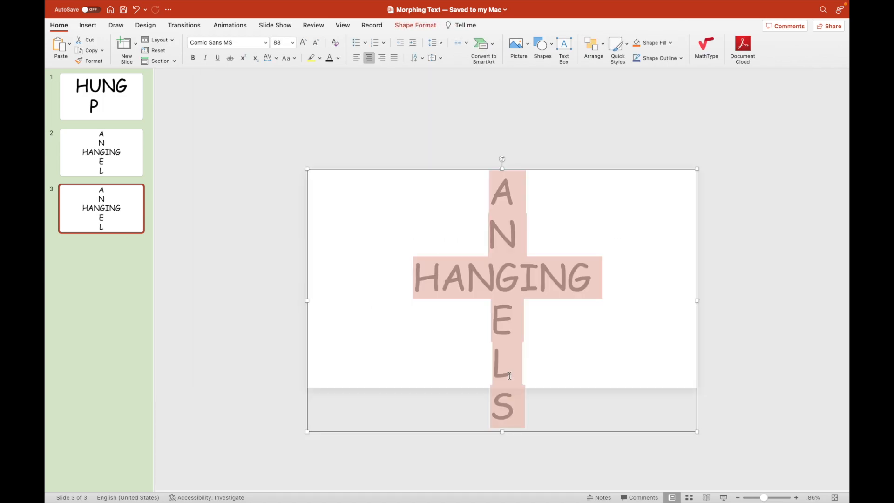
click(314, 42)
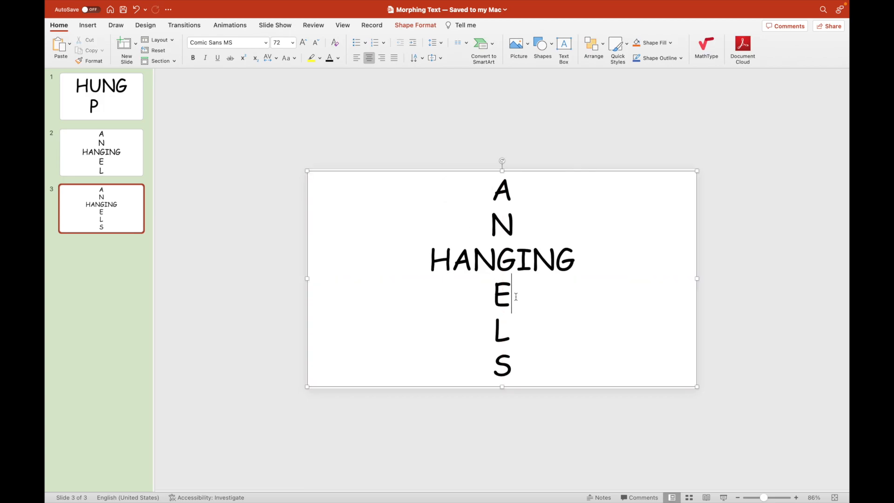
text(3)
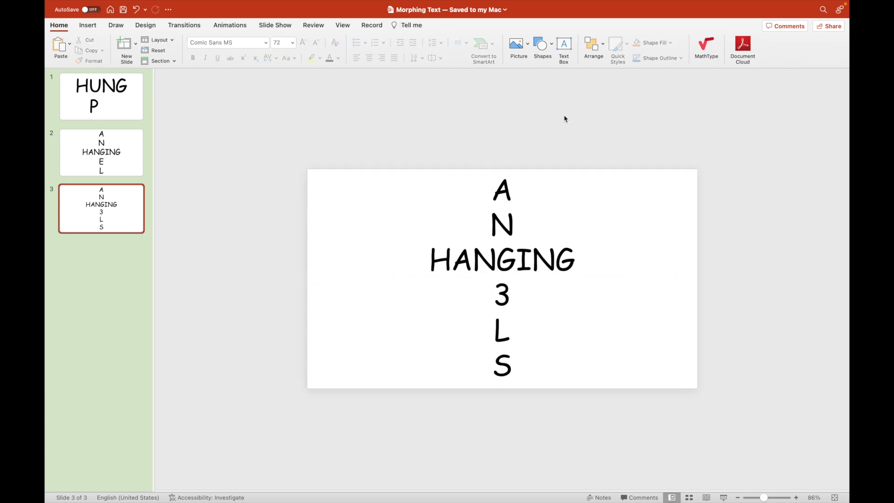
mouse_move(113, 211)
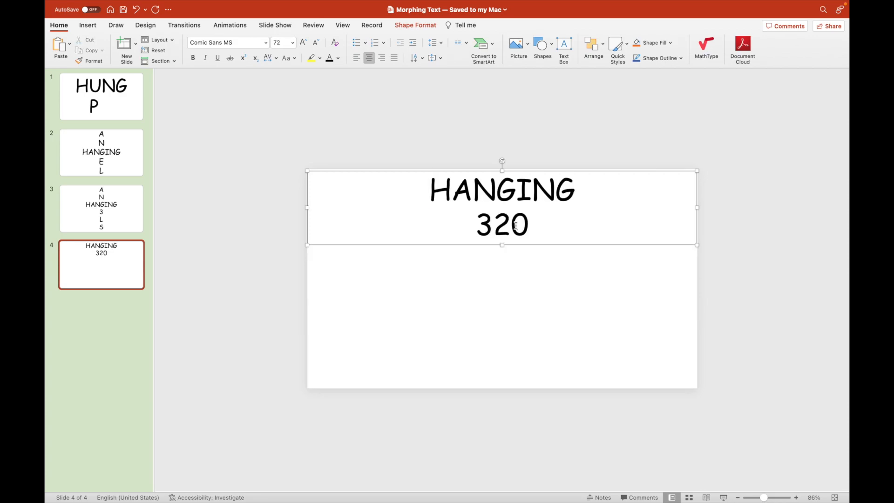
- Retype slide 4 as AIR3US with 2 and 0 stacked below, then duplicate it as slide 5
text(AIR)
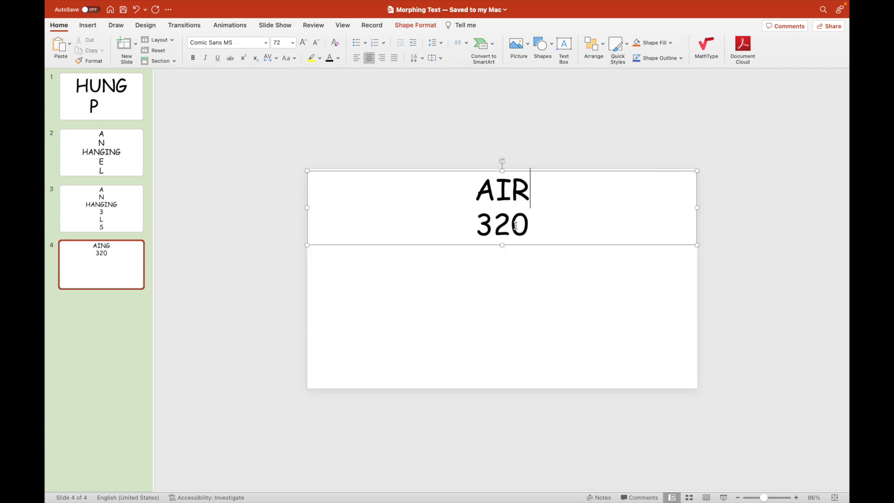
text(BUS)
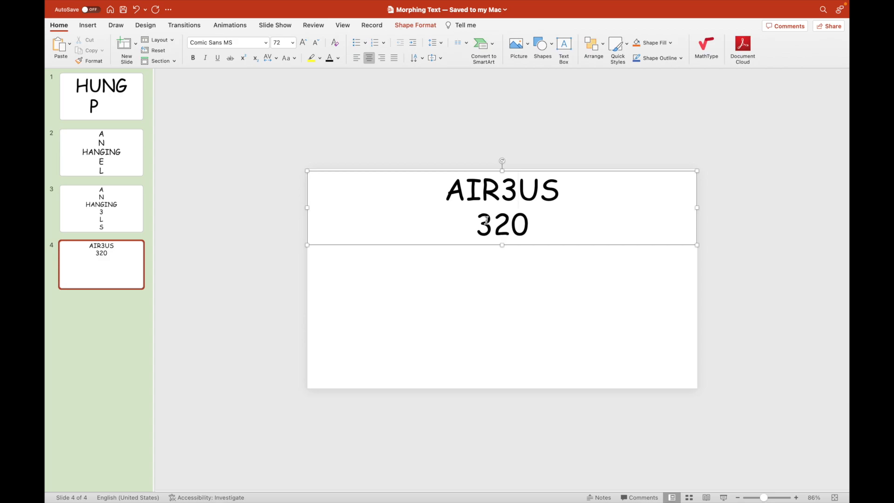
key(Backspace)
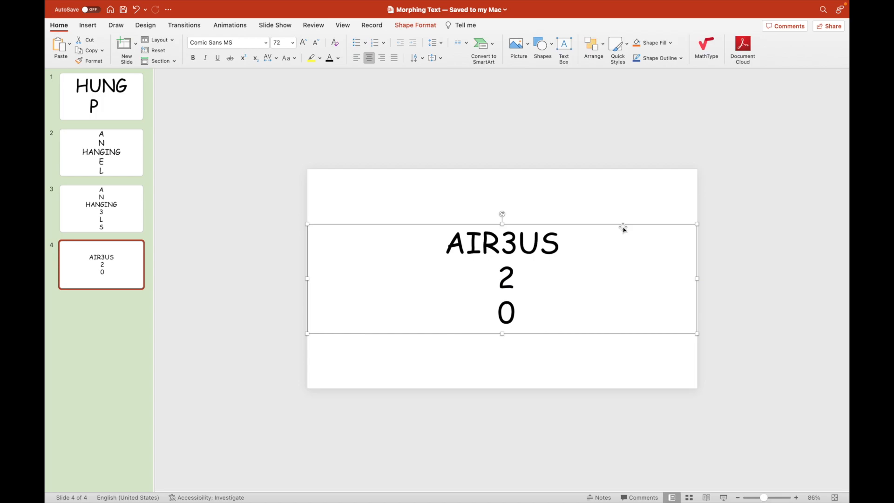
click(103, 265)
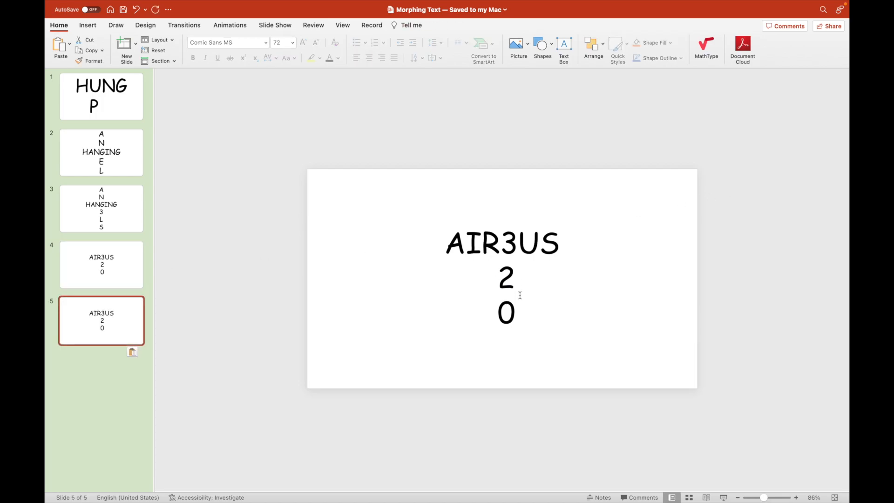
- Replace slide 5's text with 6-WHEELED AIRPLANE and duplicate it as slide 6
drag(508, 242, 513, 320)
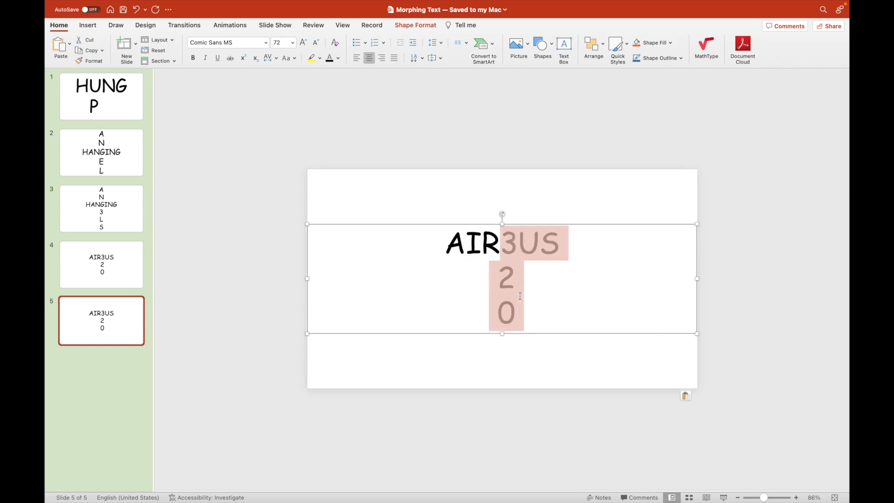
text(AIRPLANE)
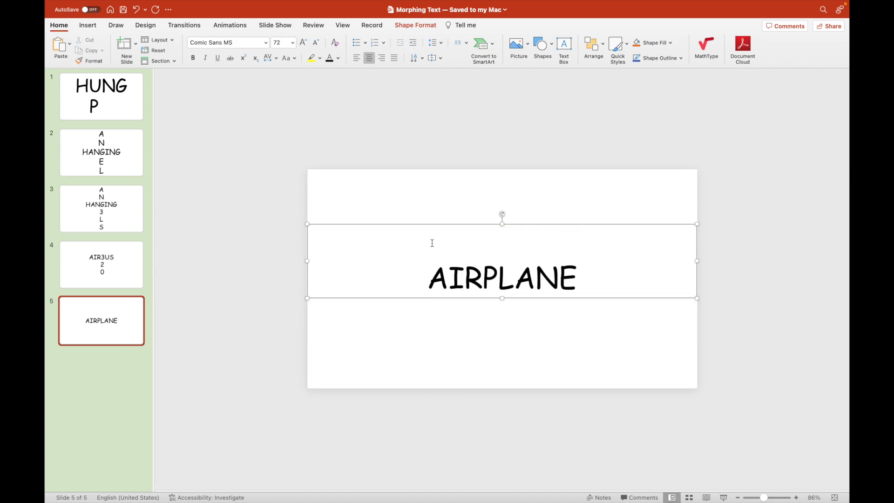
text(6-)
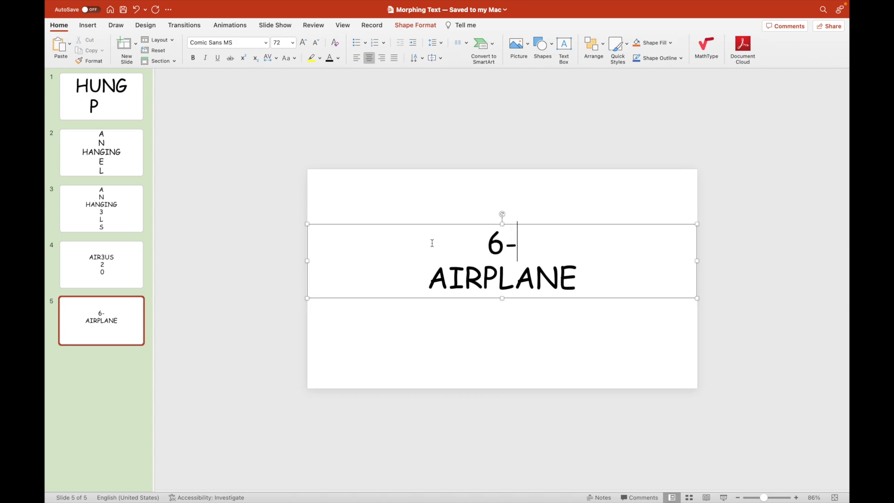
text(WHEE)
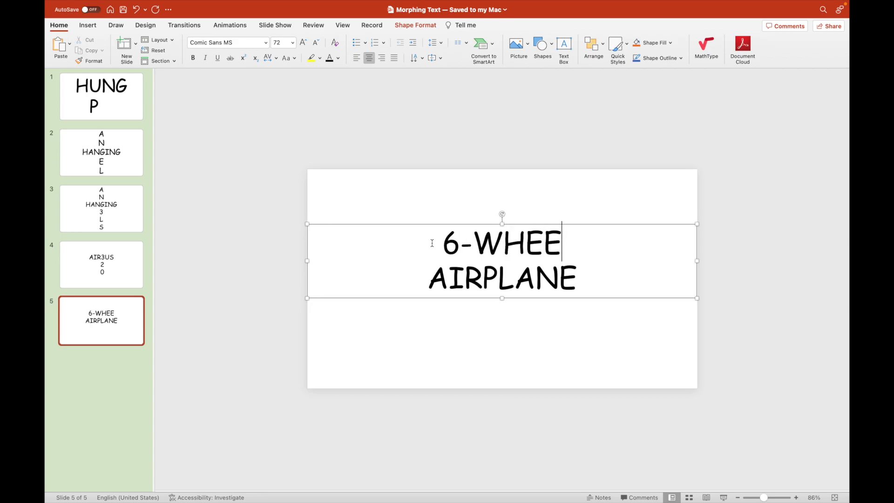
text(LED)
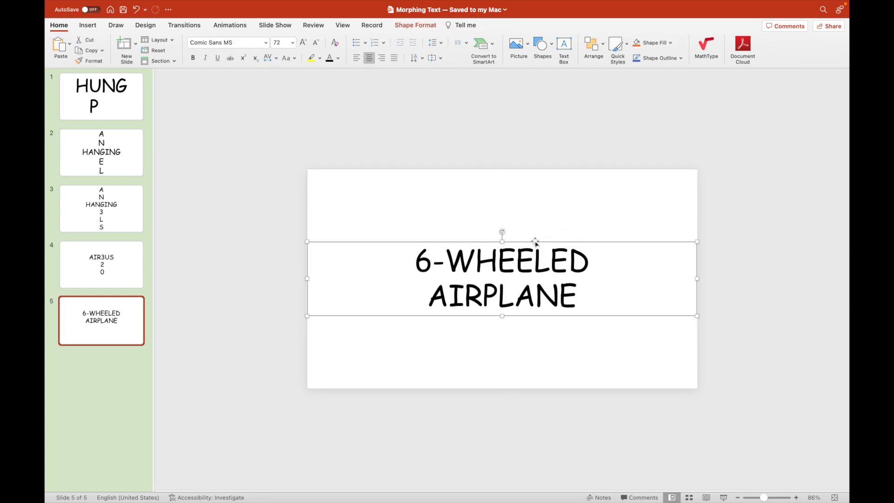
click(233, 212)
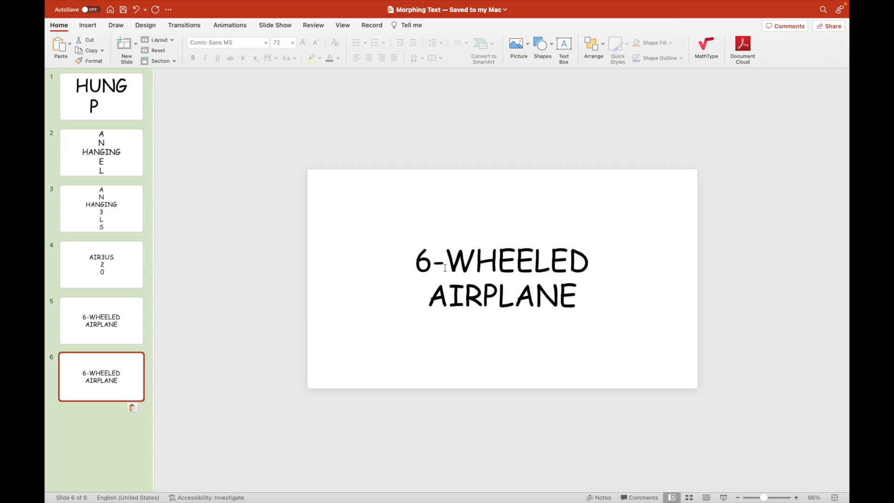
- Retype slide 6's text as GRADE over PUPILS with a leading 6
click(436, 260)
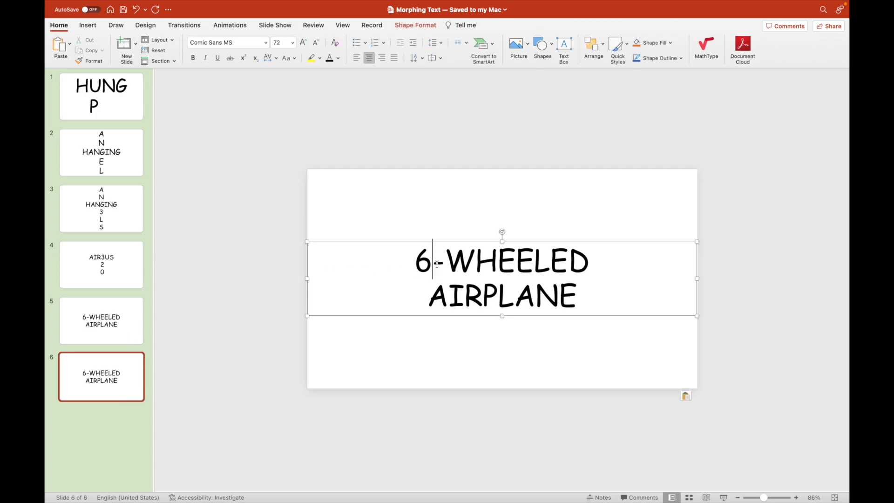
text(GRADE)
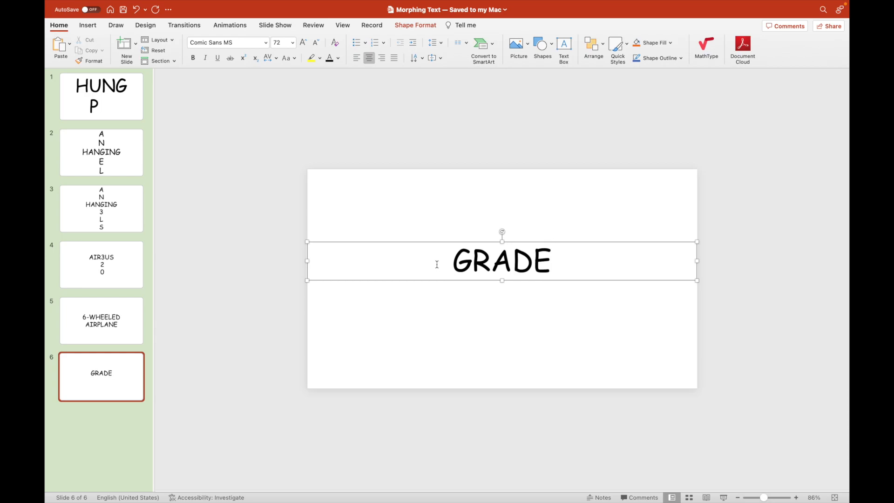
text(PUPIL)
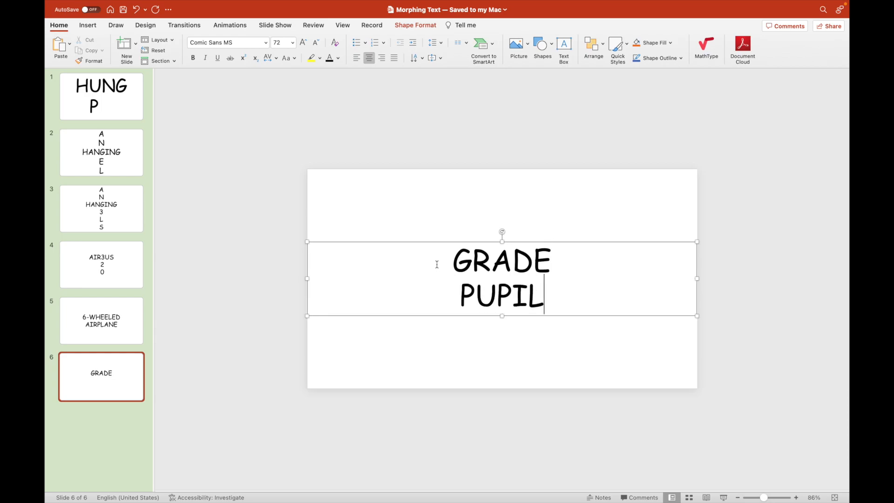
text(S)
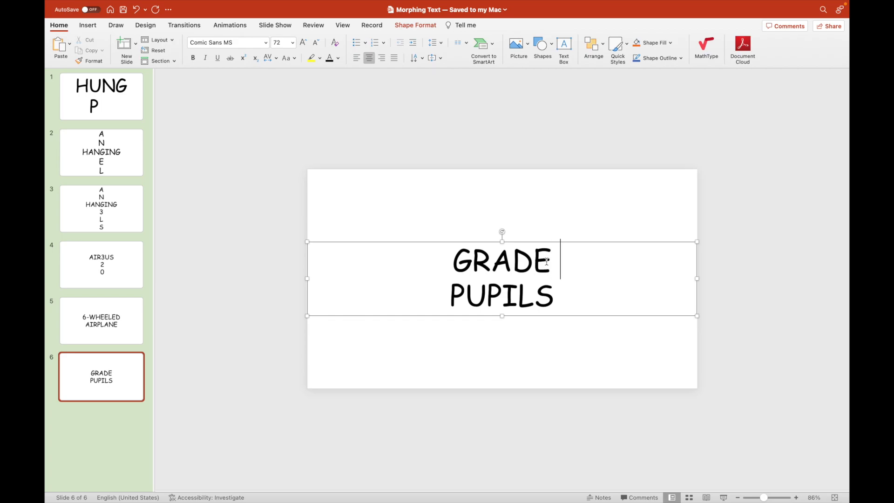
text(6)
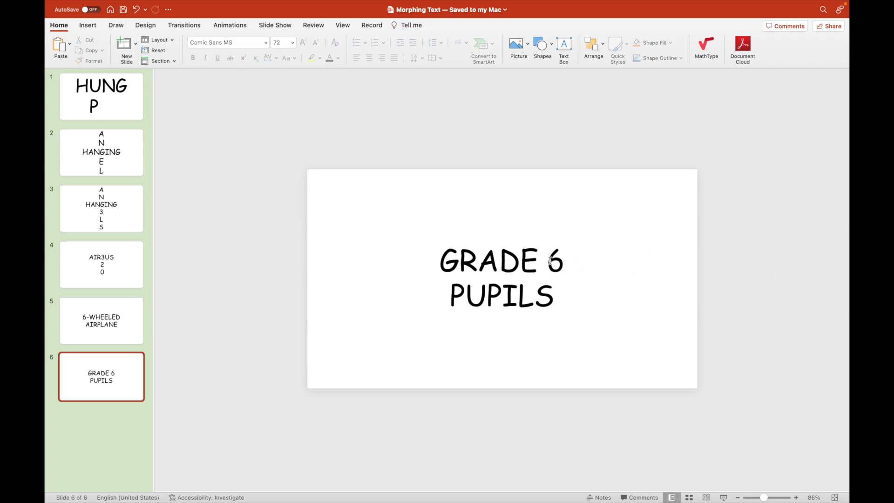
mouse_move(594, 215)
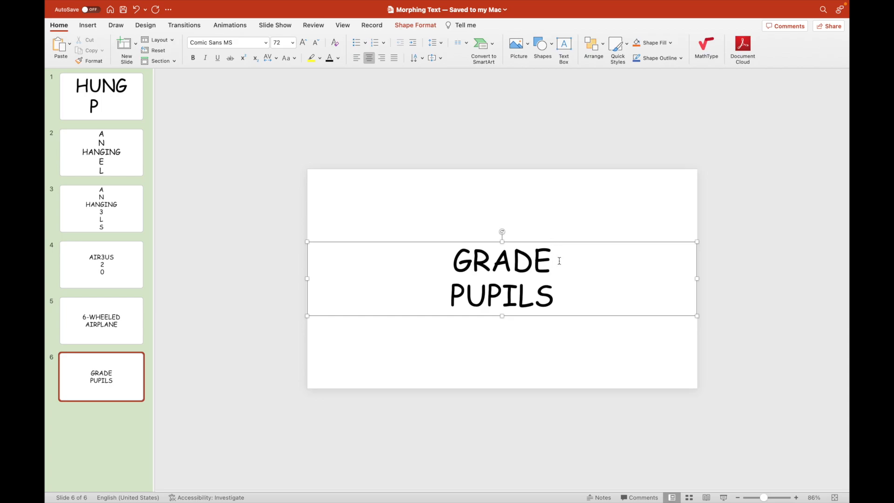
- Turn GRADE into 6TH RADE with TH superscript and the 6 underlined
double_click(462, 261)
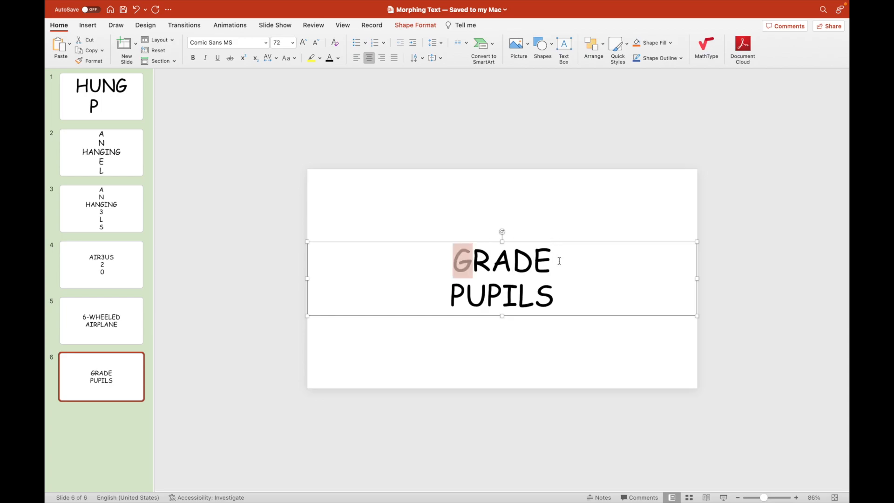
text(6)
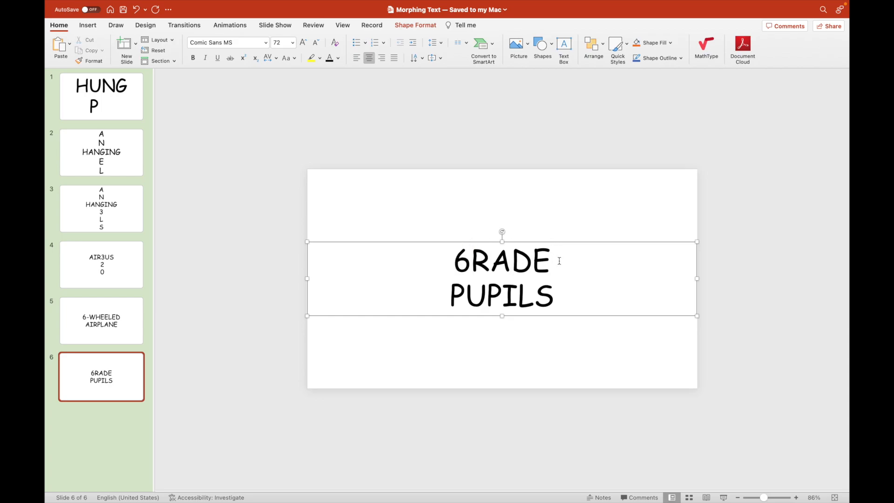
text(TH)
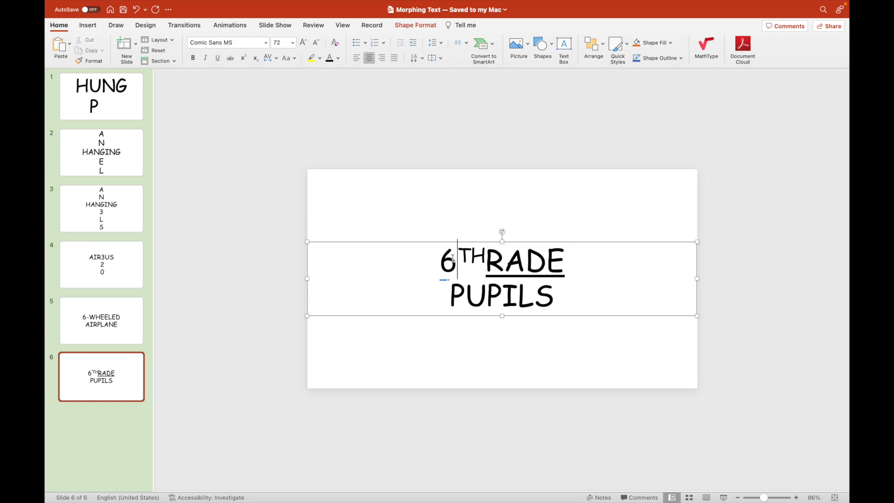
double_click(448, 262)
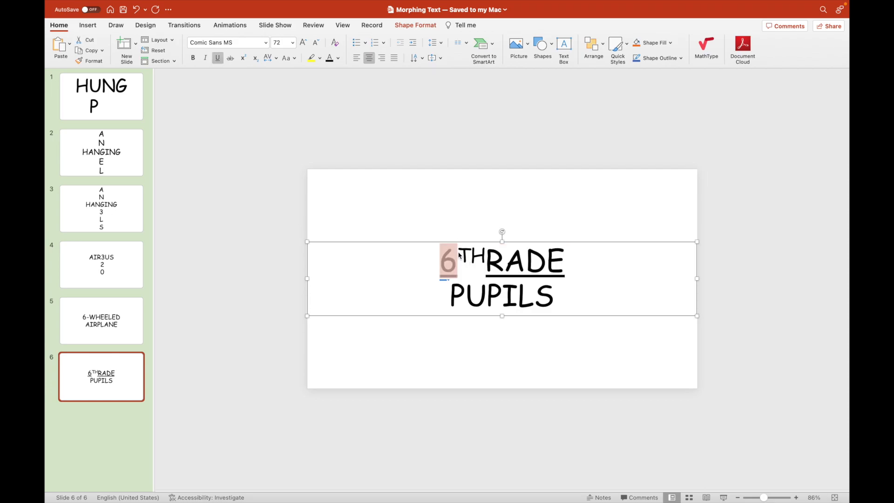
click(602, 197)
text(12-)
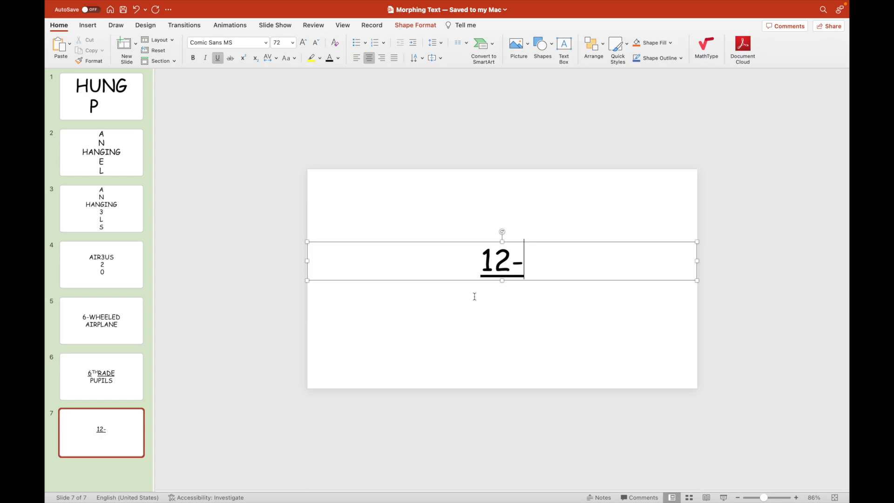
- Type 12-YEAR OLD CH1LDREN with 2....S. beneath it on slide 7
text(YEAR)
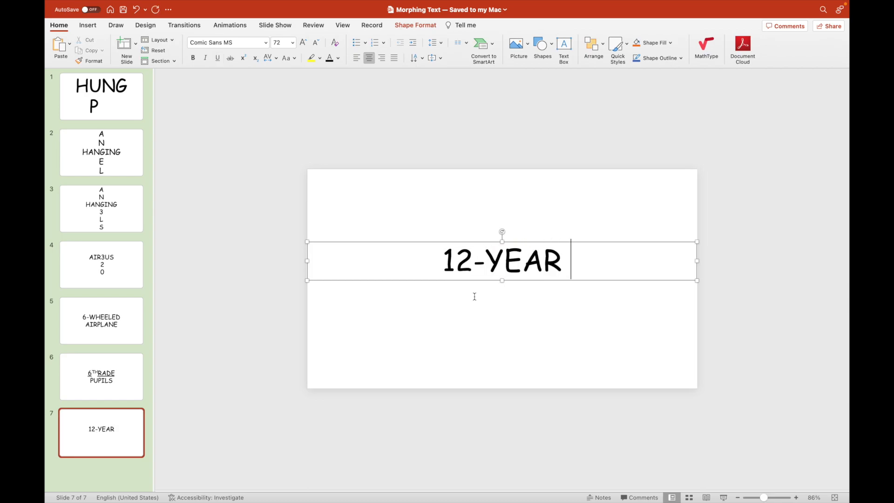
text(OLD CHILDREN)
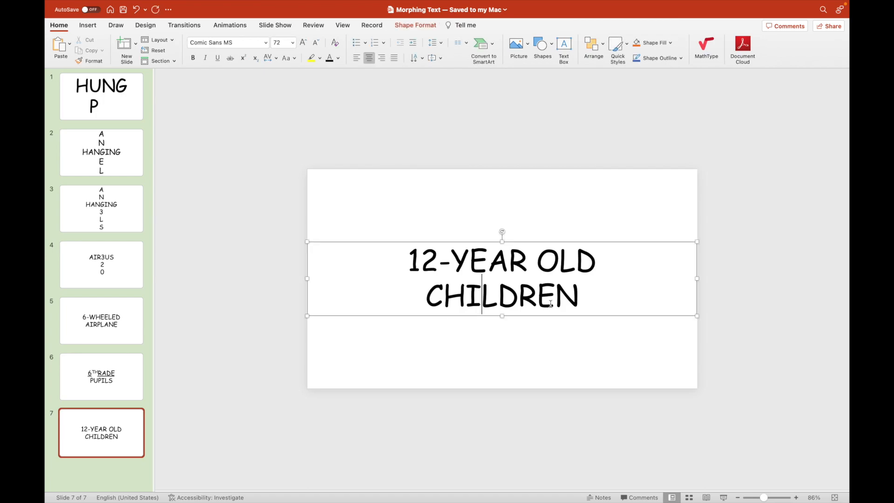
text(1)
text(2)
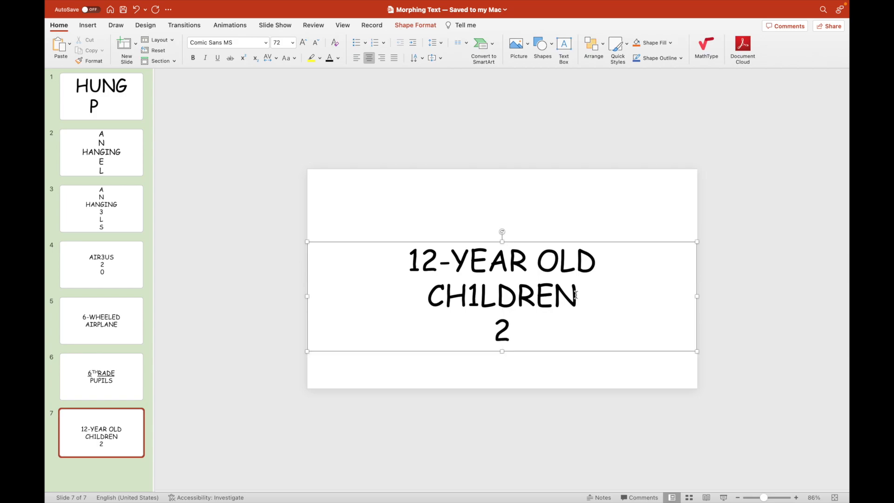
text(----)
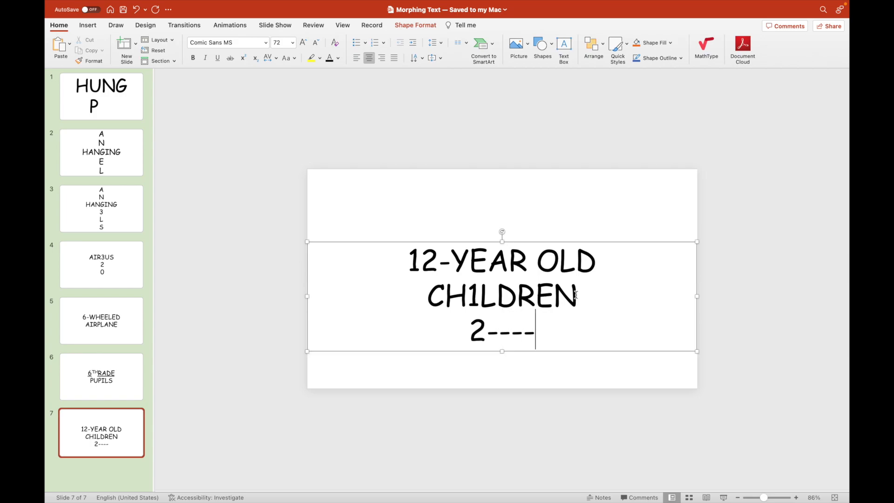
text(S.)
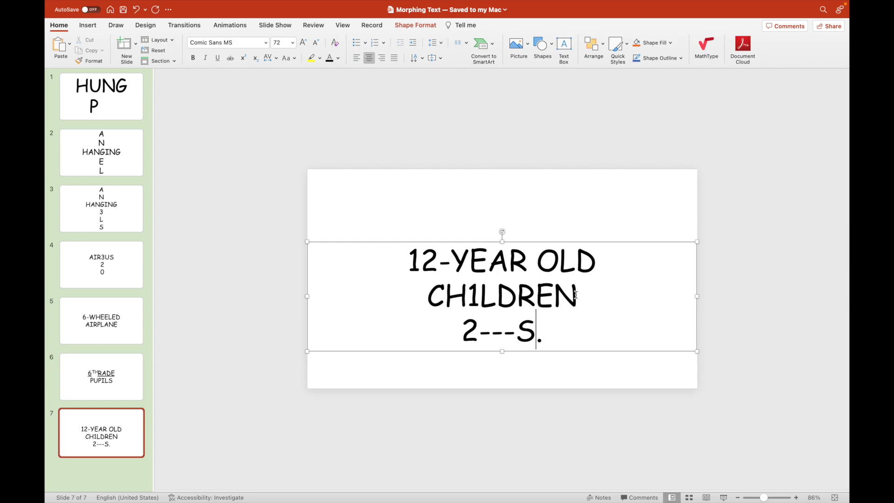
key(Backspace)
text(.....)
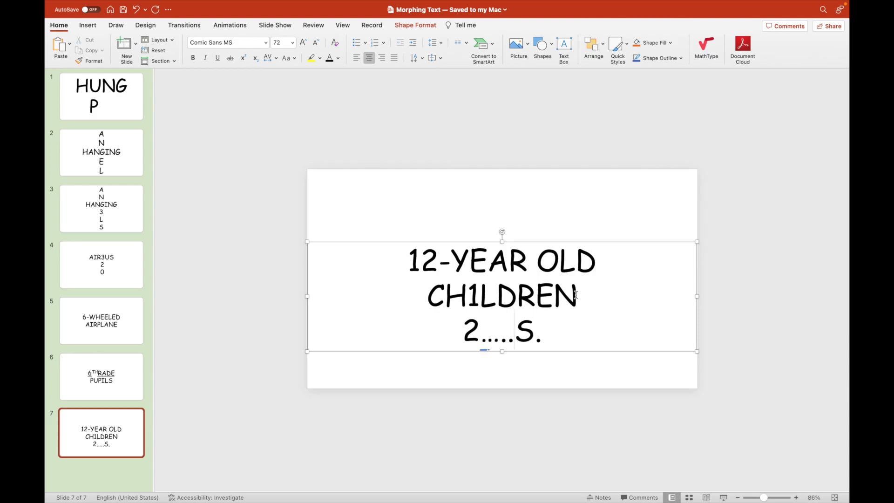
- Hide the extra letters so only Y, CH1LDREN and 2 S. show, and add slide 8
drag(470, 261, 596, 261)
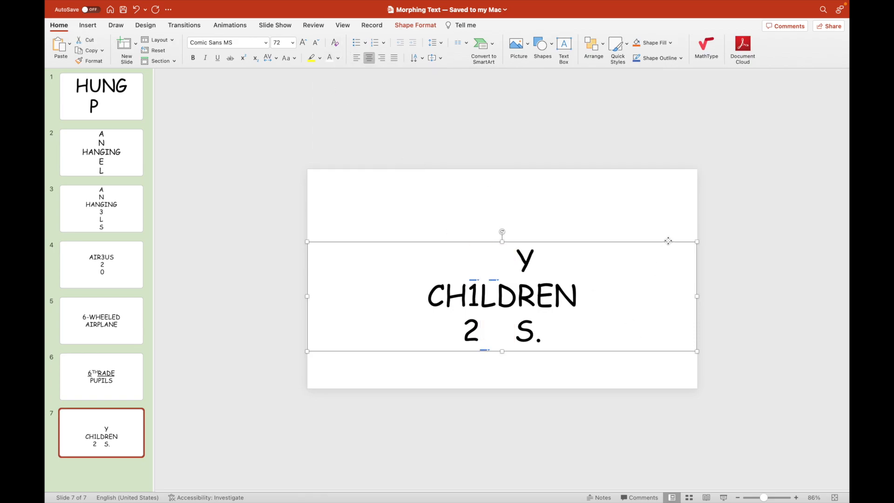
click(749, 258)
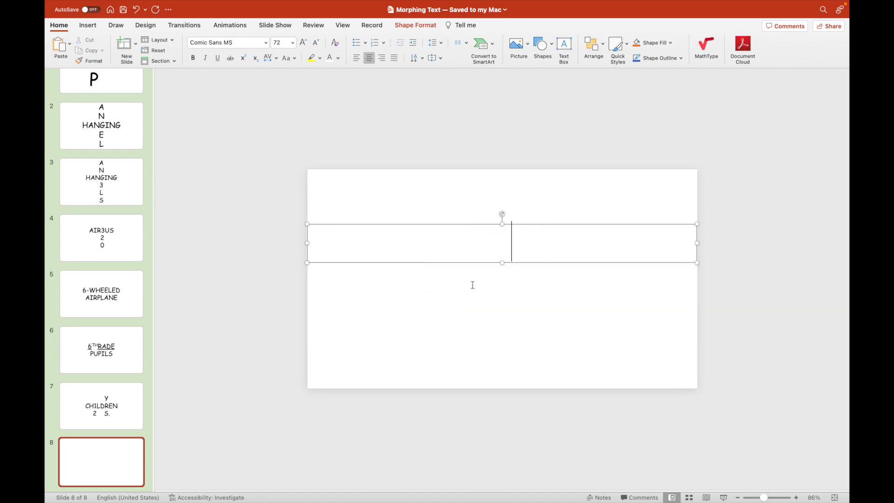
- Type ELEMentary GRADuateS in black on slide 8 and add slide 9 with CH1LD over 2
click(337, 57)
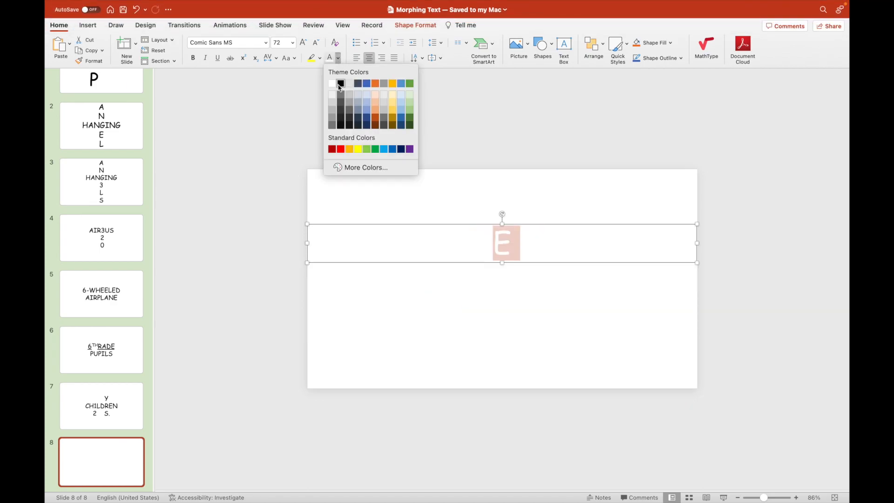
click(341, 83)
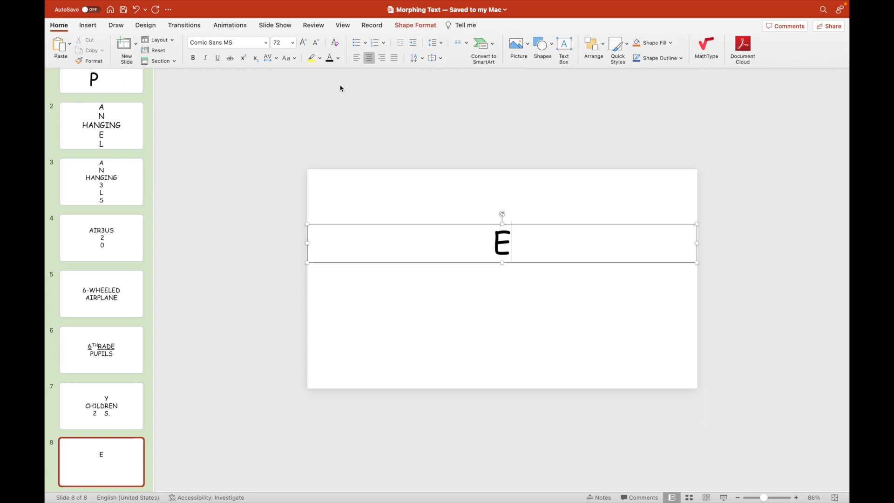
text(LEM)
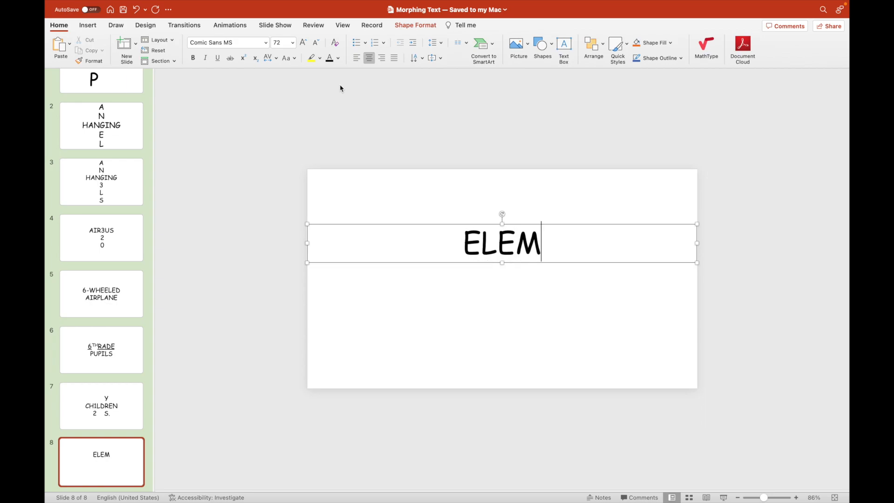
text(entary)
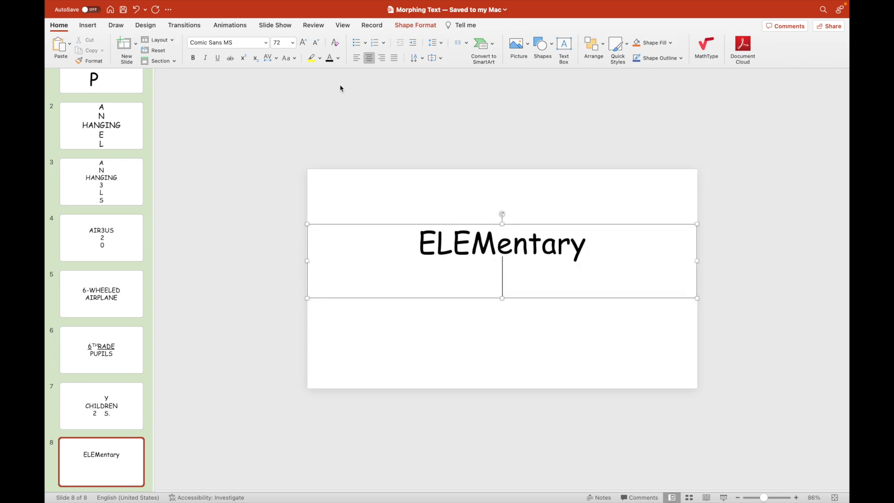
text(GRADua)
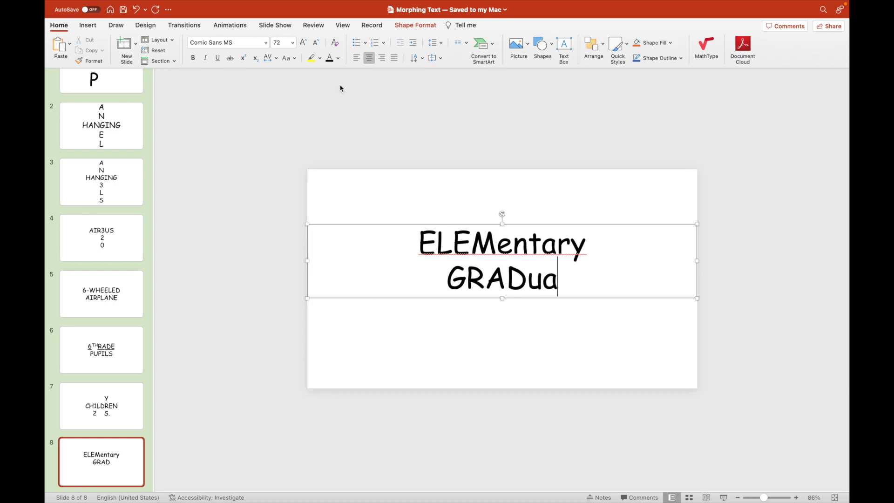
text(teS)
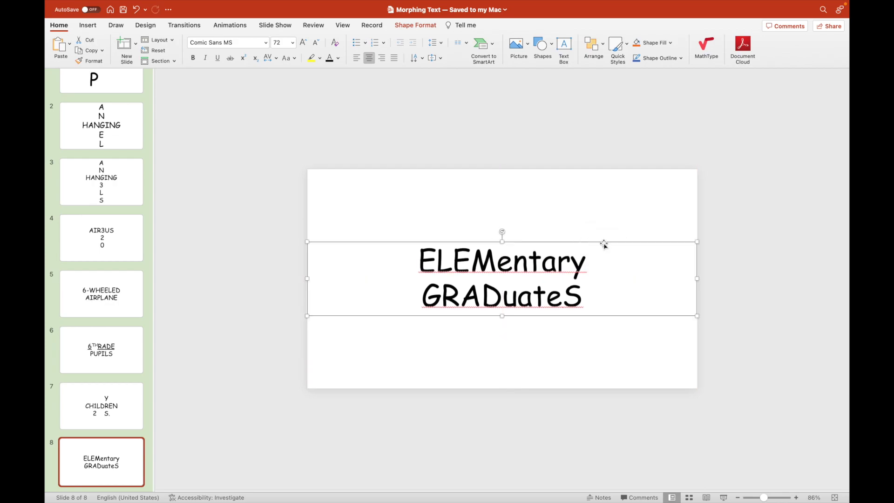
mouse_move(756, 290)
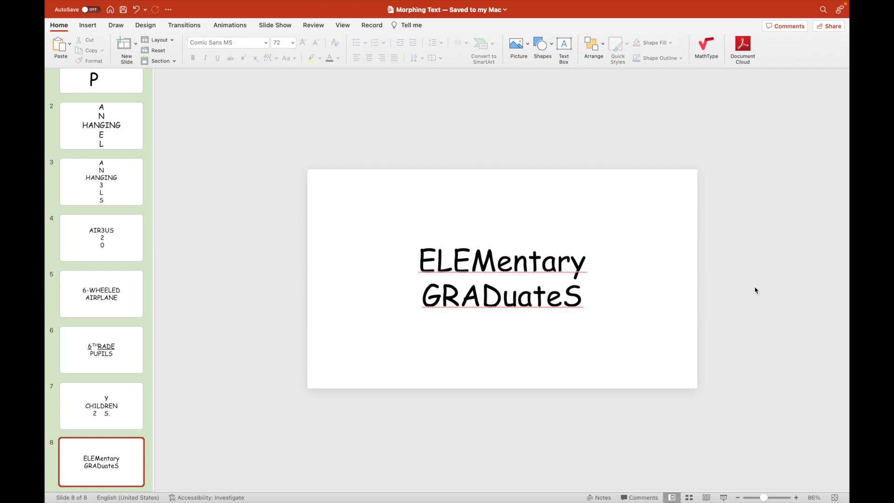
click(101, 405)
text(CH1LD)
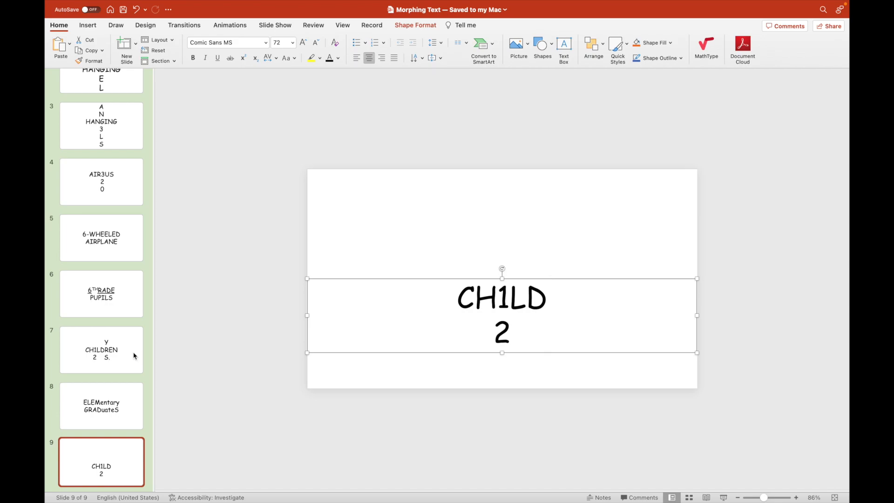
- Copy the 6THRADE box to slide 9 as SCHOOLBOY and SCHOOLGIRL, underline 1 and 2, add slide 10
click(101, 293)
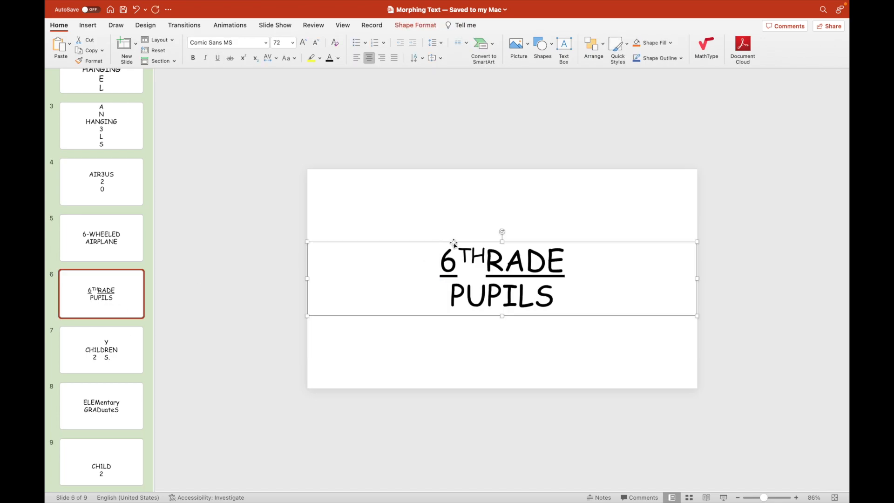
click(101, 462)
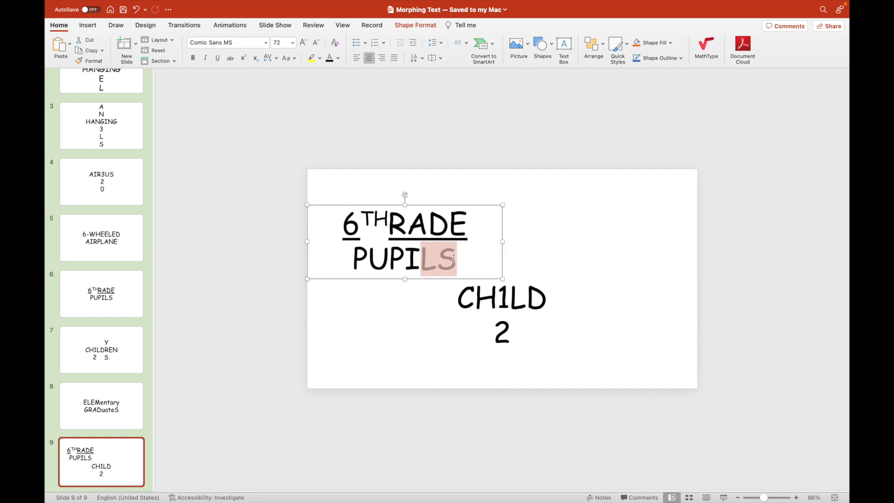
text(SCHOOLBOY)
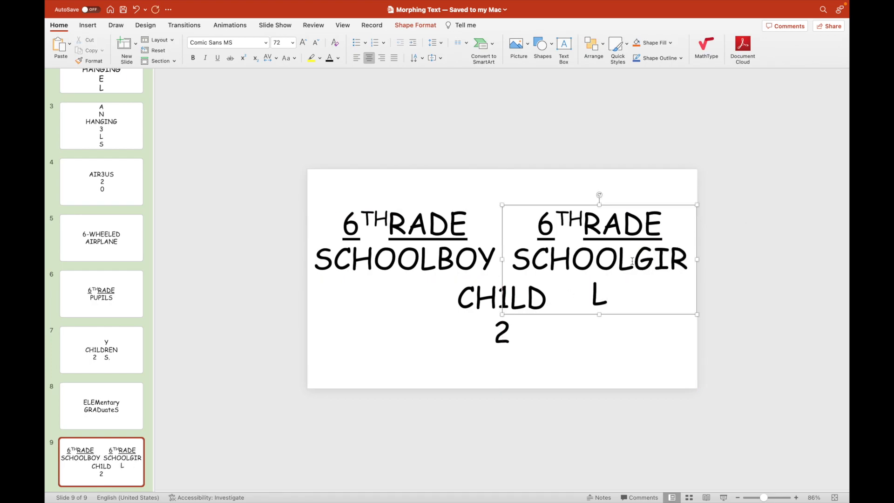
click(315, 43)
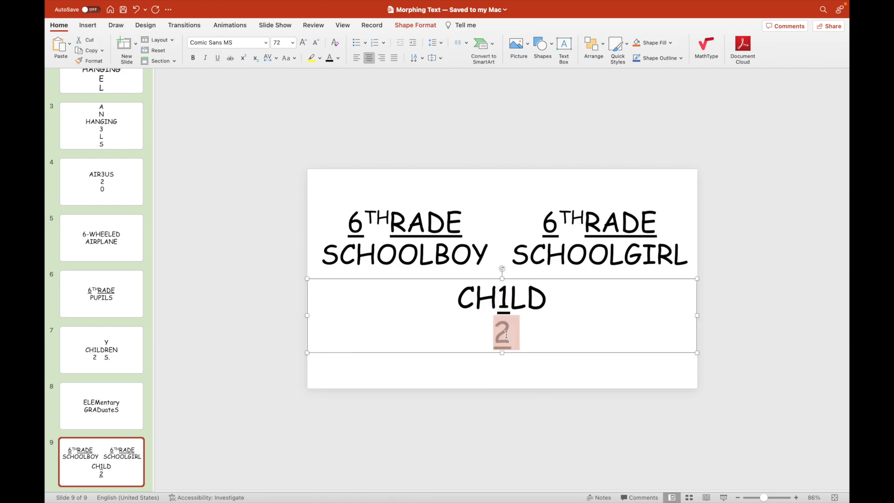
click(100, 405)
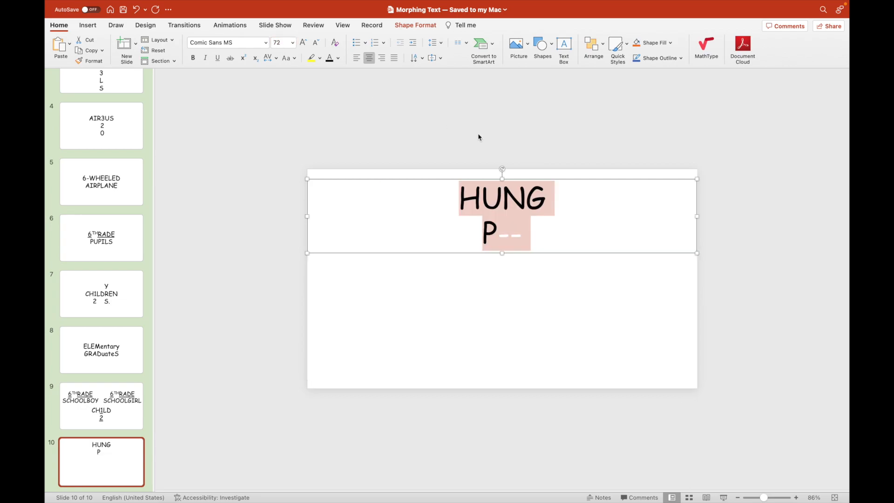
- Retype slide 10's boxes as CHRISTIAN GREY and ANATASIA STEELE and begin stacking GREY
drag(502, 217, 502, 299)
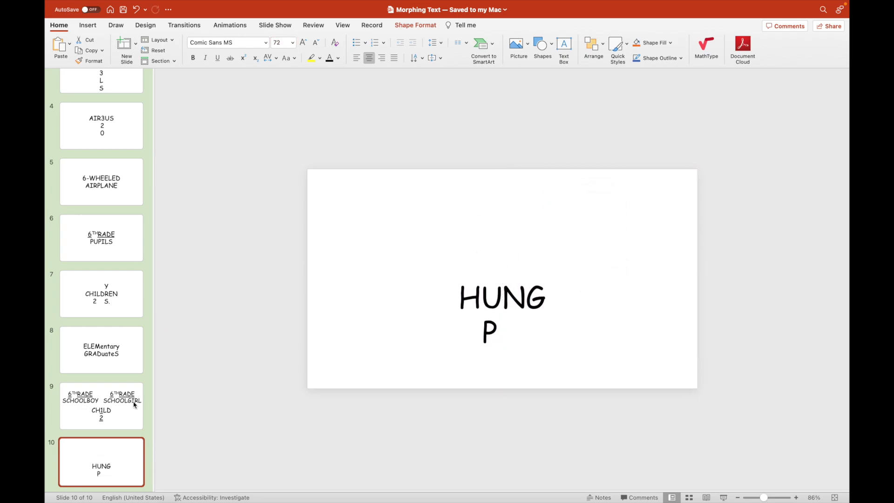
click(101, 406)
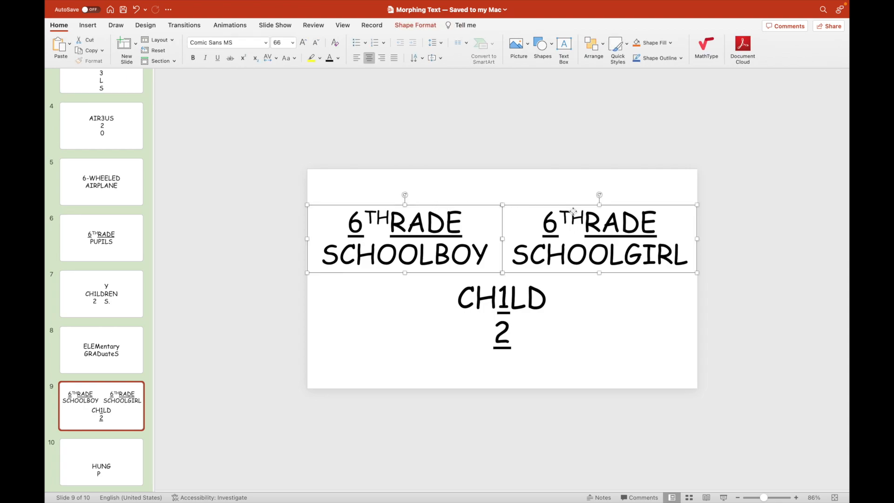
click(101, 461)
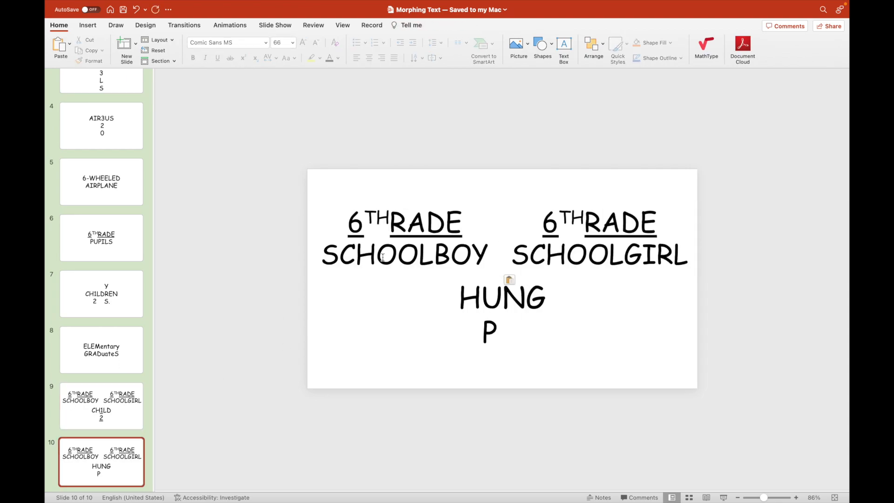
text(CHRISTI)
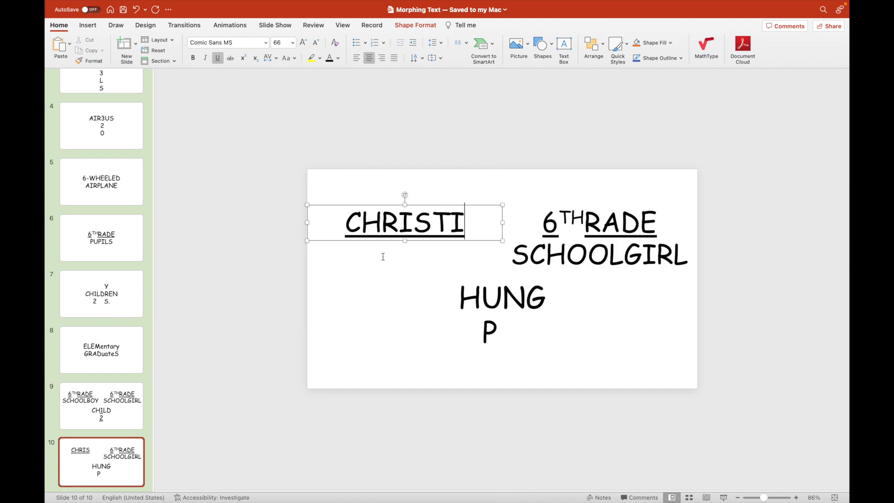
text(AN GREY)
click(600, 238)
text(ANATASIA STEELE)
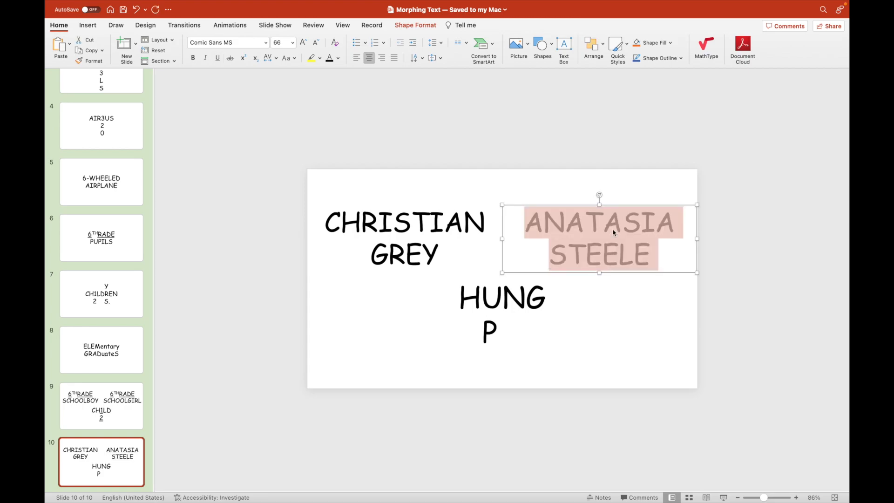
click(403, 239)
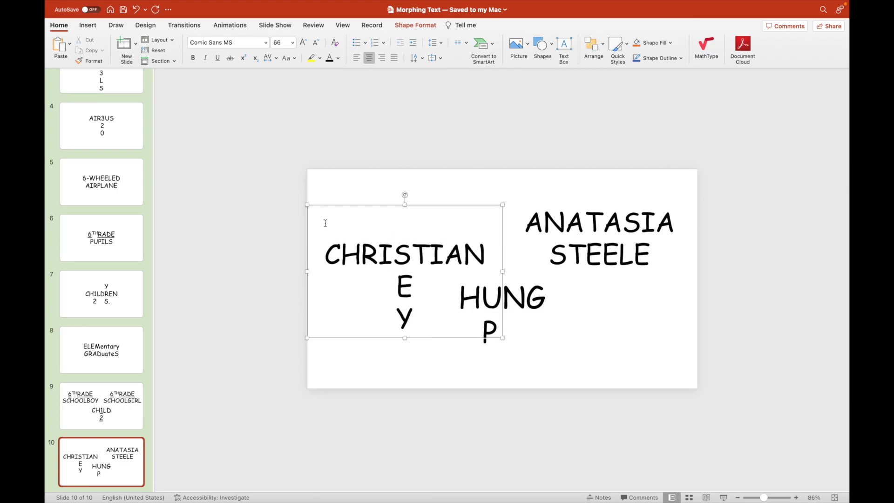
- Stack GREY through CHRISTIAN and STEELE through corrected ANASTASIA, then add slide 11
text(G-)
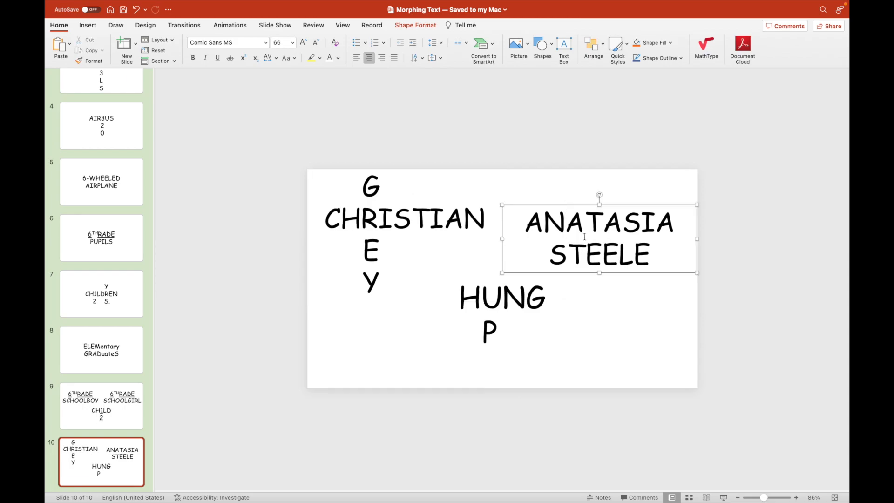
click(568, 256)
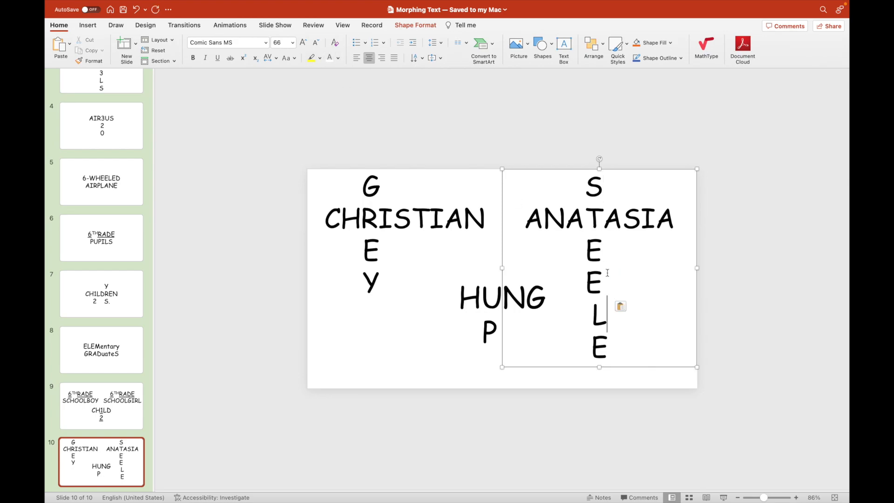
click(635, 242)
text(S)
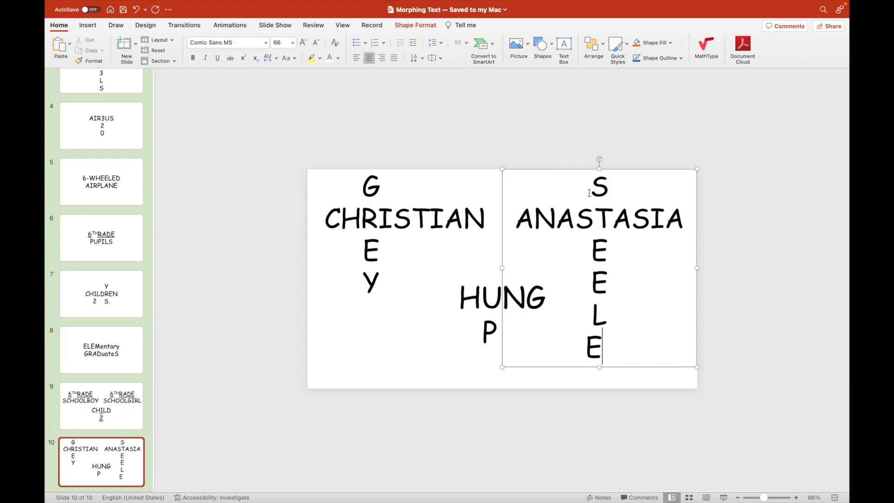
key(Backspace)
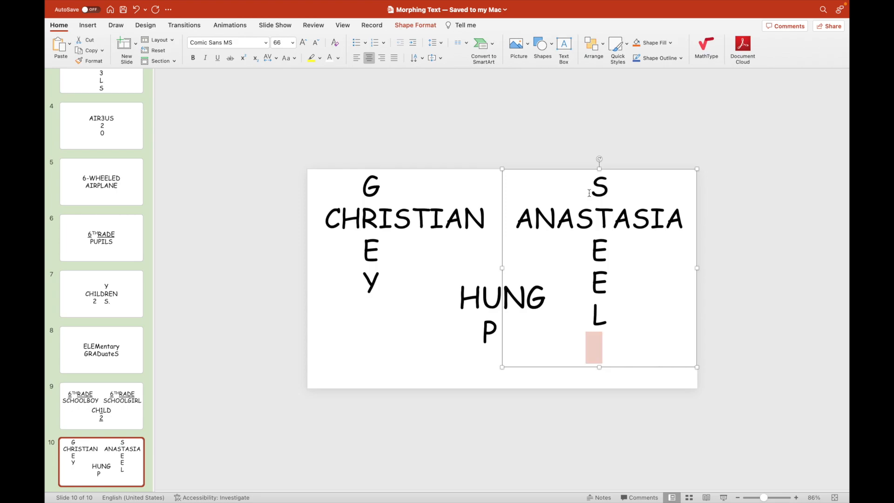
click(337, 57)
text(E)
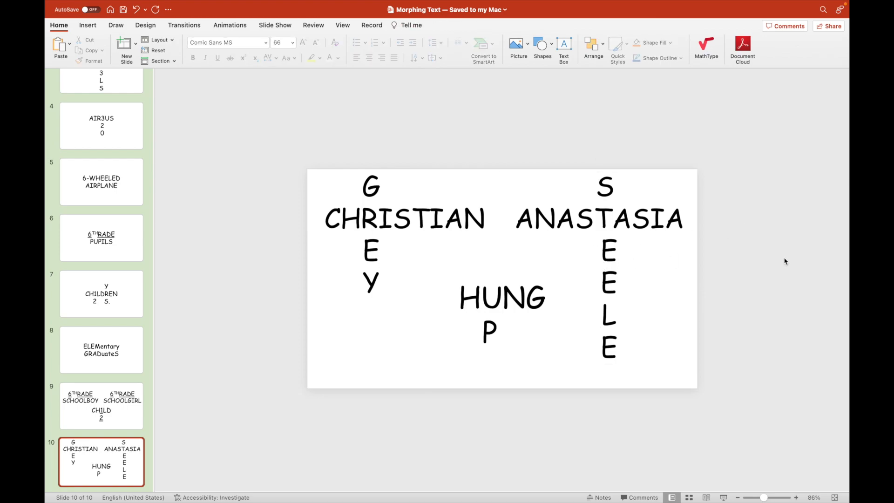
click(100, 349)
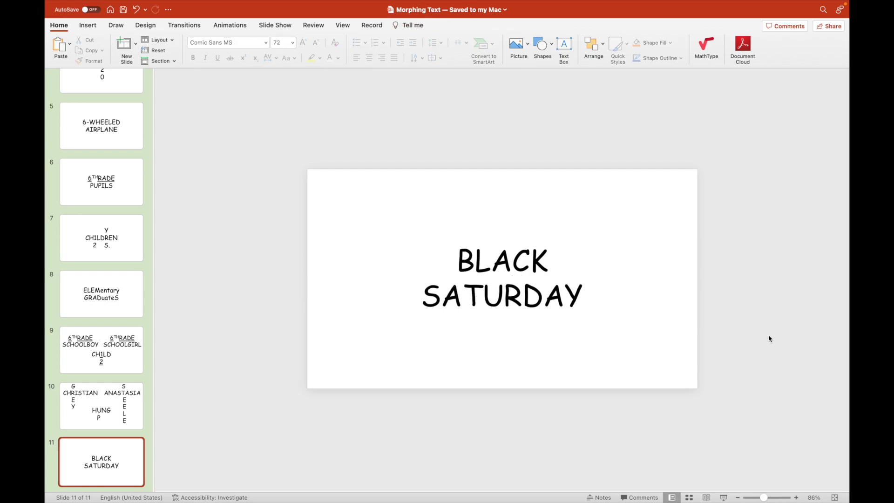
- Stack BLACK's letters vertically through SATURDAY, then duplicate that cross to the right half
click(516, 261)
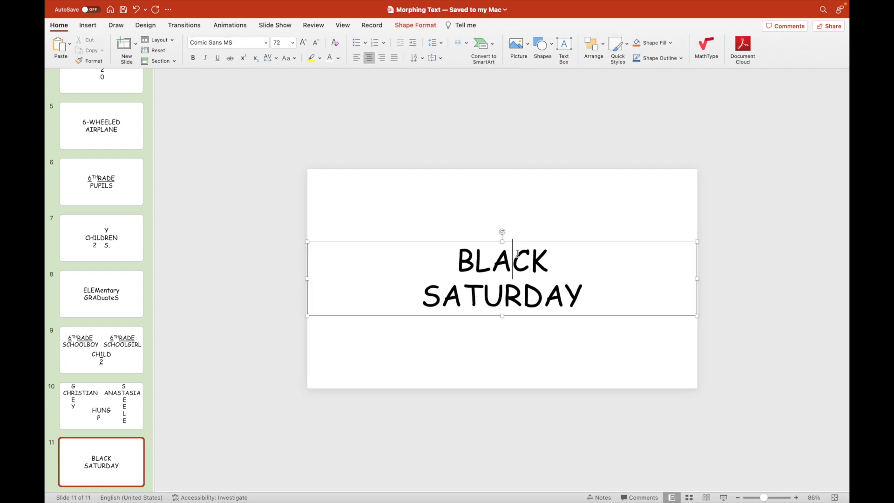
key(Backspace)
text(B)
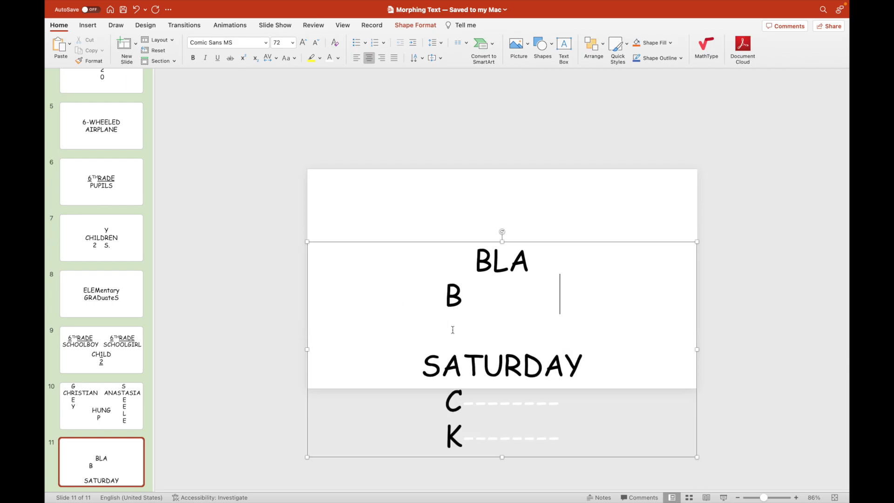
text(L)
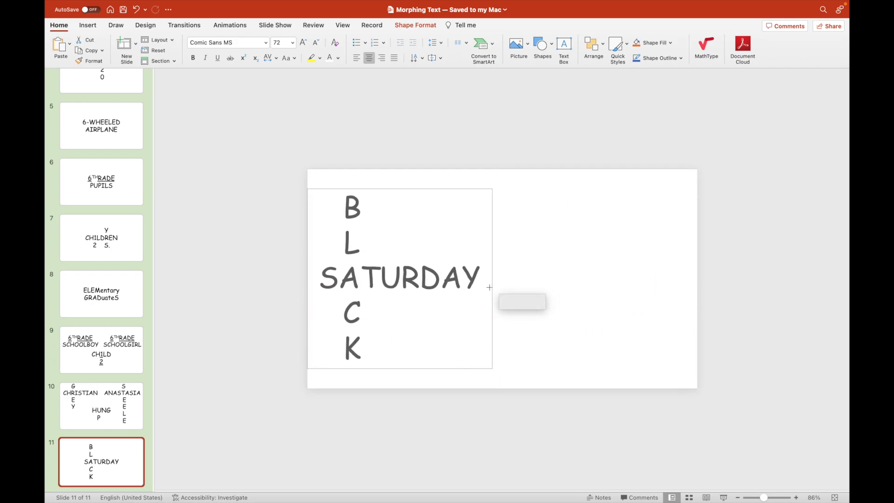
click(400, 279)
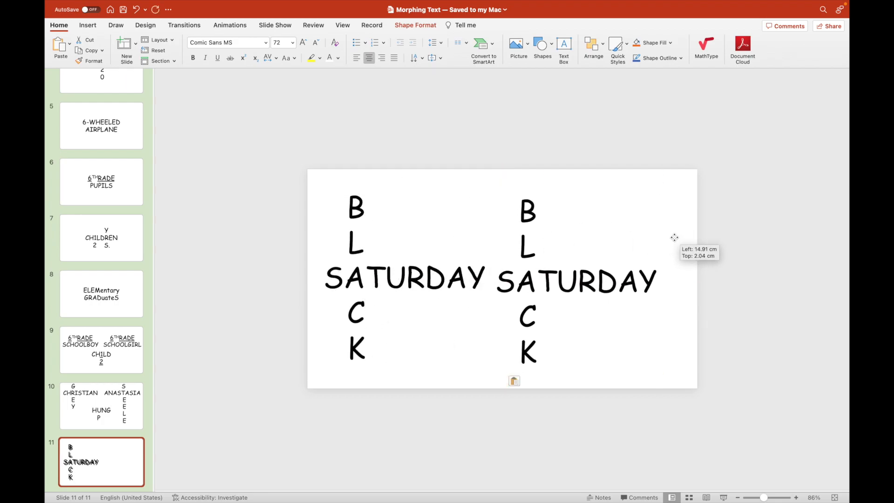
click(575, 279)
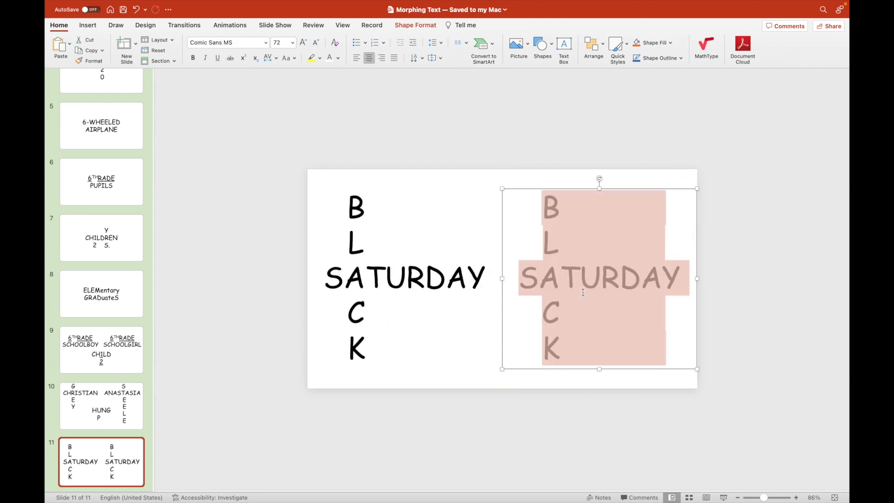
- Rewrite the right-hand copy as 30 MARCH 2024 with an enlarged 30, then duplicate an earlier slide as slide 12
text(MARCH 2024)
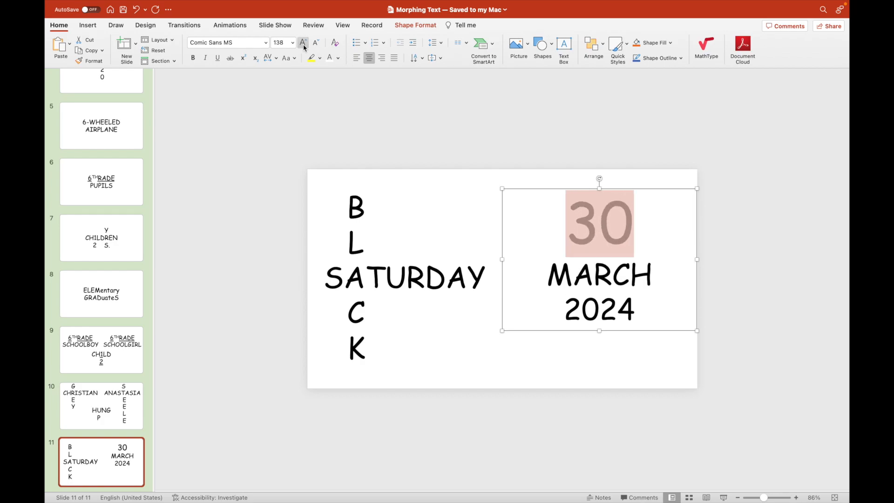
text(239)
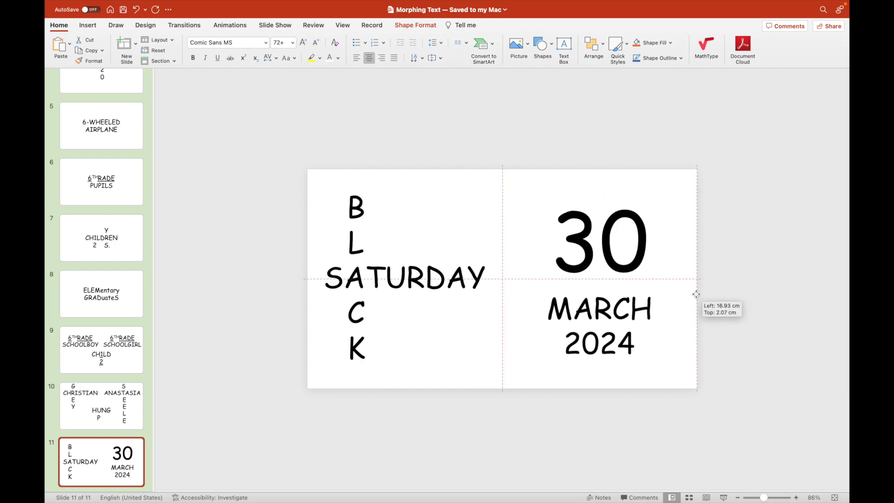
click(101, 294)
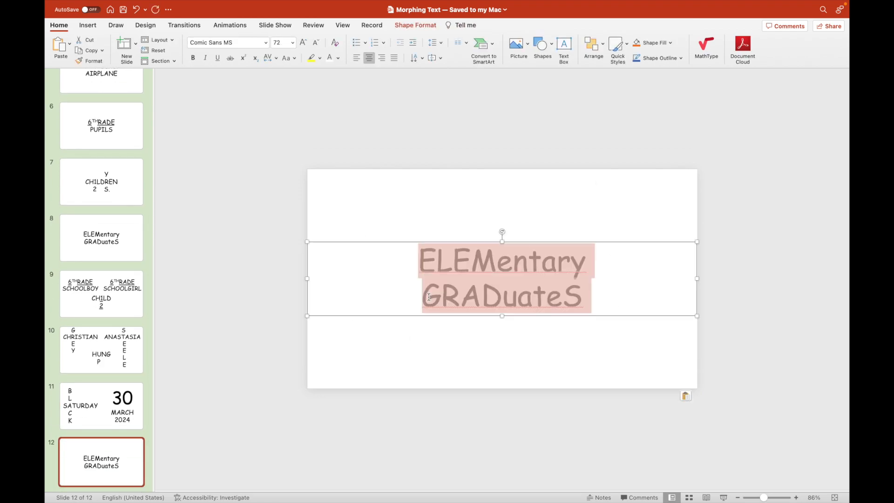
- Enter EASTER SUNDAY and stack EASTER vertically through SUNDAY with dash placeholders
text(EASTER SUNDAY)
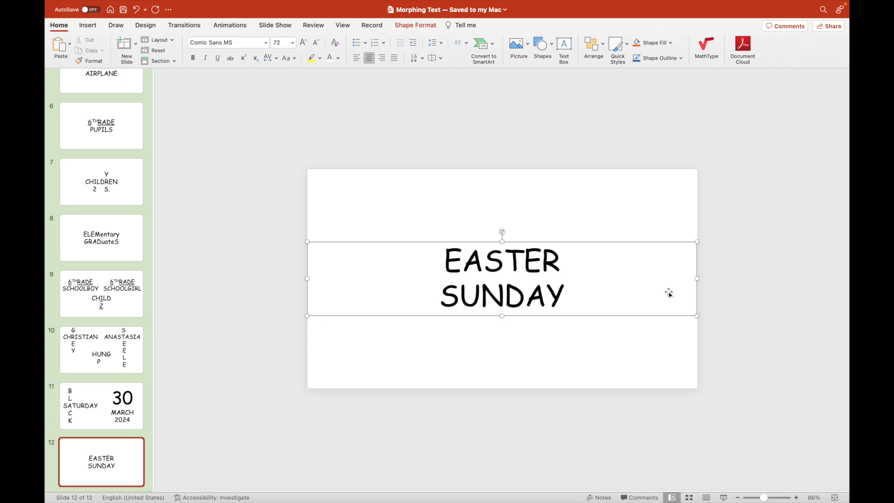
click(506, 260)
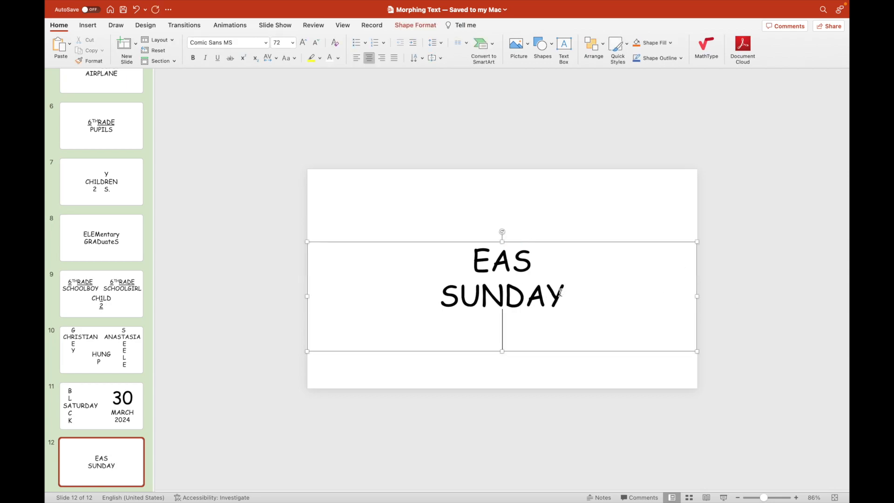
text(TER)
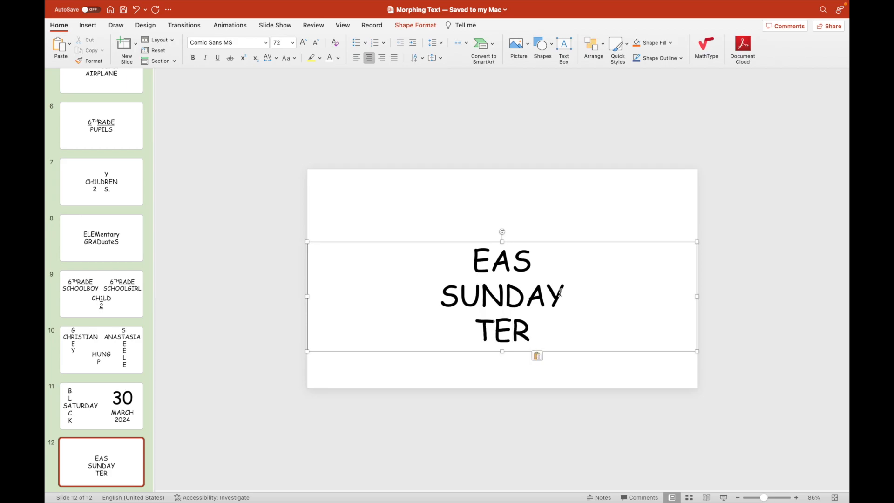
click(529, 329)
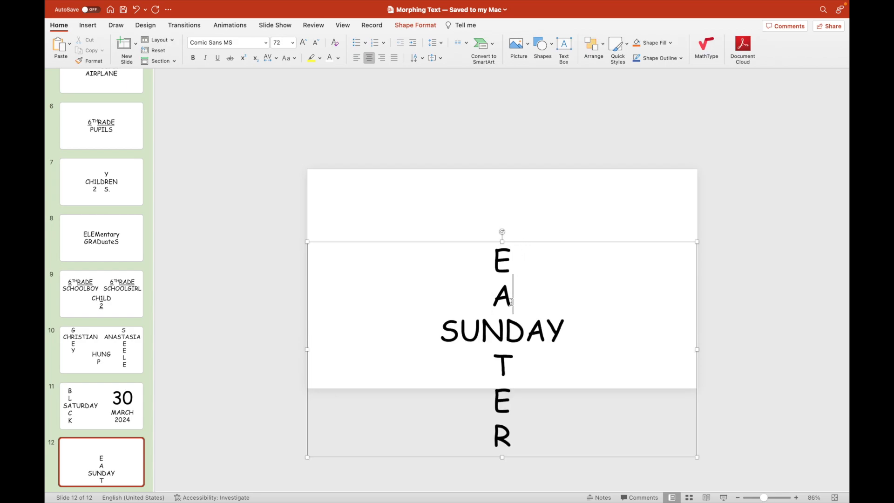
text(--------)
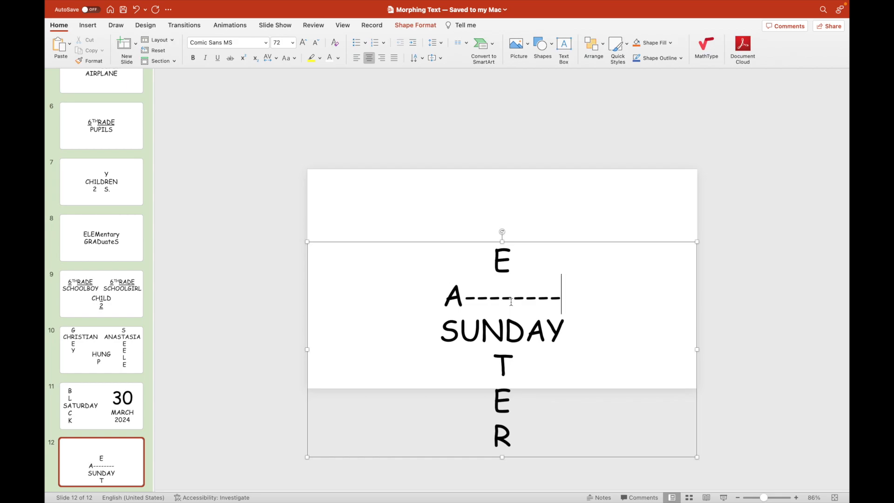
- Bring slide 11's date box over as 31 MARCH 2024 and apply the Morph transition to the slides
click(312, 58)
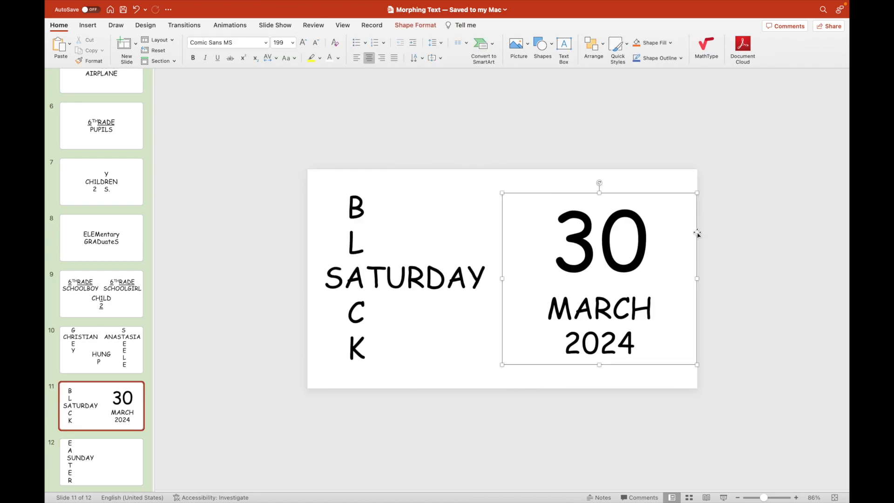
click(100, 462)
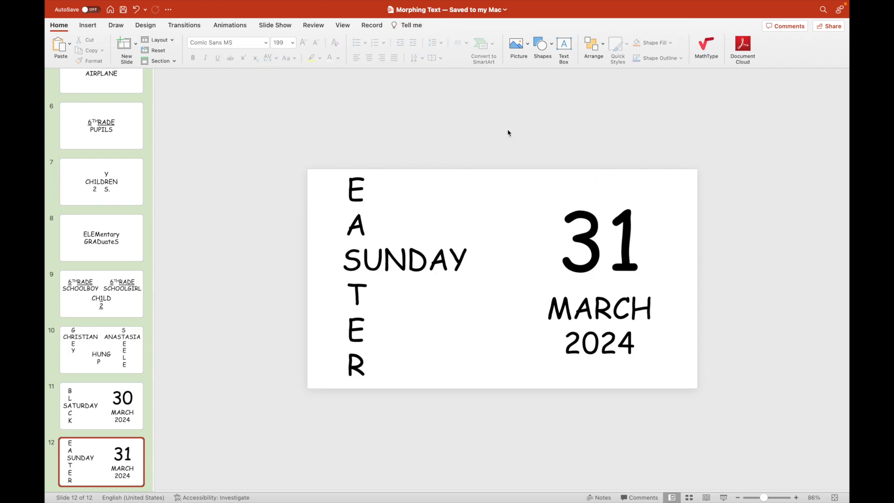
click(184, 24)
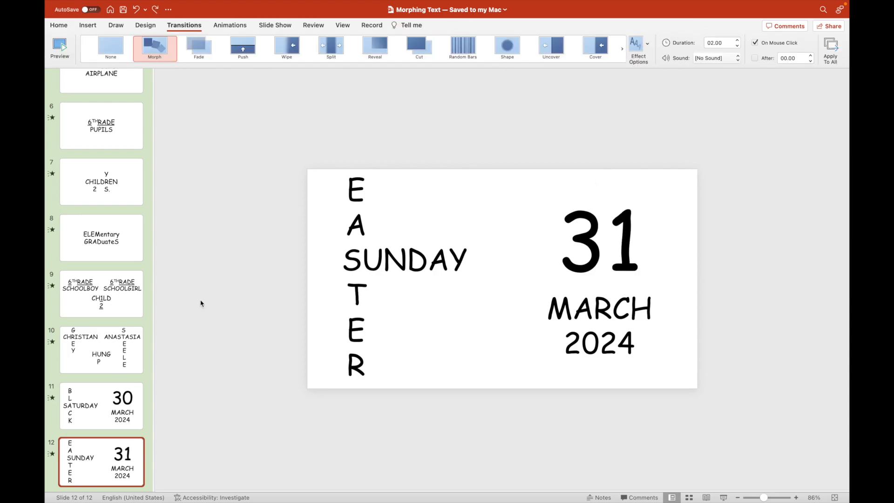
- Extend slide 11's top B into DEBUT by adding DE before and UT after it
click(100, 406)
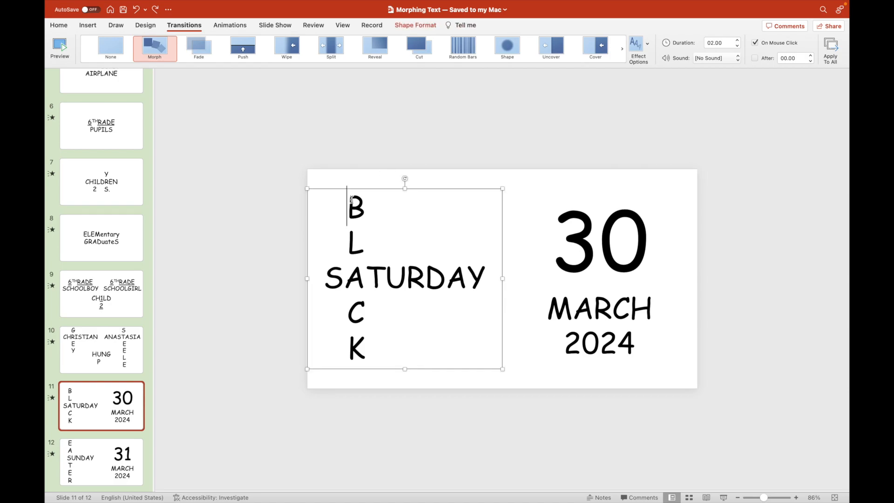
text(DE)
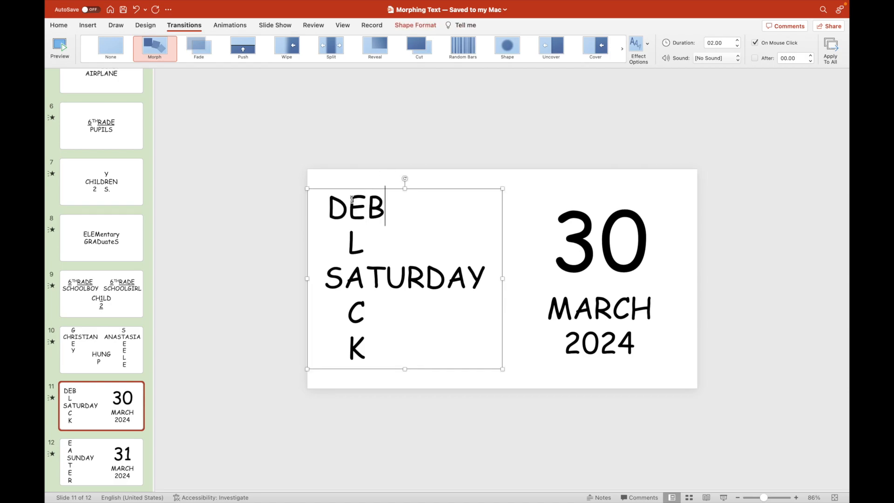
text(UT)
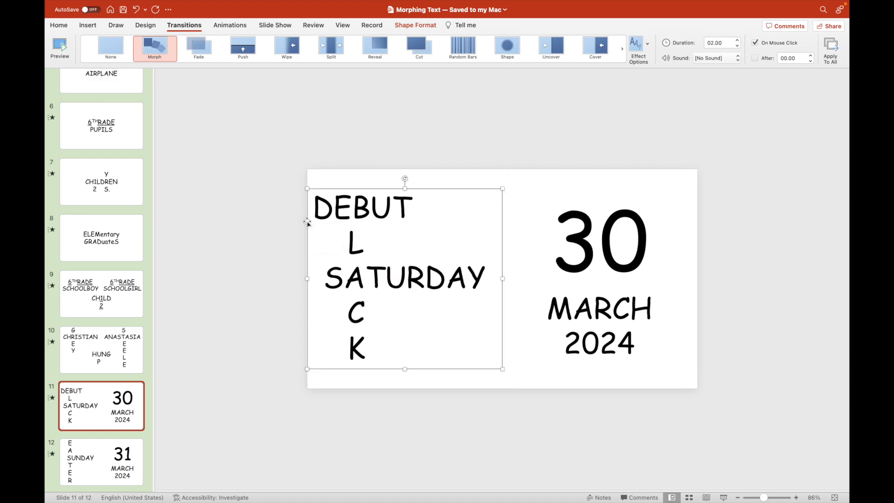
click(280, 230)
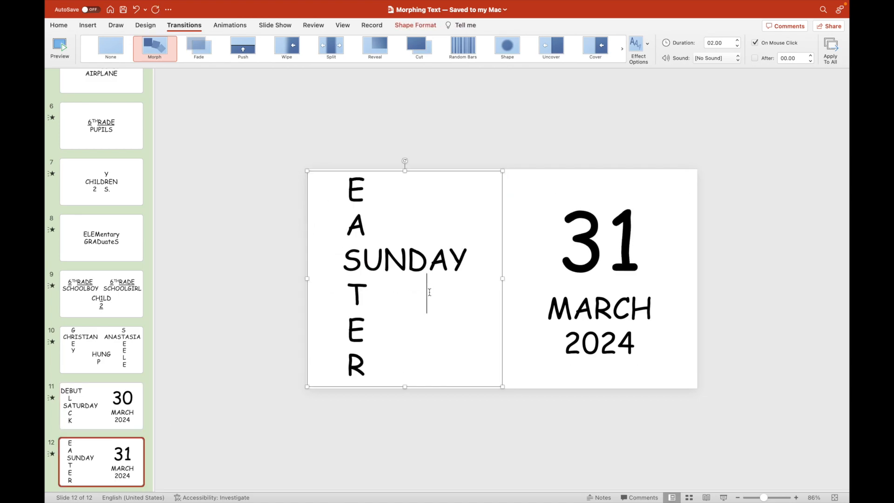
- Add separate W and N letter boxes under SUNDAY's A so DAWN runs downward beside EASTER
click(59, 24)
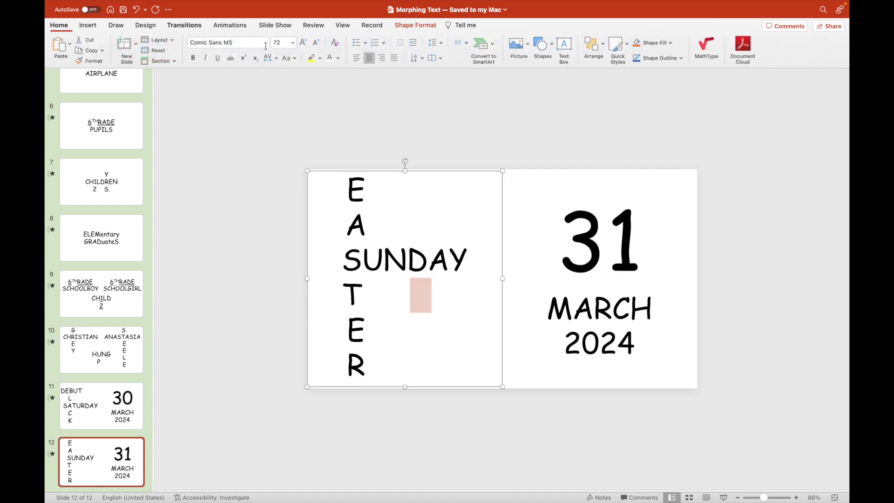
text(A)
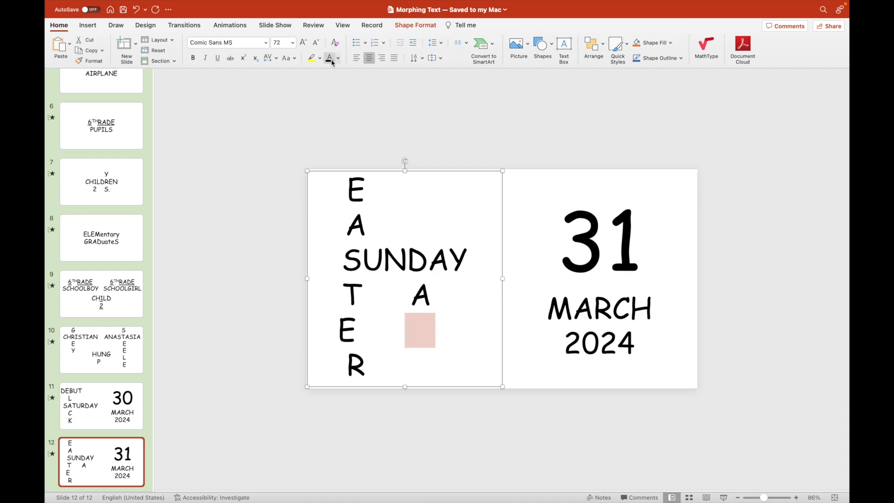
text(W)
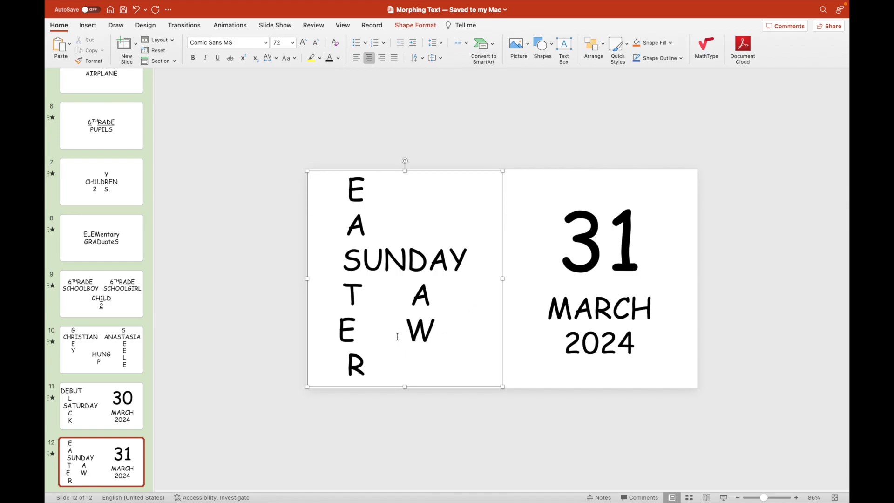
click(392, 334)
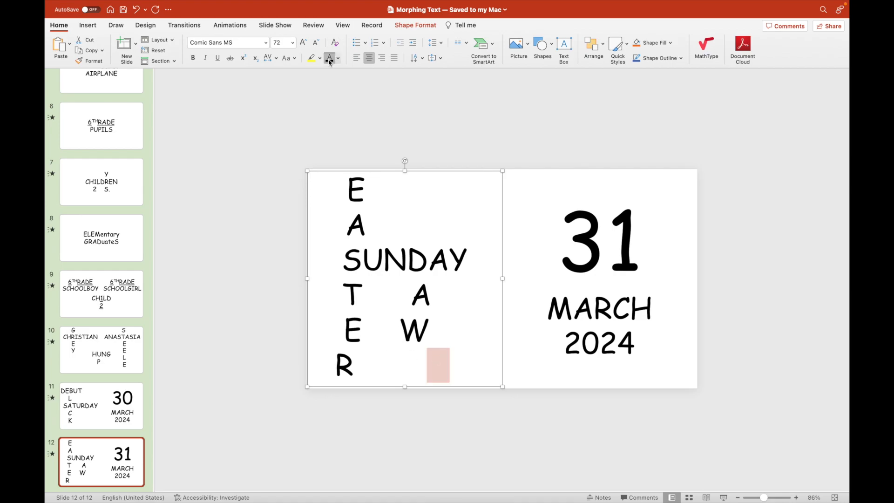
text(N)
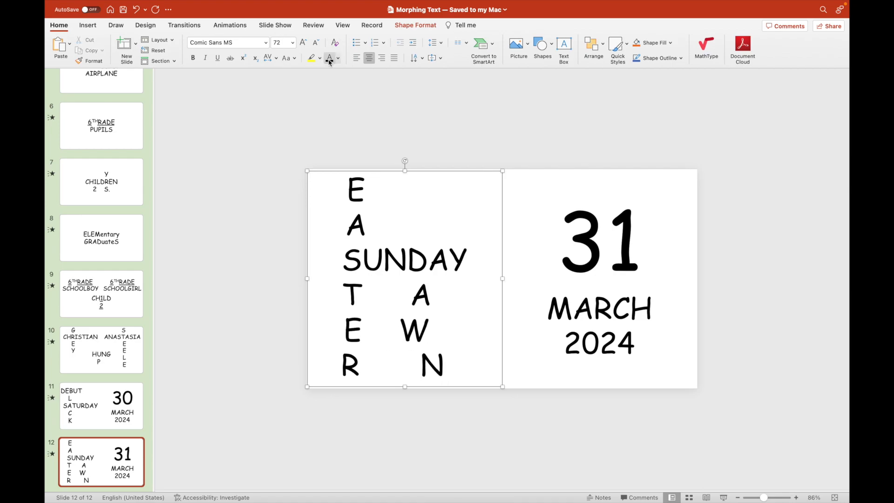
click(421, 351)
text(-)
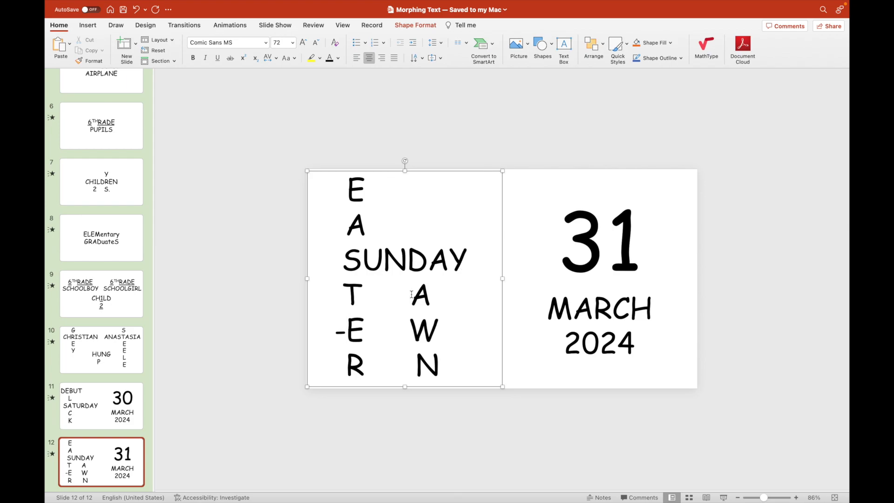
double_click(340, 332)
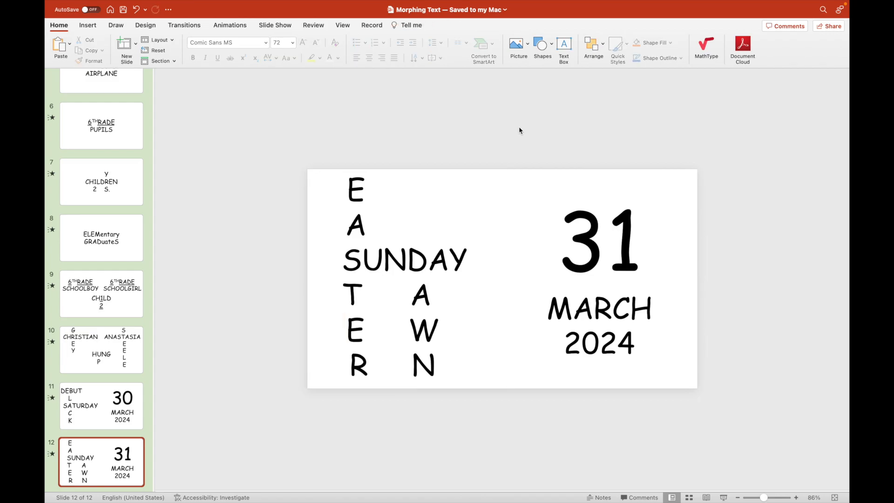
- Give slide 1's HUNG P text a gradient fill running from fully white to a black last stop
click(101, 96)
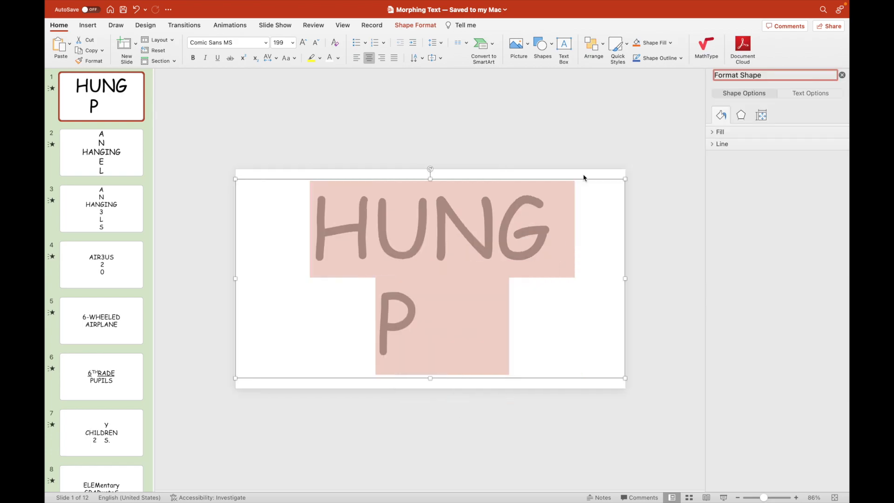
click(809, 93)
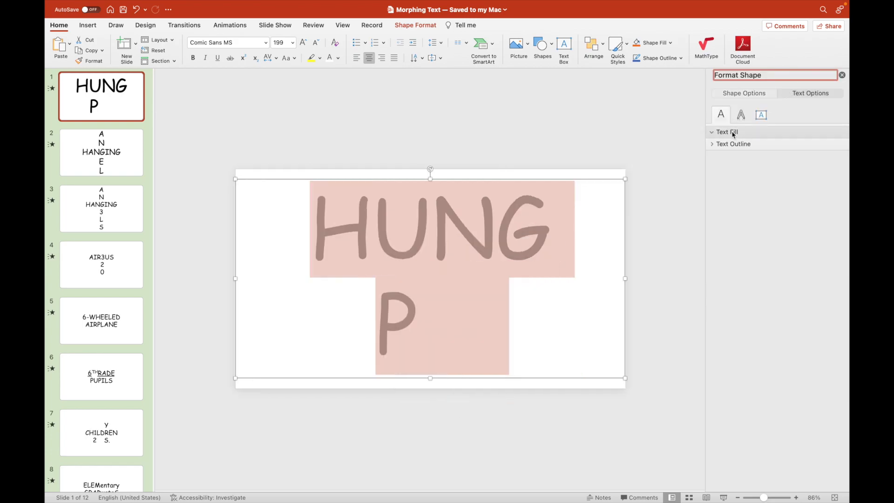
click(727, 131)
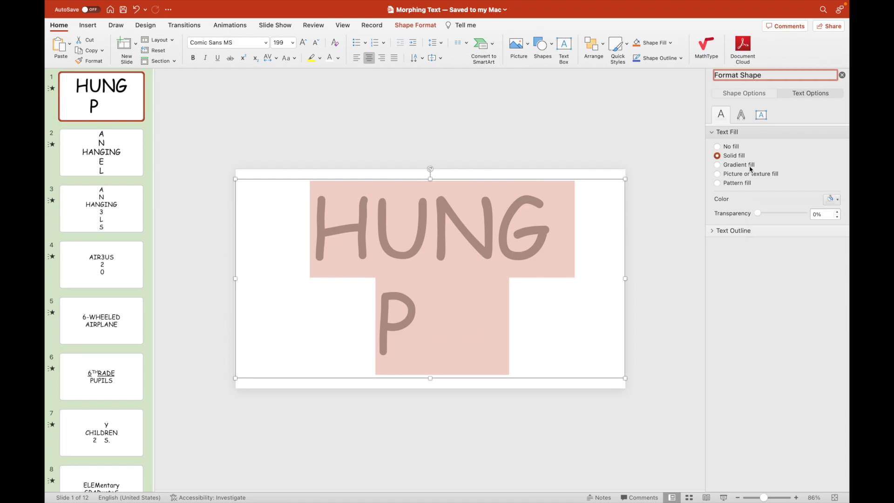
click(717, 164)
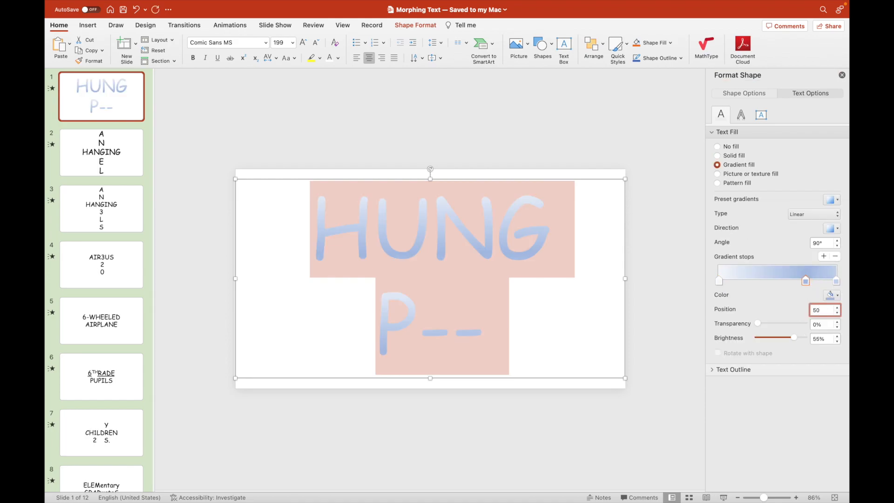
drag(794, 337, 803, 337)
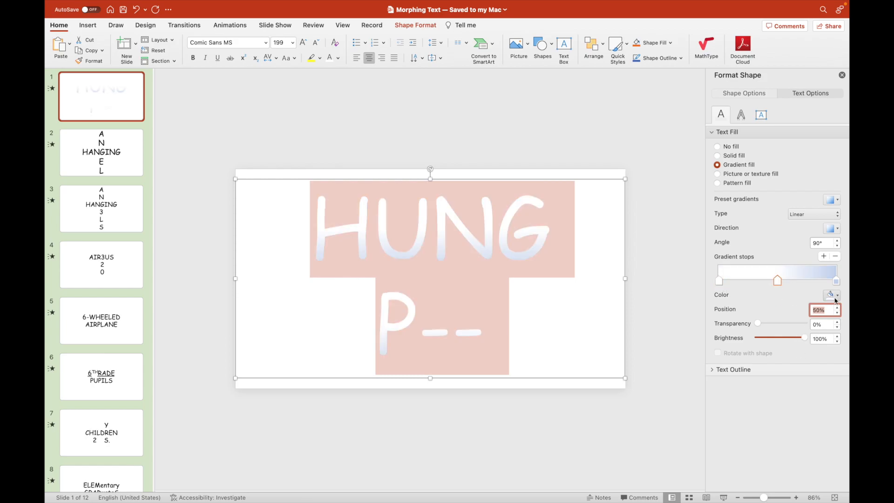
drag(776, 280, 835, 281)
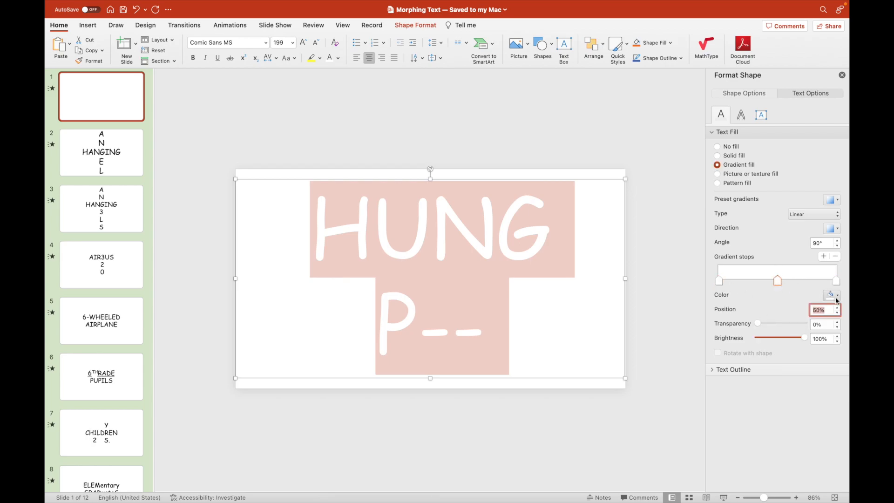
click(831, 295)
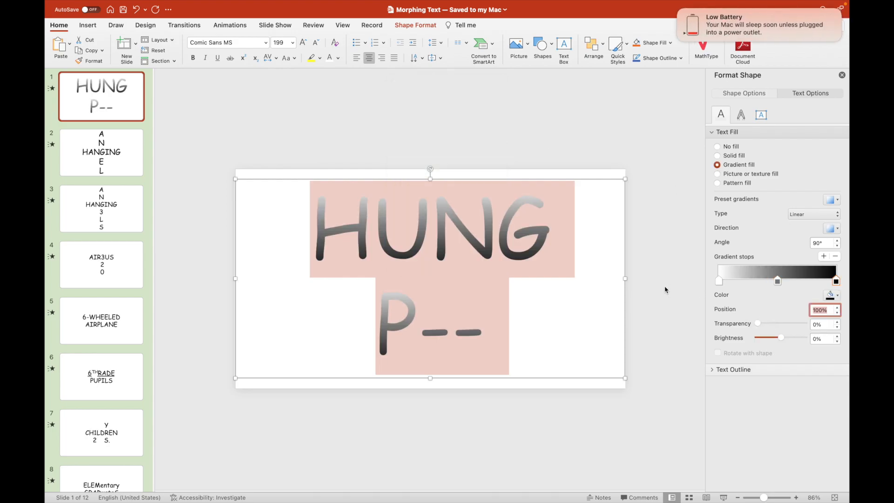
- Apply the same gradient text fill to the ANGEL, AIR3US and airplane puzzles on slides 2, 4 and 5
click(100, 152)
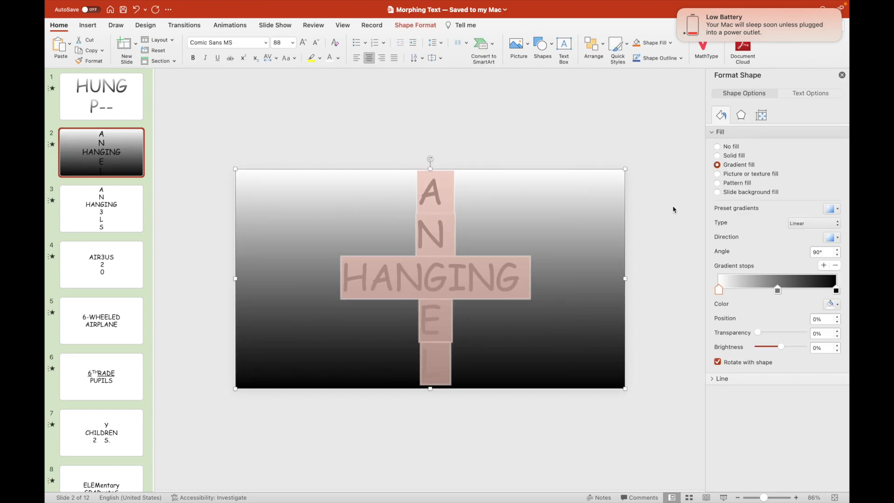
click(809, 93)
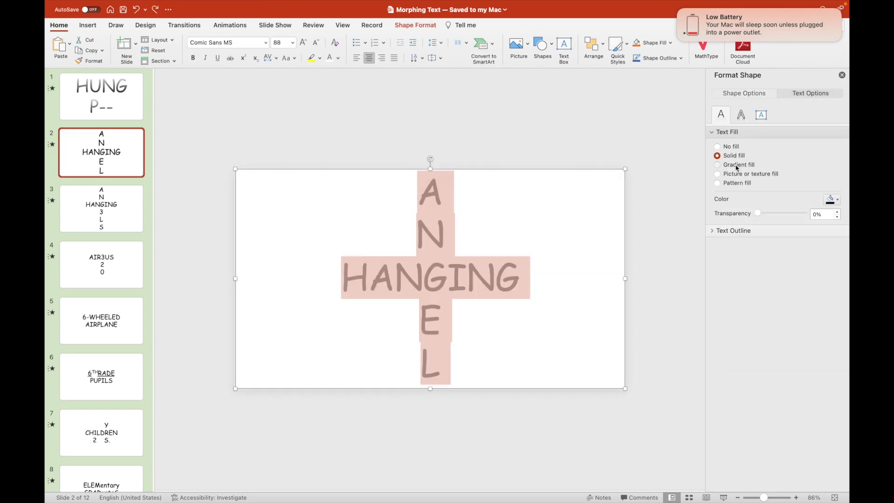
click(101, 207)
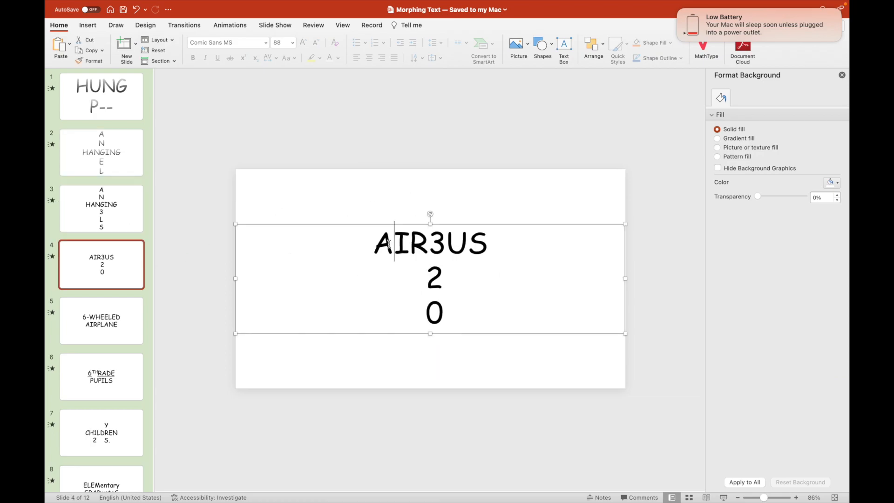
click(717, 164)
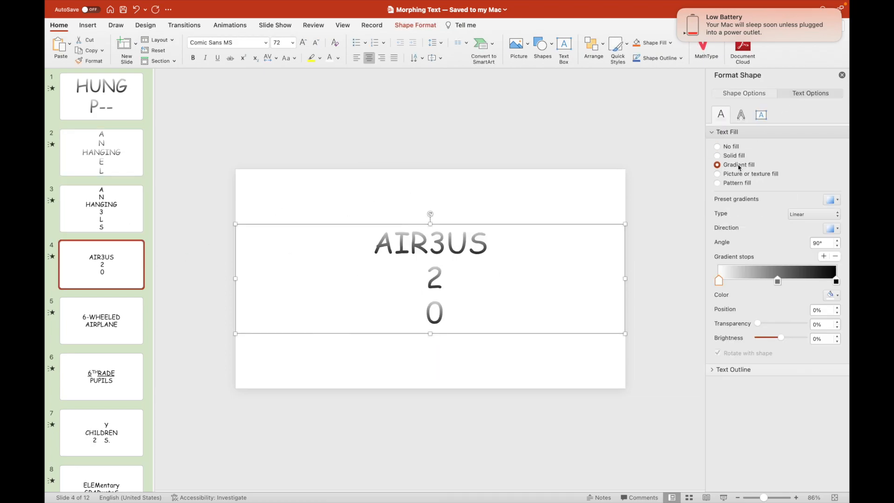
click(100, 321)
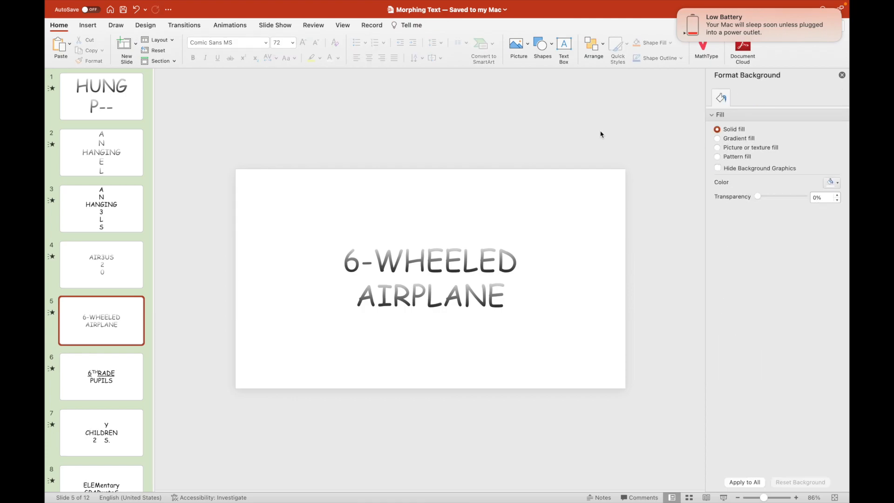
click(101, 208)
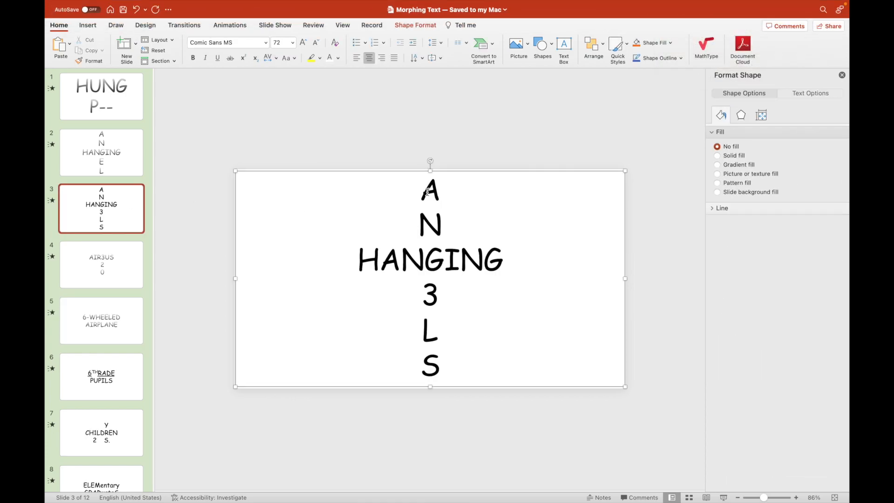
- Give slide 3's ANGELS text a gradient fill with a yellow first stop, blue (255) last stop and recoloured middle stop
click(809, 93)
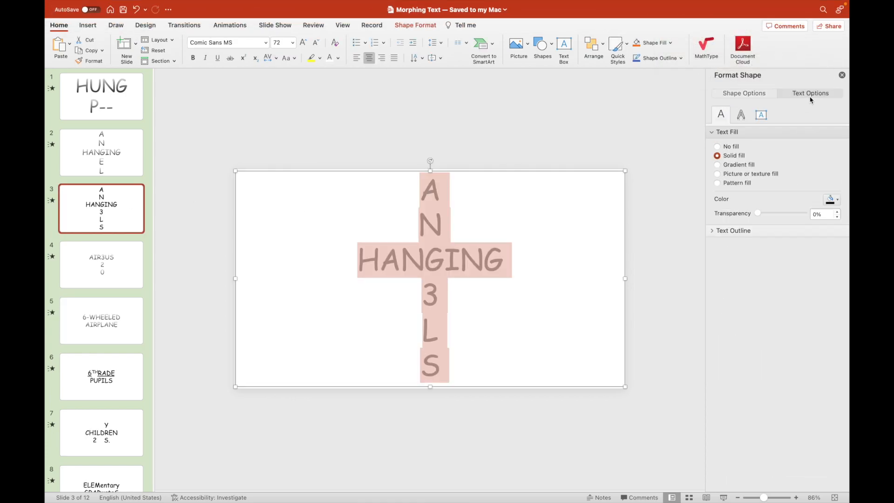
click(717, 164)
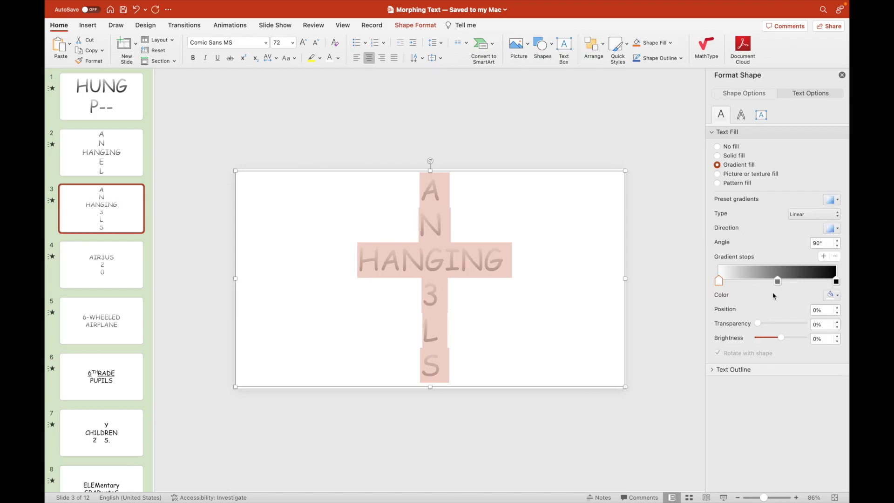
mouse_move(781, 293)
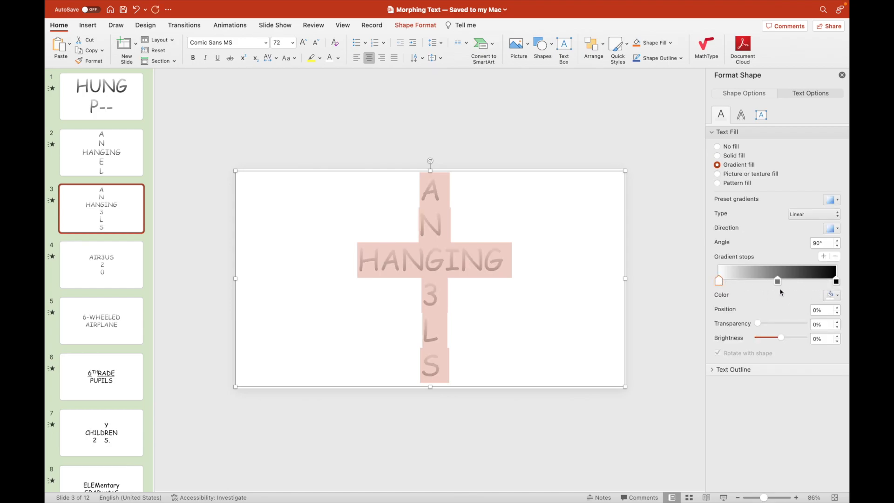
click(831, 295)
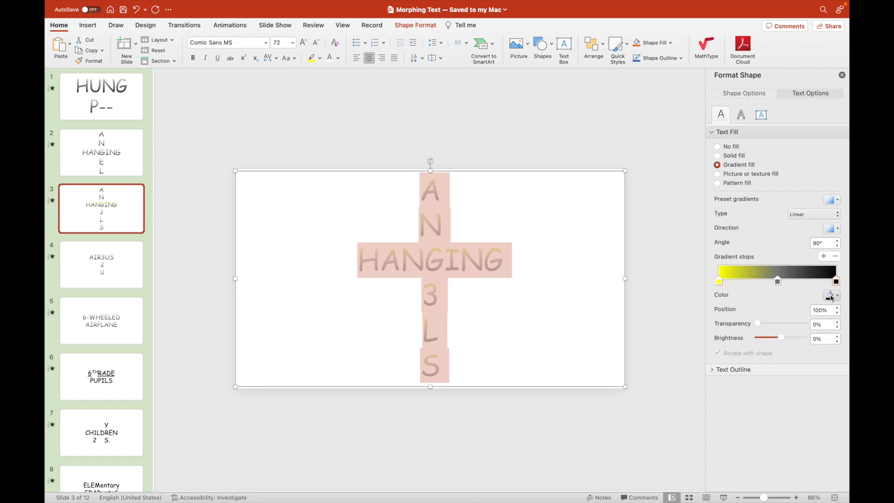
click(831, 295)
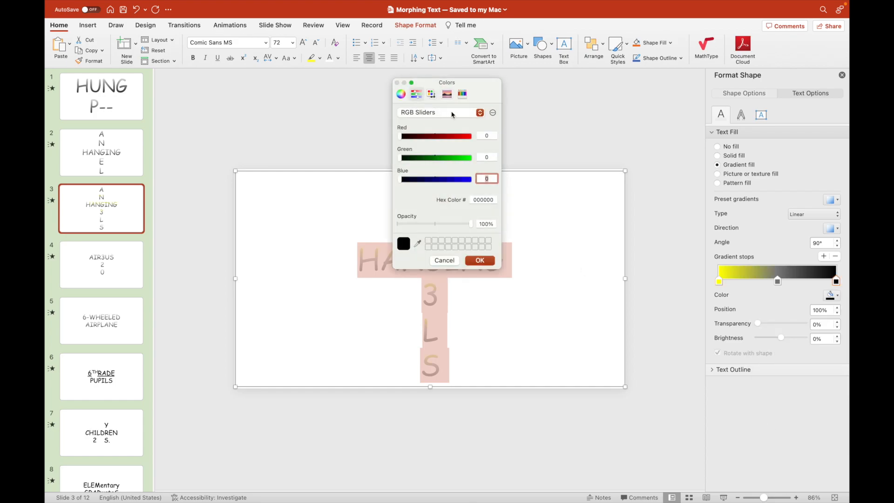
text(255)
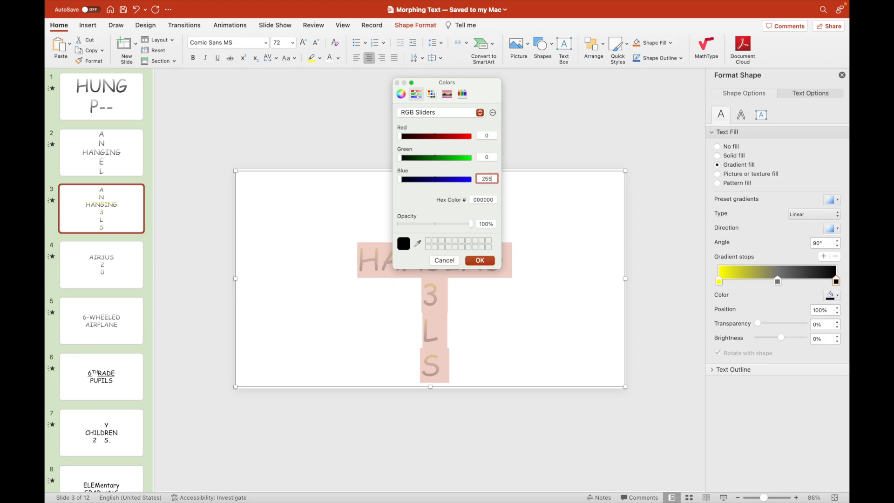
click(478, 260)
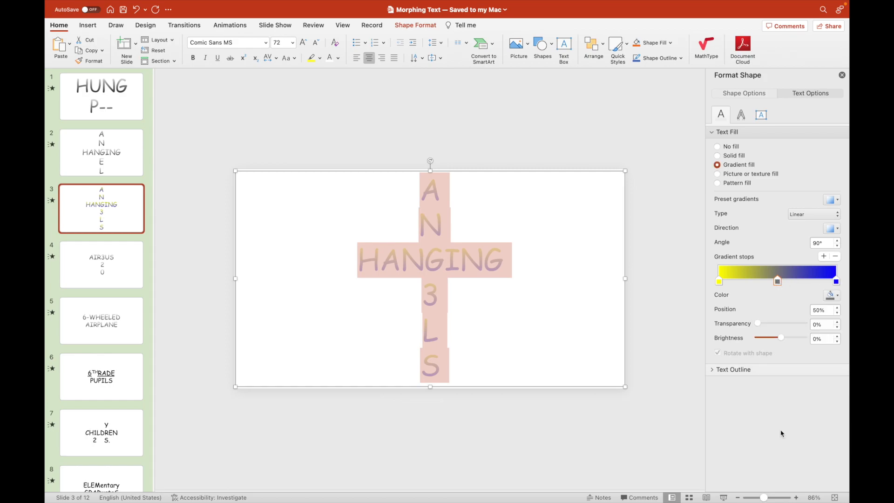
click(832, 295)
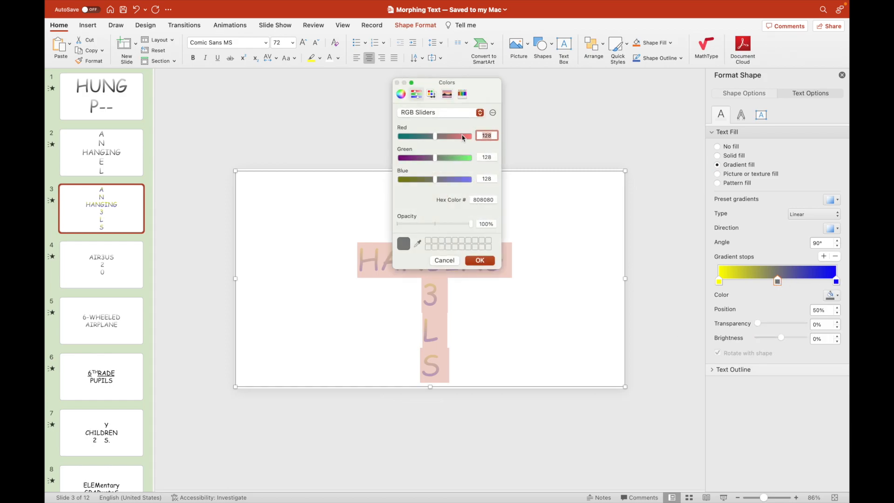
click(478, 260)
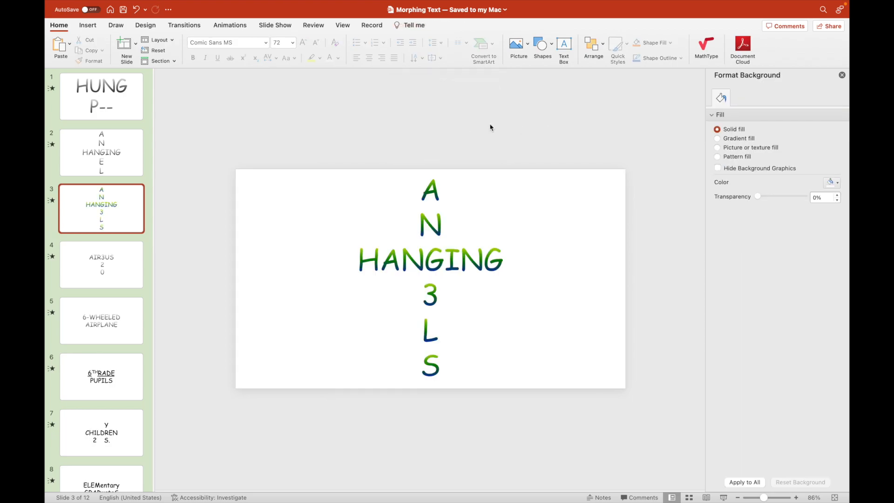
- Give the PUPILS puzzle text on slide 7 a blue-green gradient fill
click(101, 376)
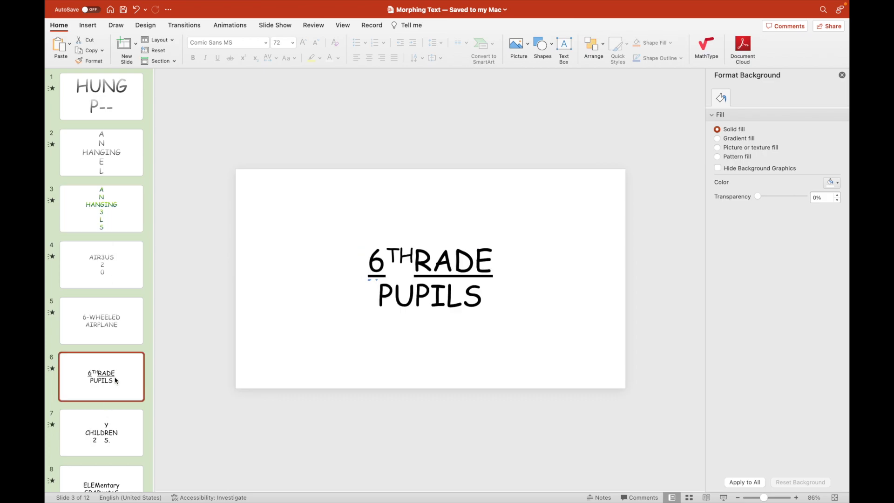
click(429, 278)
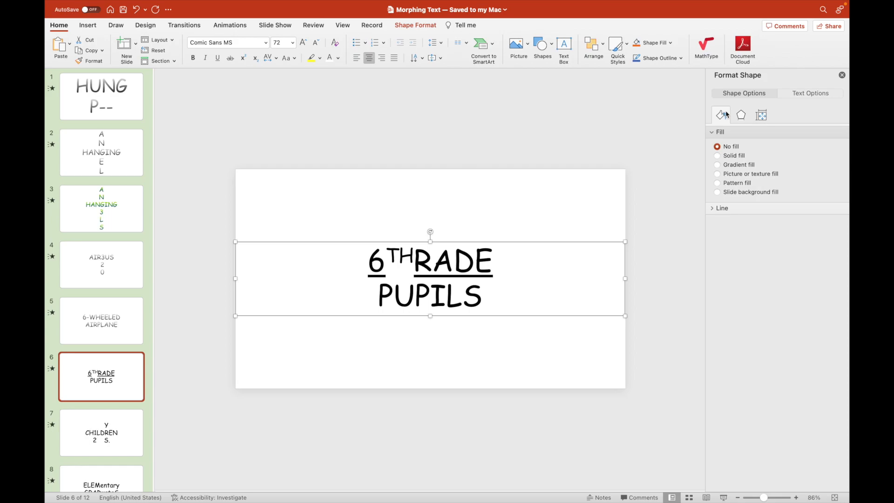
click(811, 93)
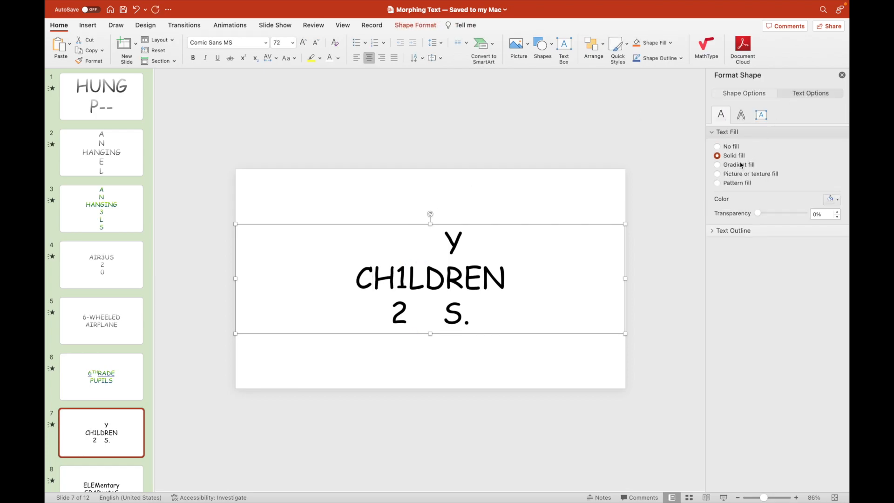
click(716, 165)
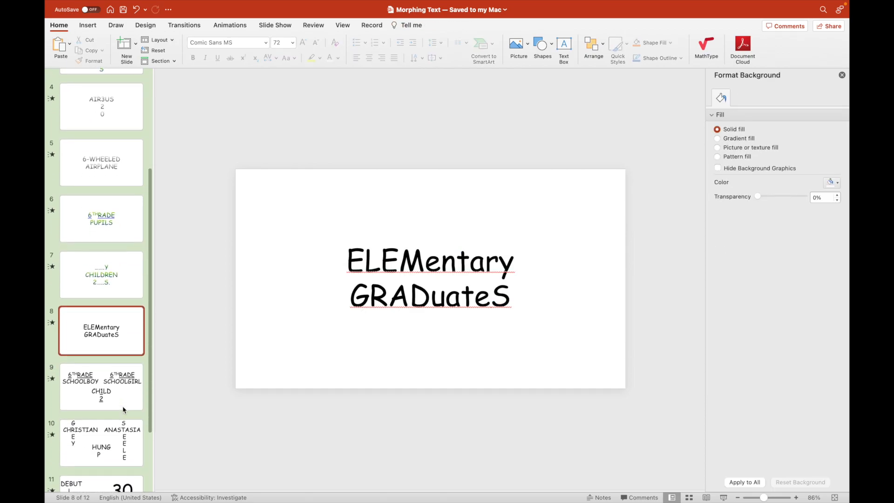
scroll(down, 3)
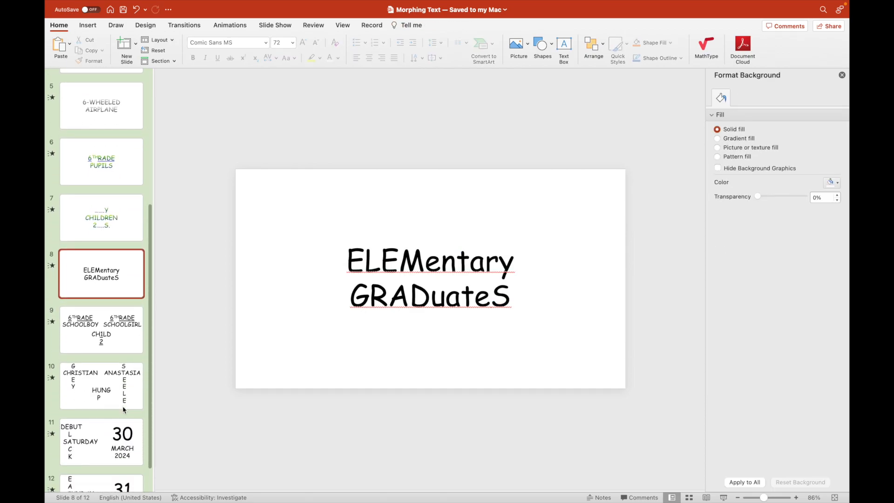
scroll(down, 3)
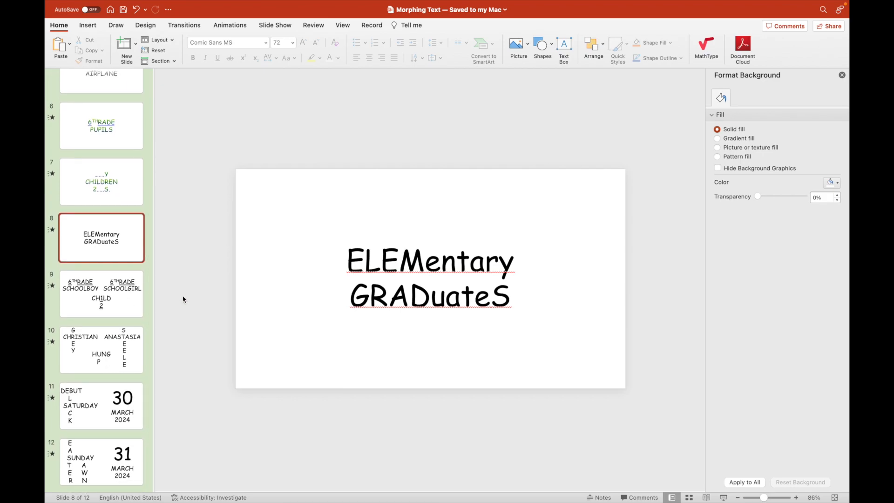
click(101, 181)
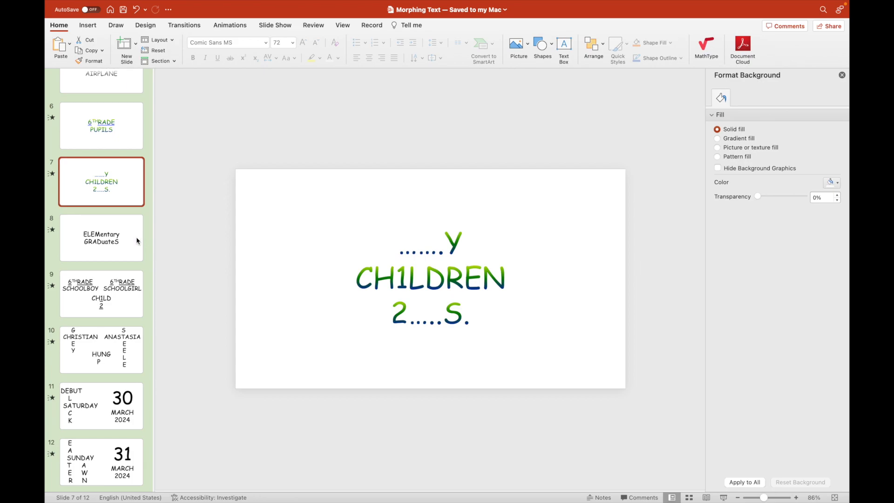
- Give slide 8's ELEMentary GRADuateS text a gradient fill with a light grey first stop
click(101, 237)
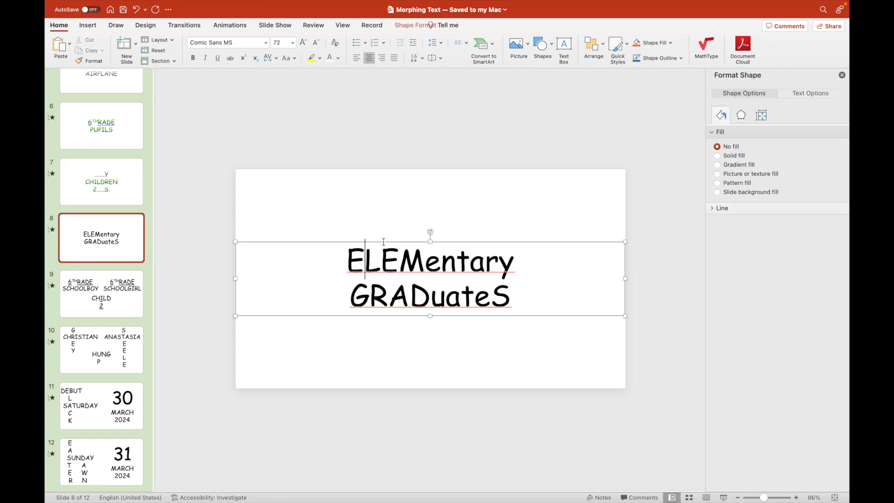
click(810, 93)
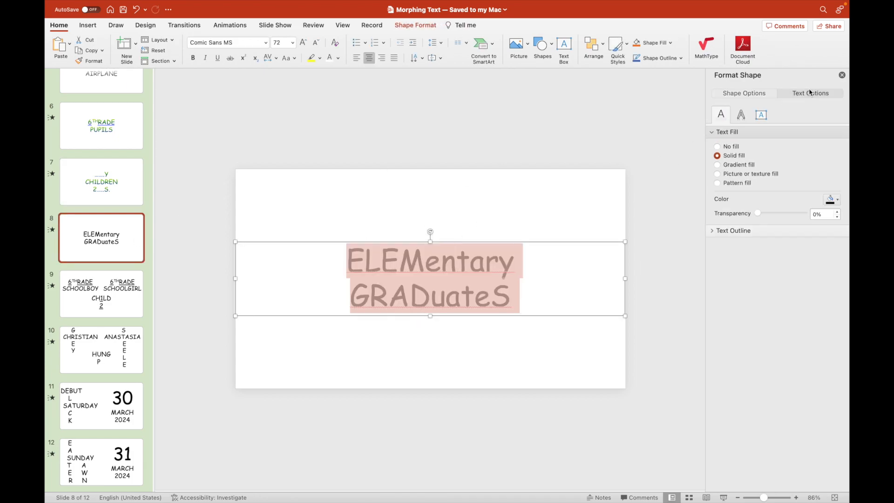
click(717, 164)
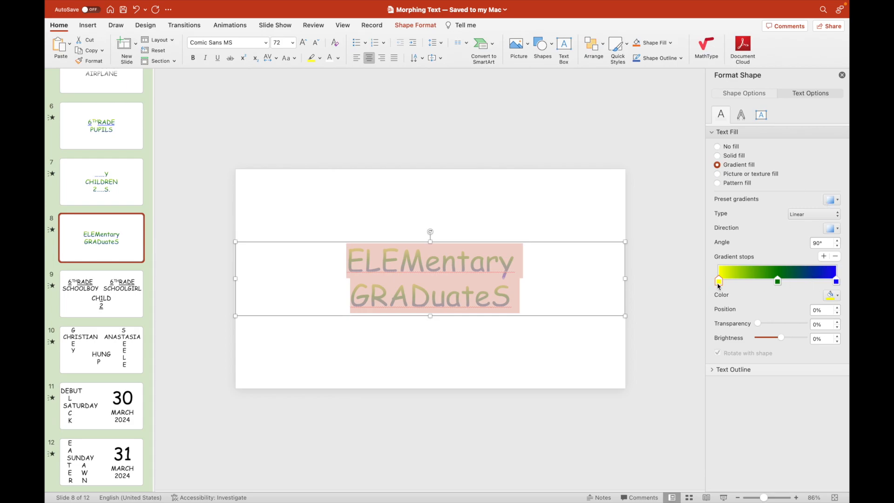
click(837, 295)
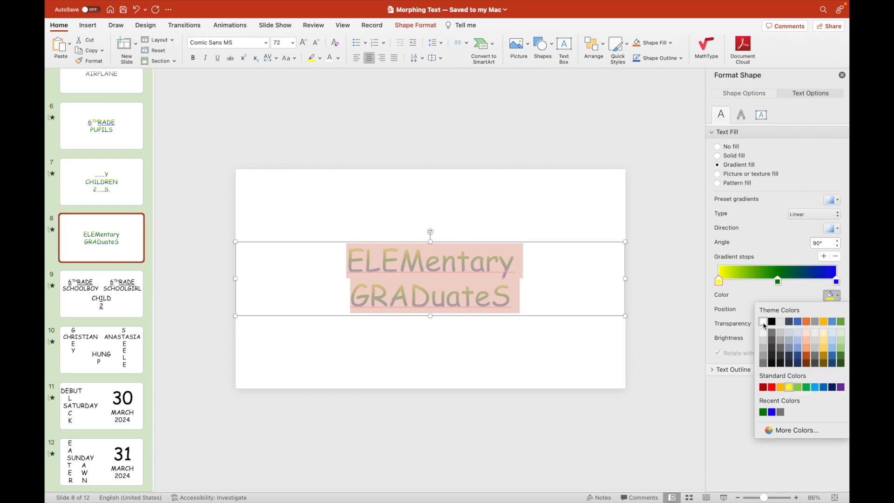
click(763, 322)
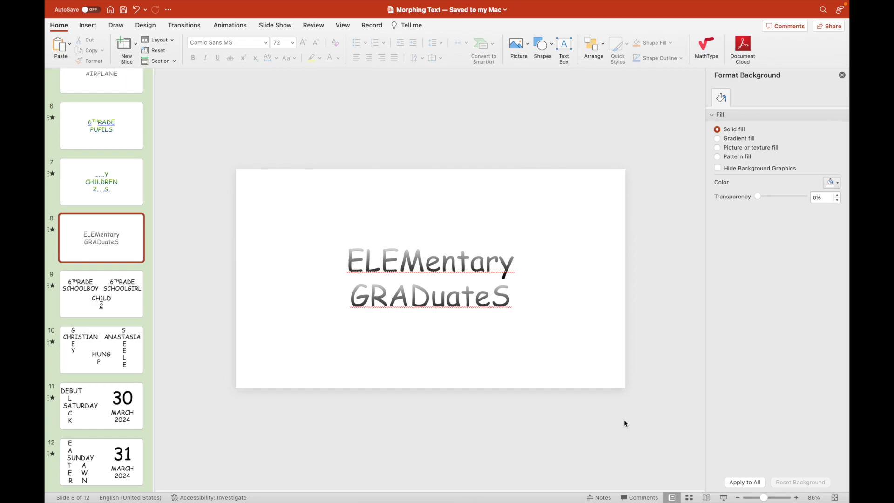
- Fill slide 11's DEBUT crossword text with a gradient whose middle stop is purple RGB 128,0,128 and last stop red
click(100, 405)
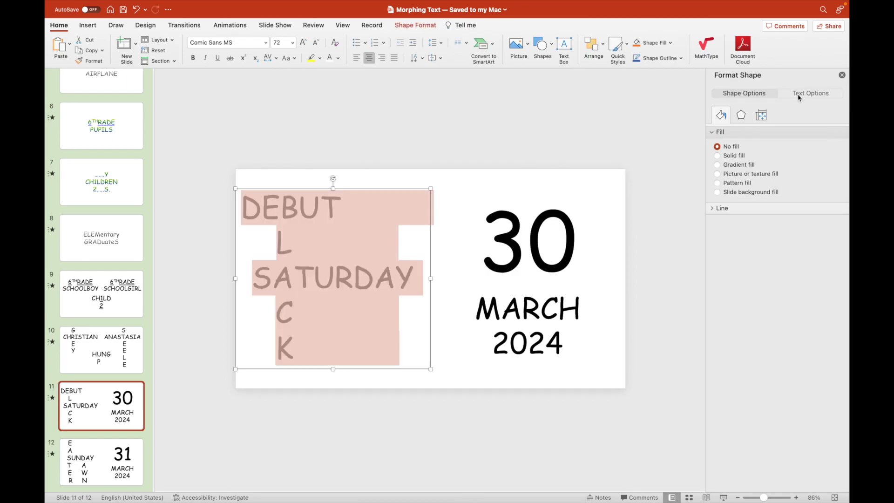
click(810, 93)
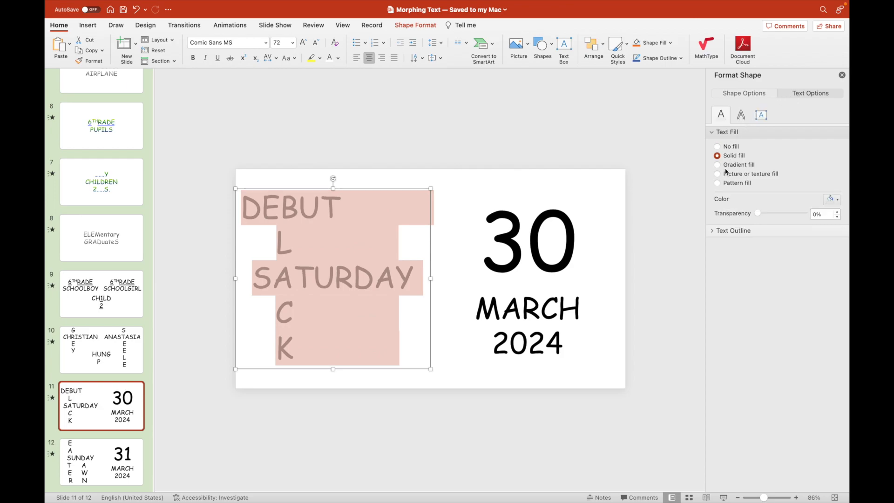
click(716, 165)
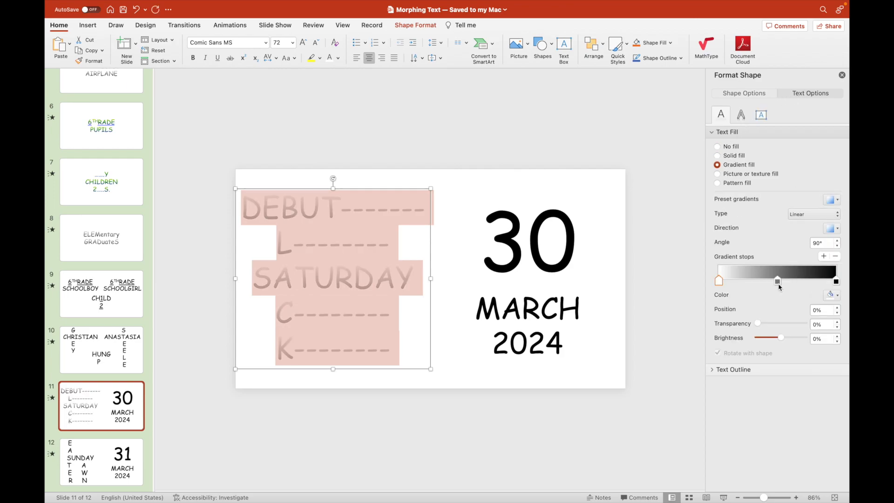
click(835, 295)
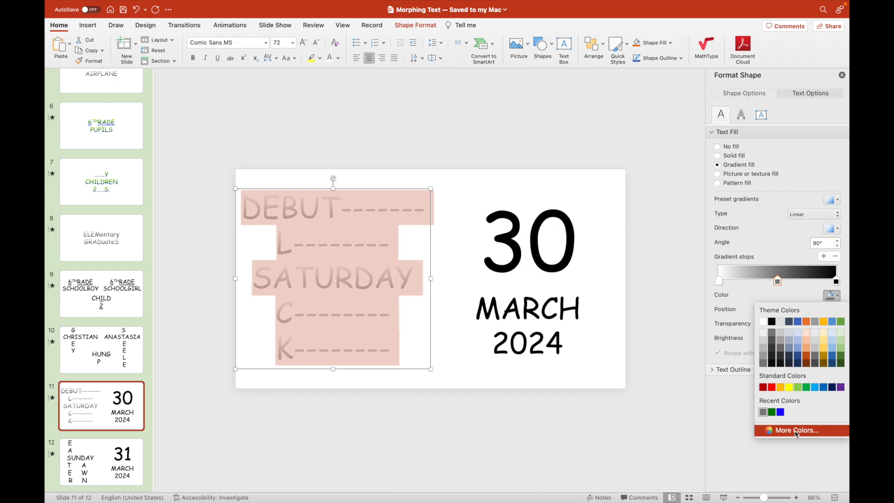
click(795, 430)
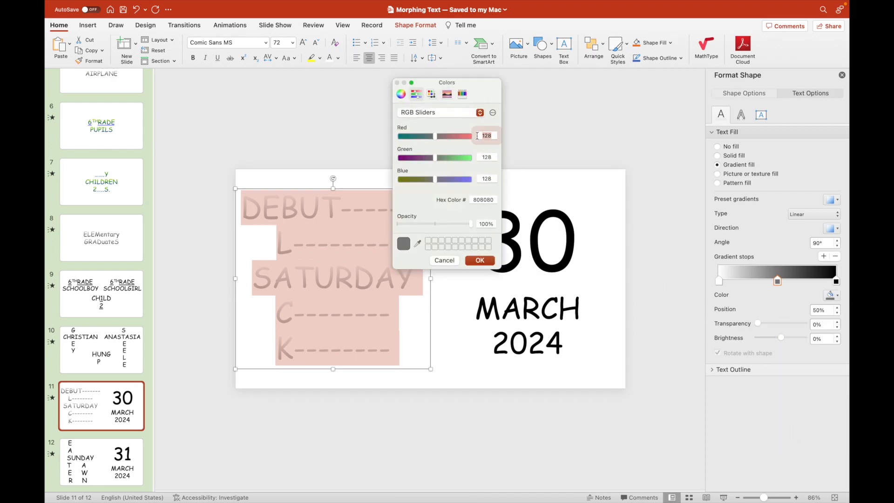
click(486, 156)
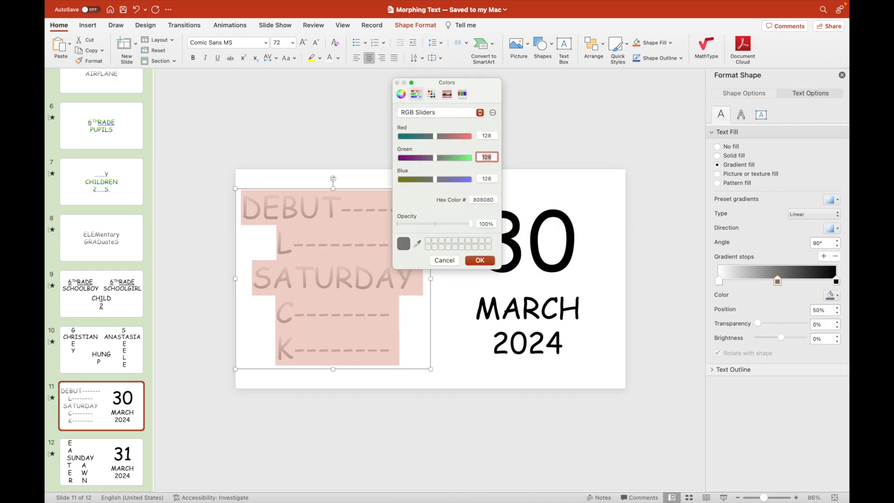
text(0)
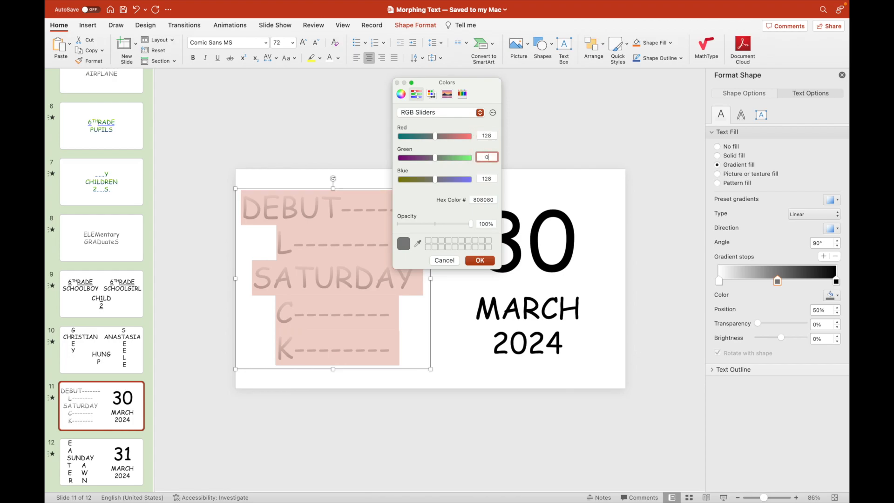
click(479, 259)
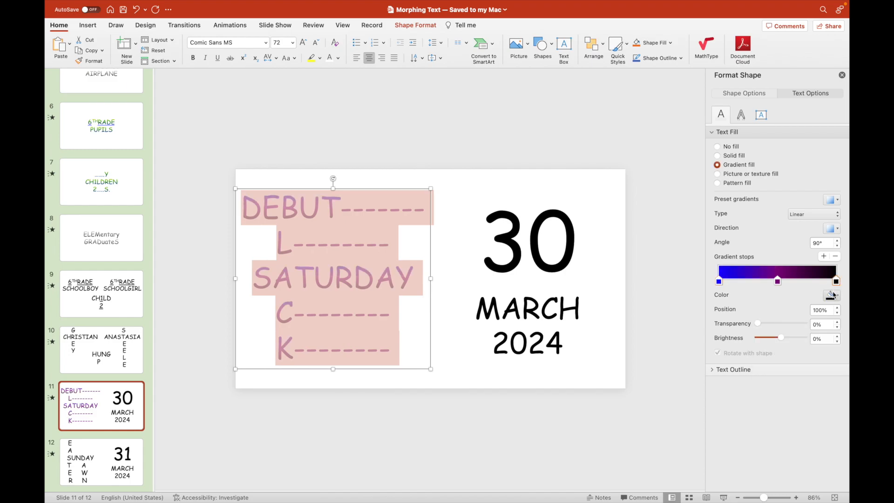
click(831, 294)
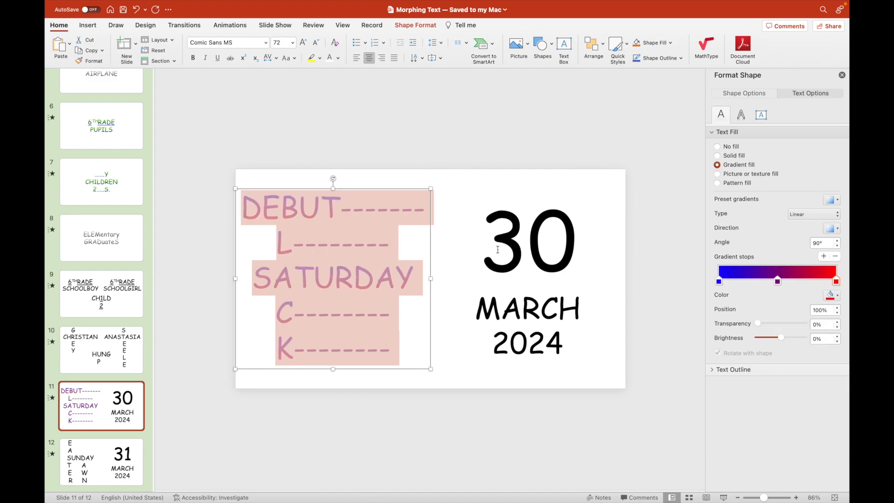
click(717, 155)
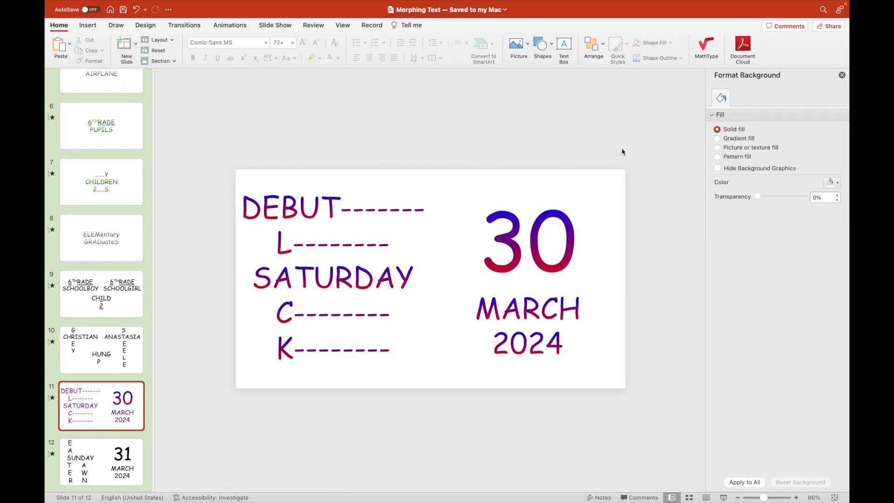
- Give slide 12's EASTER SUNDAY DAWN text a gradient fill using a recently used stop colour
click(100, 461)
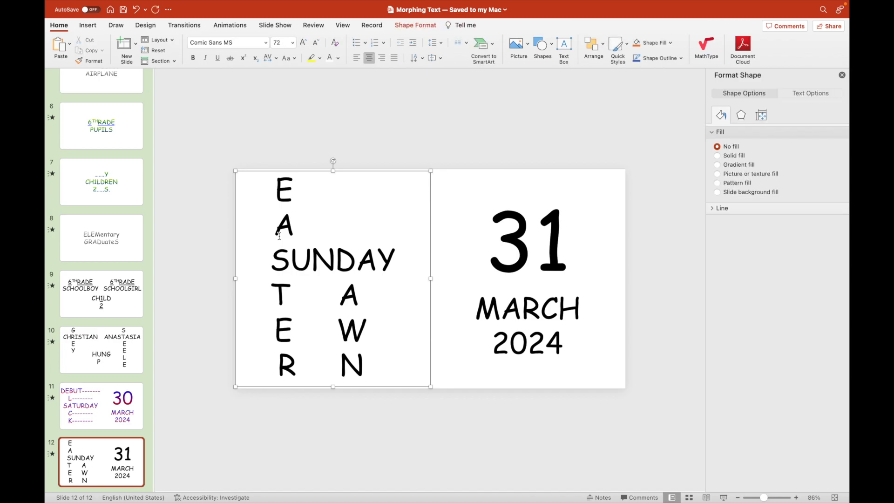
click(717, 164)
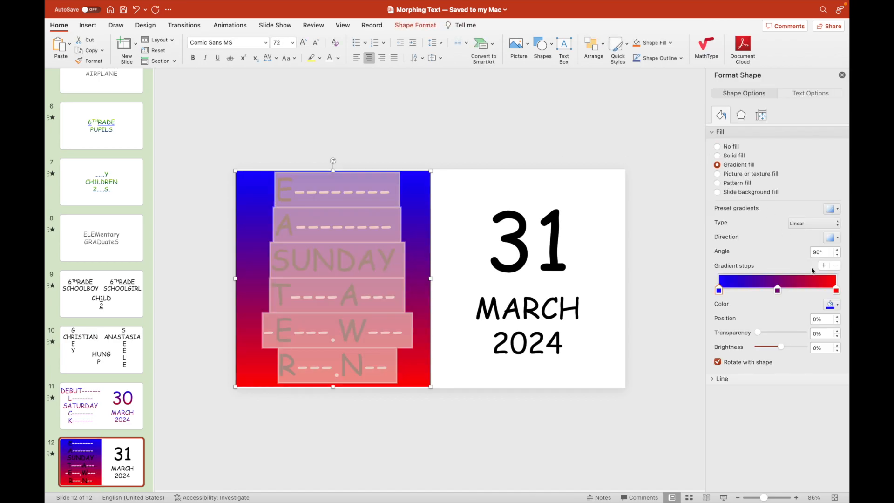
click(831, 303)
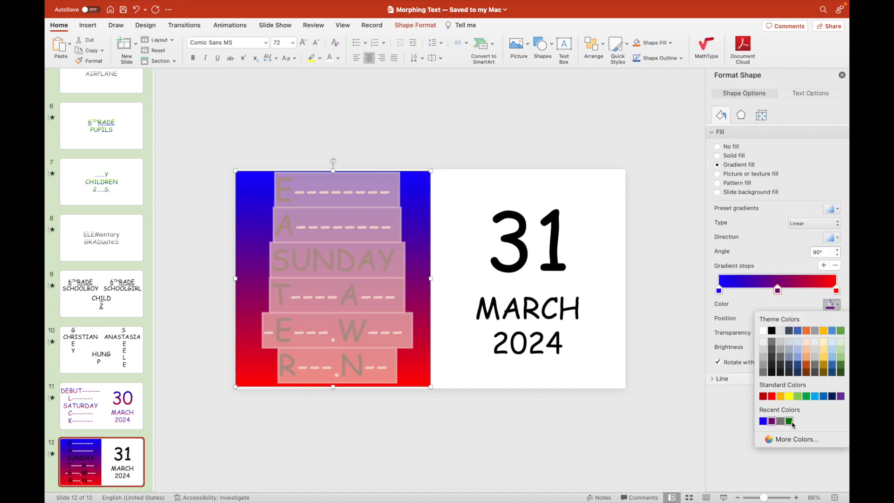
click(796, 439)
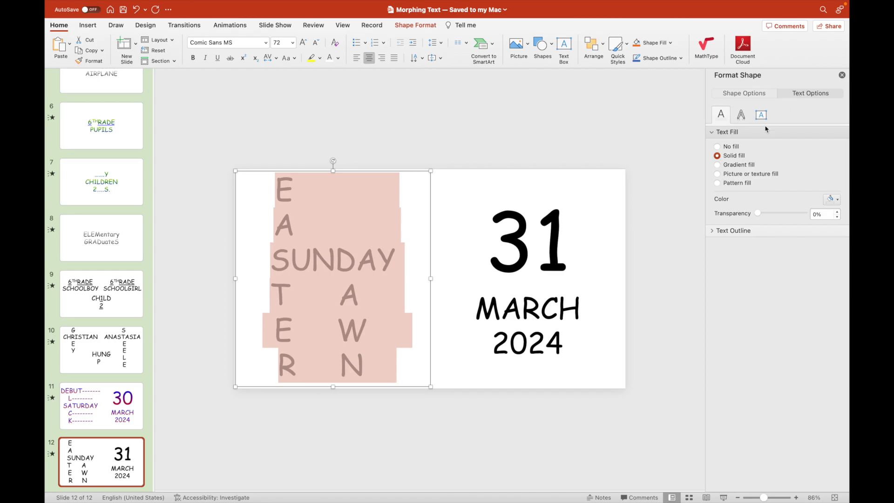
click(717, 165)
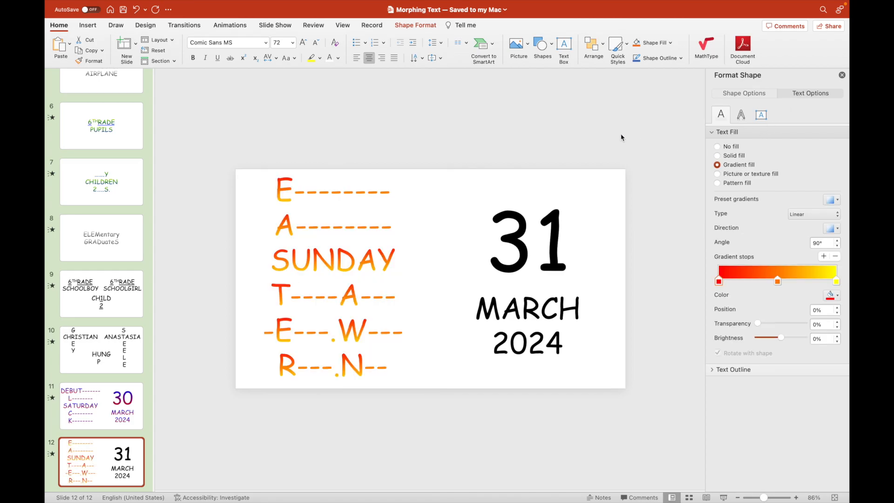
- Give the 31 MARCH 2024 date box the same gradient text fill
click(527, 280)
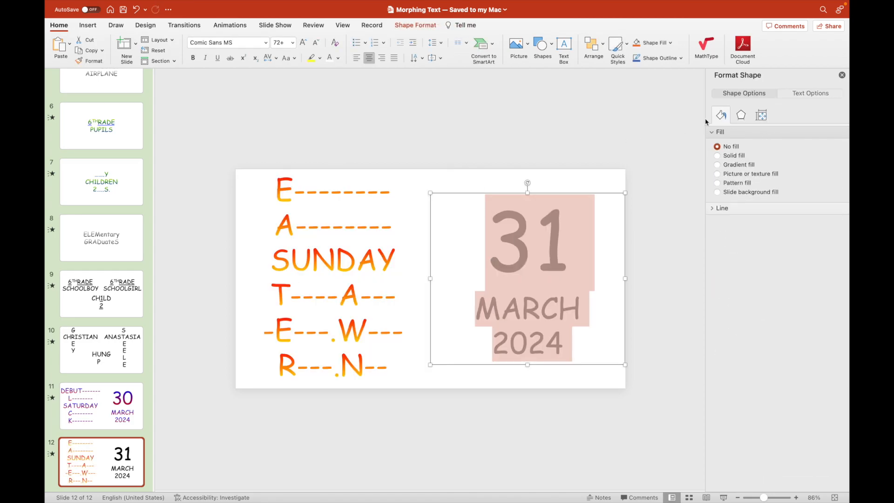
click(740, 116)
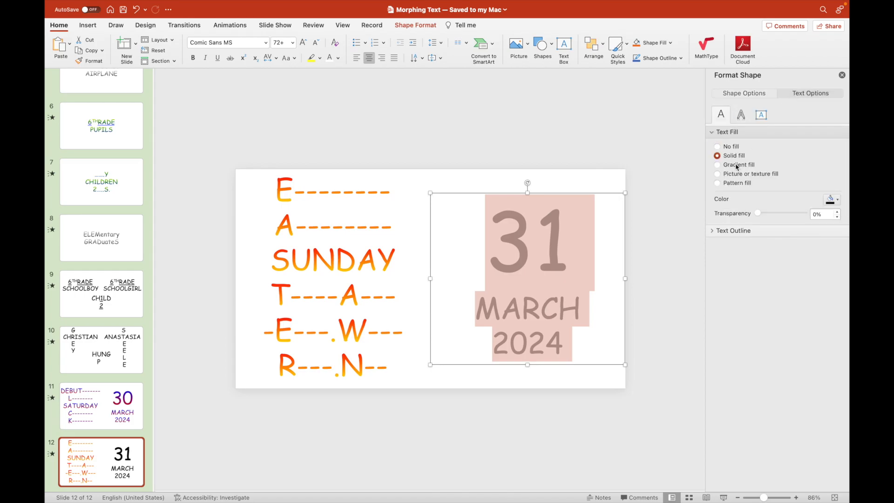
click(606, 157)
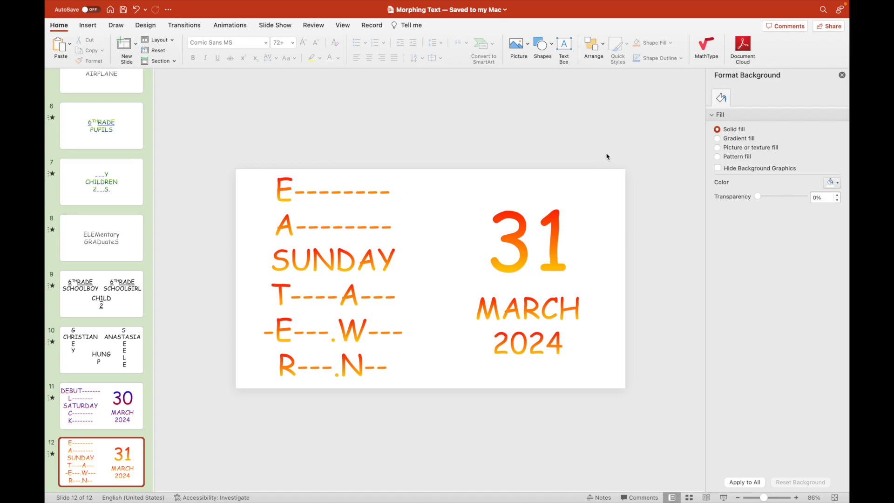
- Recolour the SCHOOLBOY gradient's middle stop blue and last stop purple
click(101, 293)
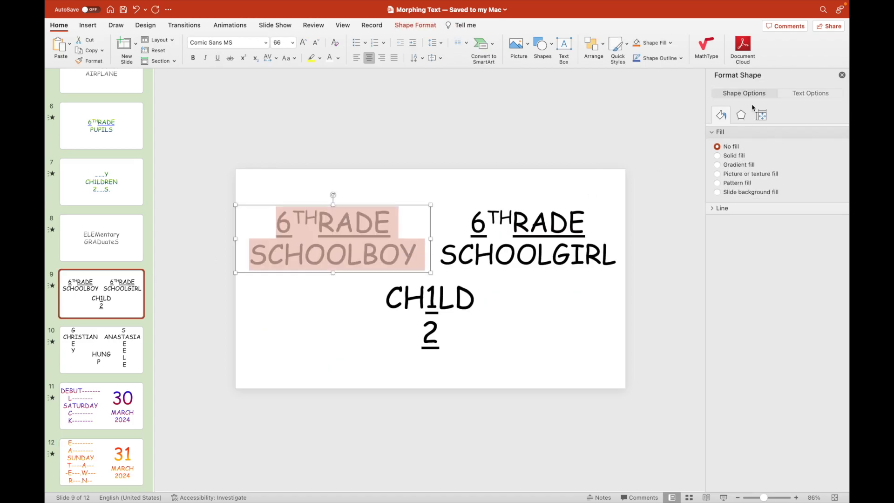
click(809, 94)
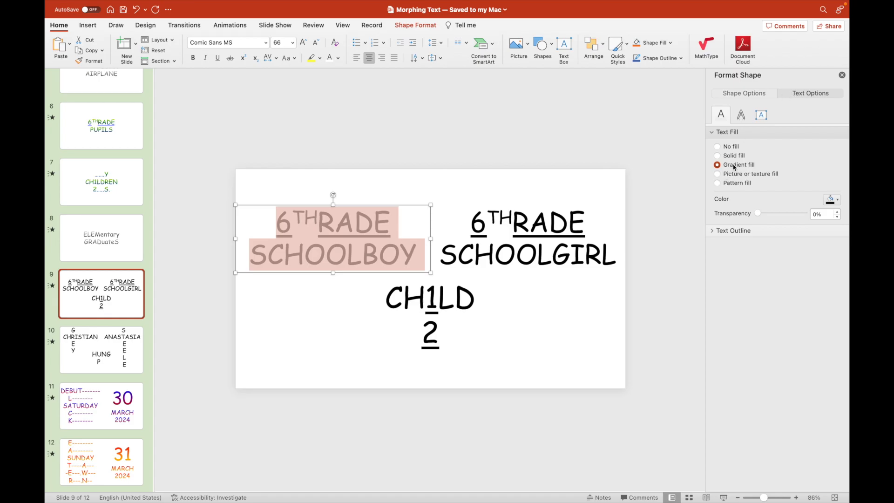
click(717, 164)
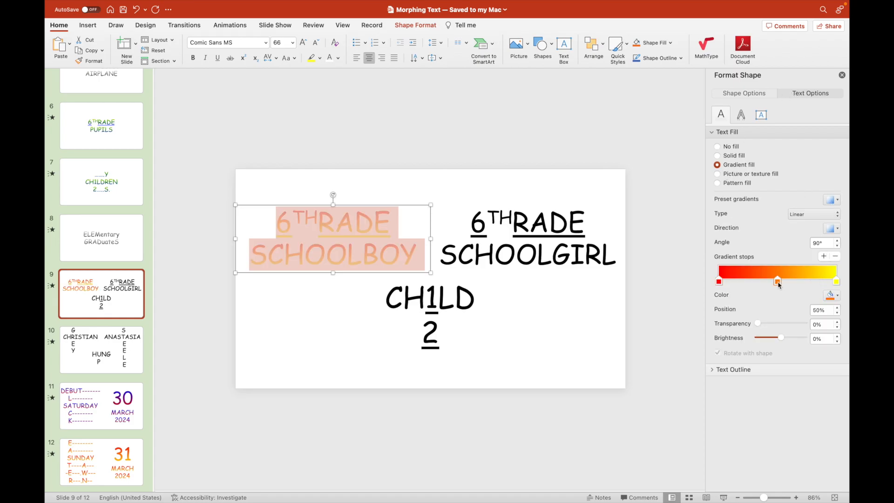
click(829, 295)
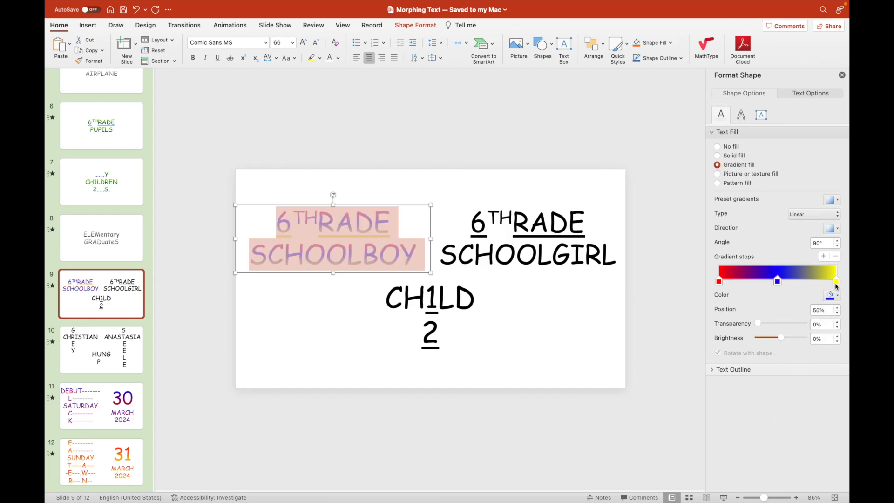
click(829, 295)
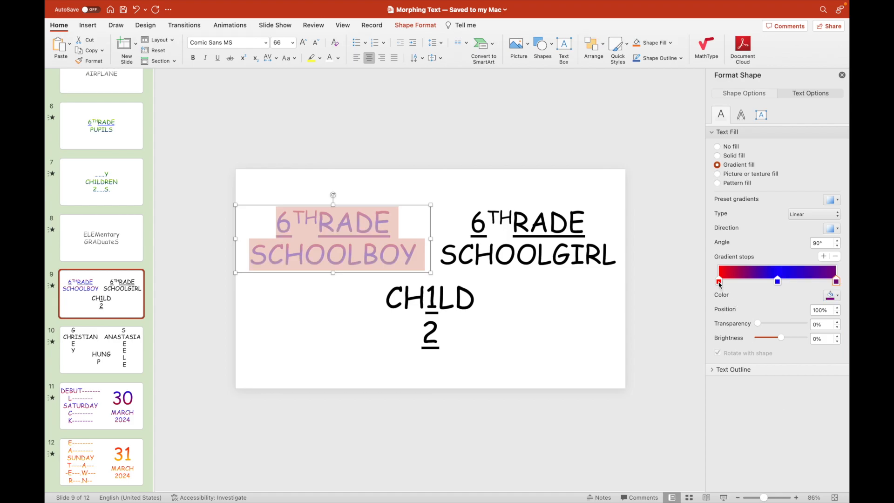
click(836, 295)
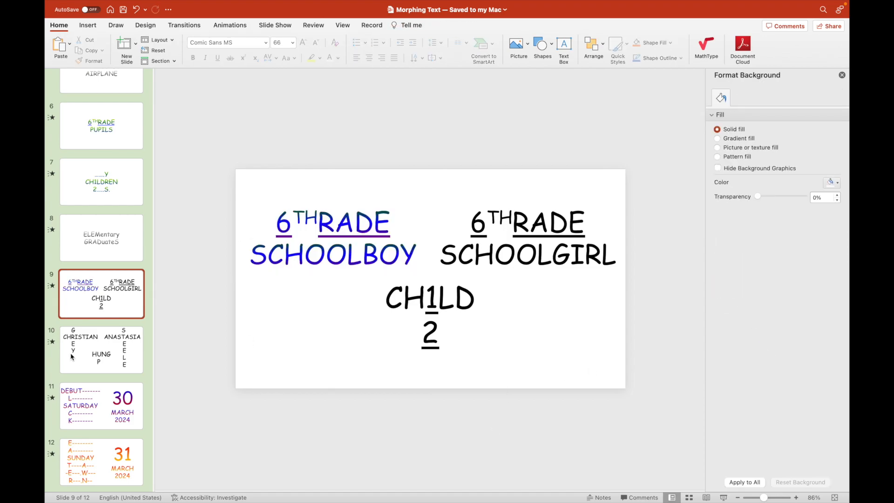
- Give slide 10's ANASTASIA letters a gradient fill with a recoloured last stop, then return to slide 9
click(101, 349)
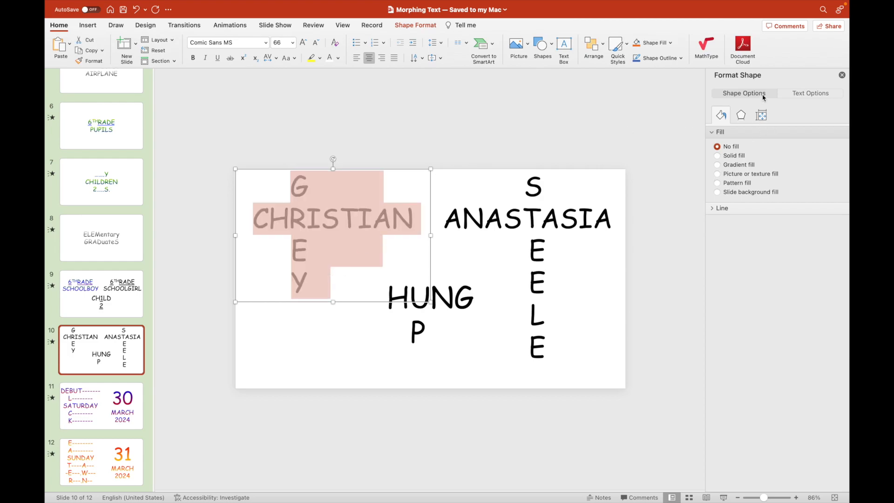
click(810, 93)
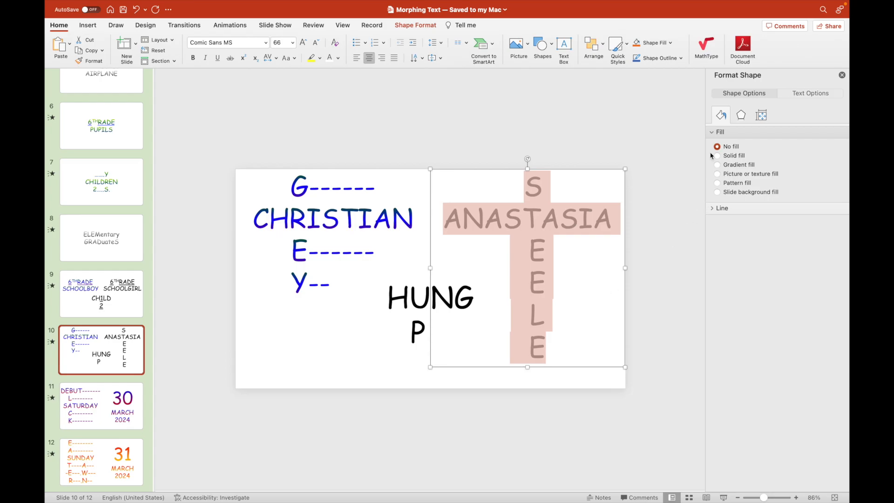
click(810, 94)
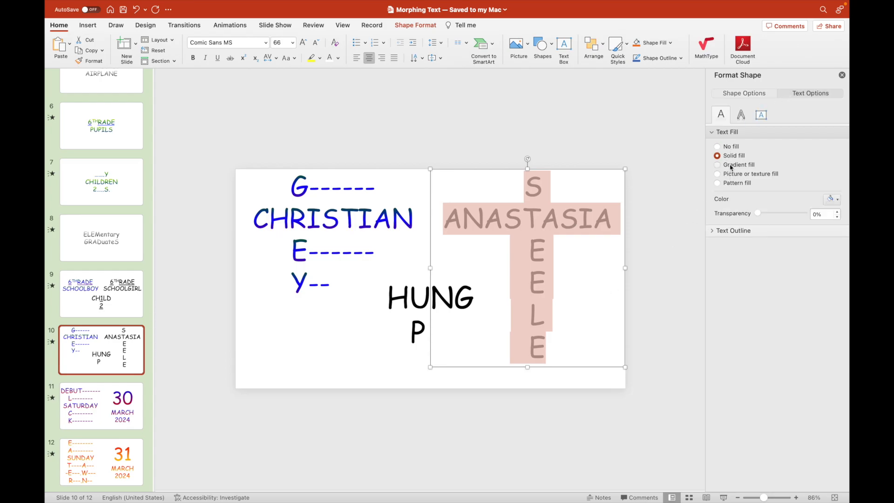
click(717, 164)
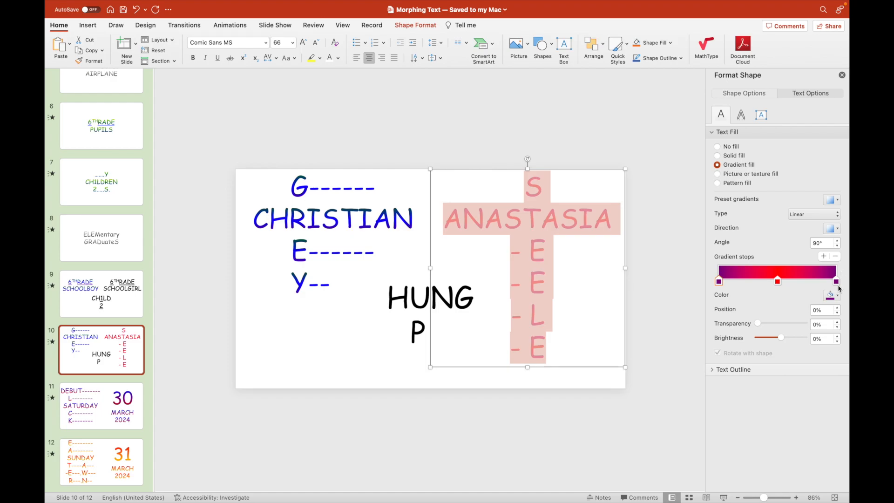
click(831, 295)
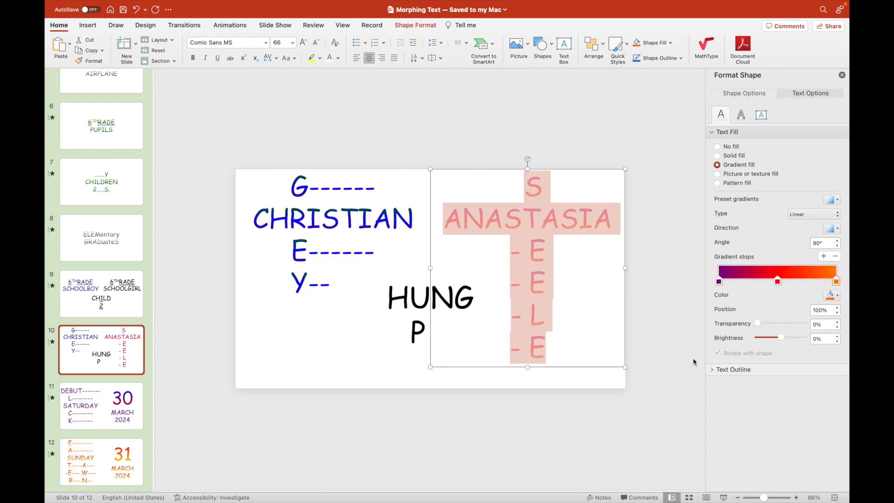
click(100, 294)
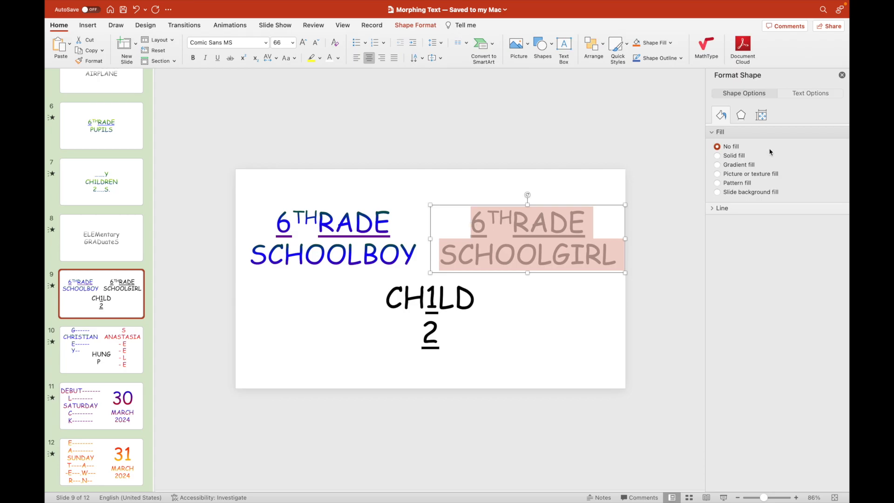
- Give slide 9's CH1LD 2 text an orange-yellow-green gradient using recent colours
click(809, 93)
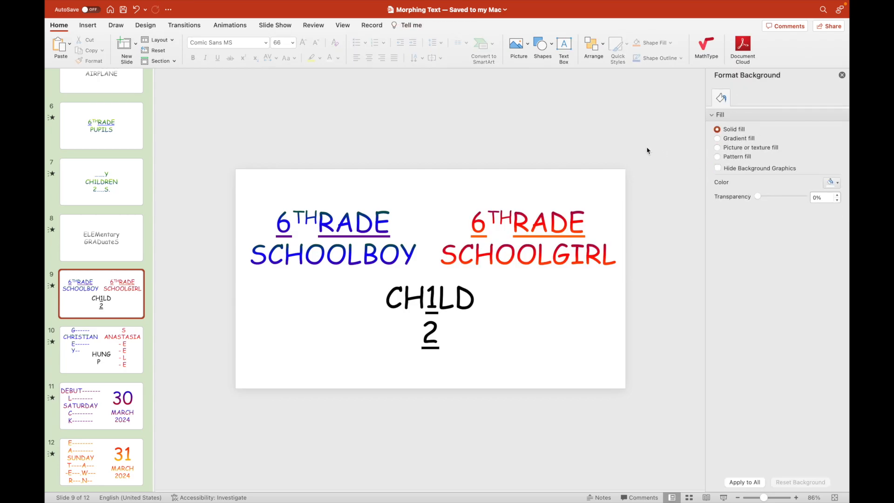
click(430, 298)
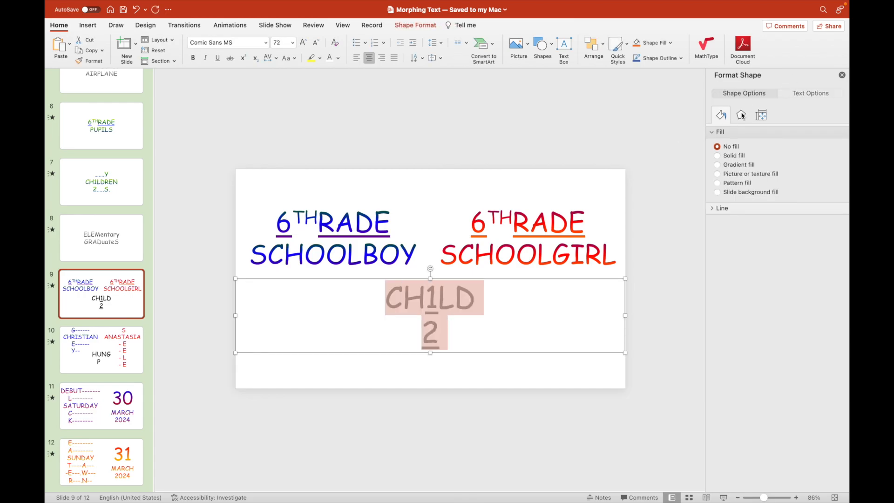
click(810, 94)
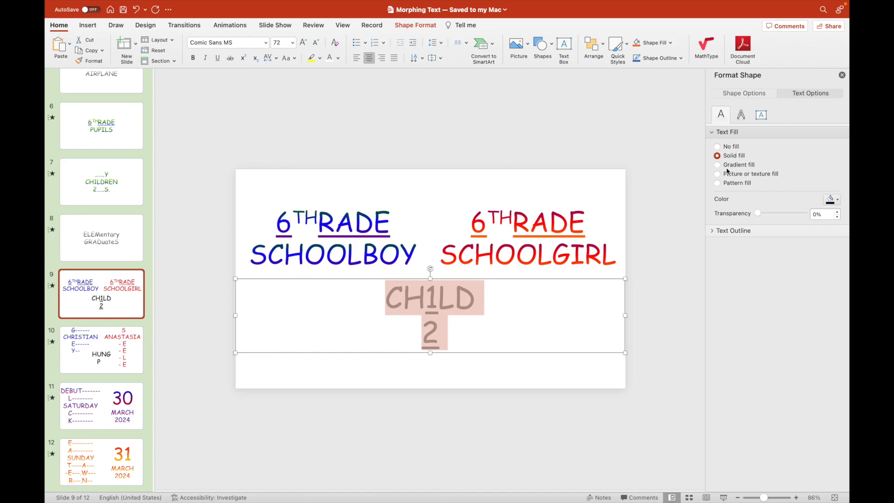
click(717, 164)
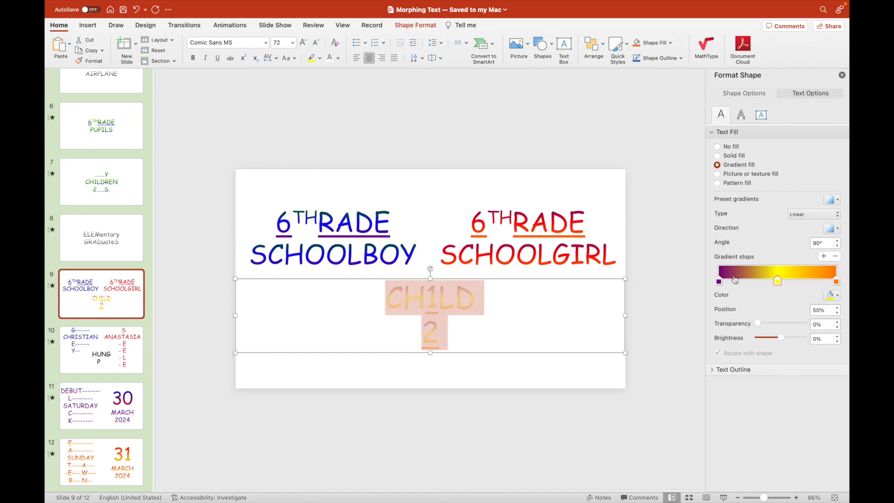
click(831, 295)
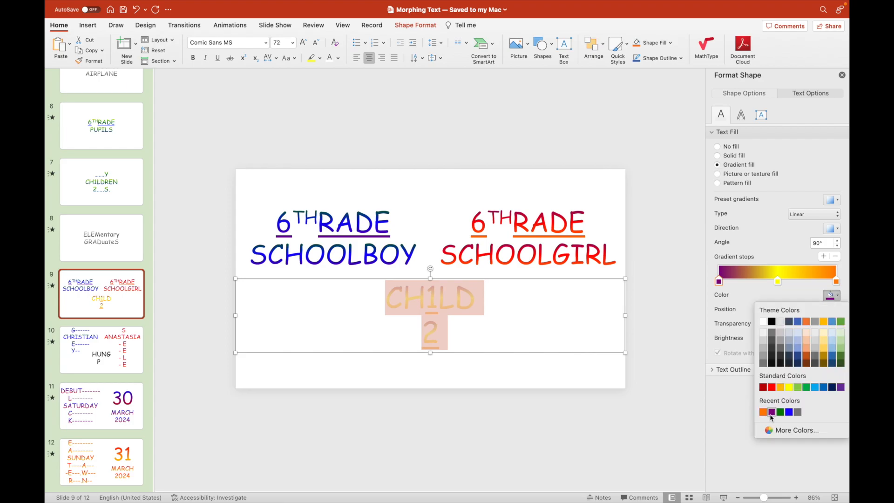
click(762, 412)
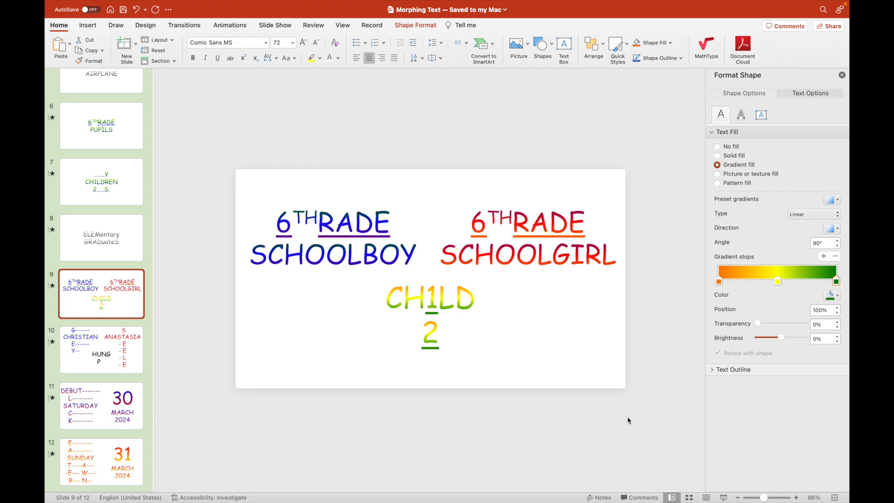
click(100, 349)
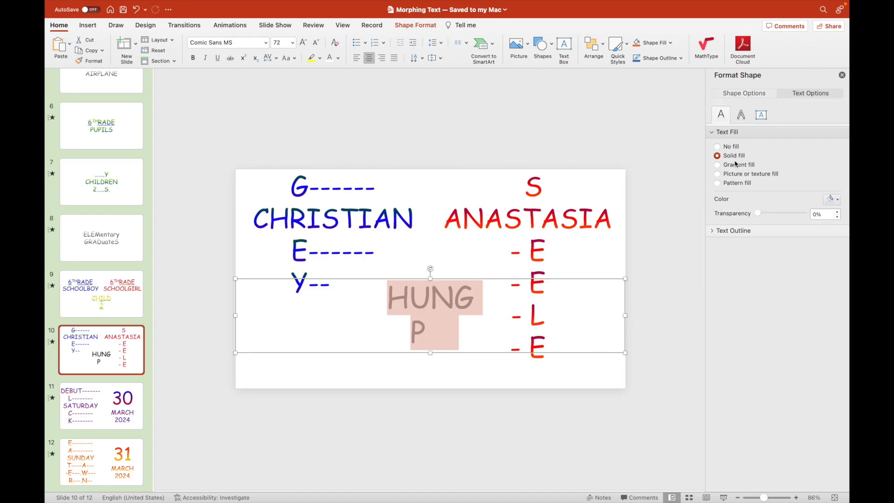
- Give slide 10's HUNG P-- text the orange-yellow-green gradient, then show slide 12 with nothing selected
click(717, 164)
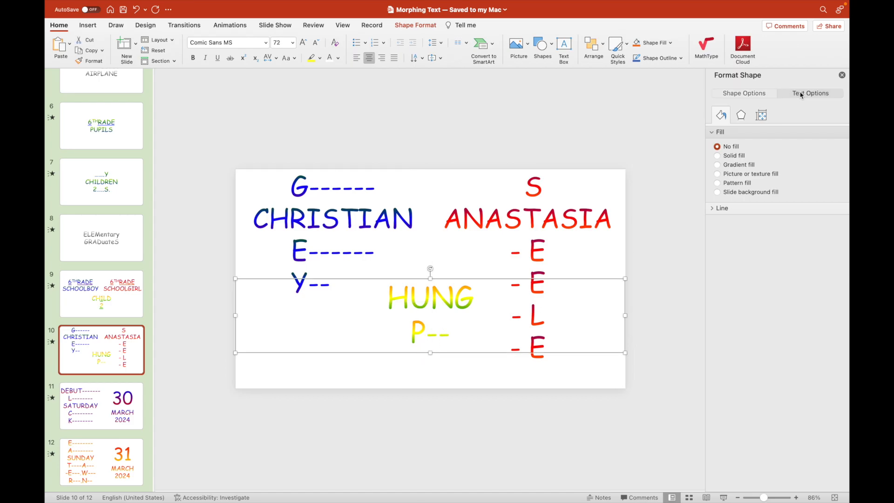
click(810, 93)
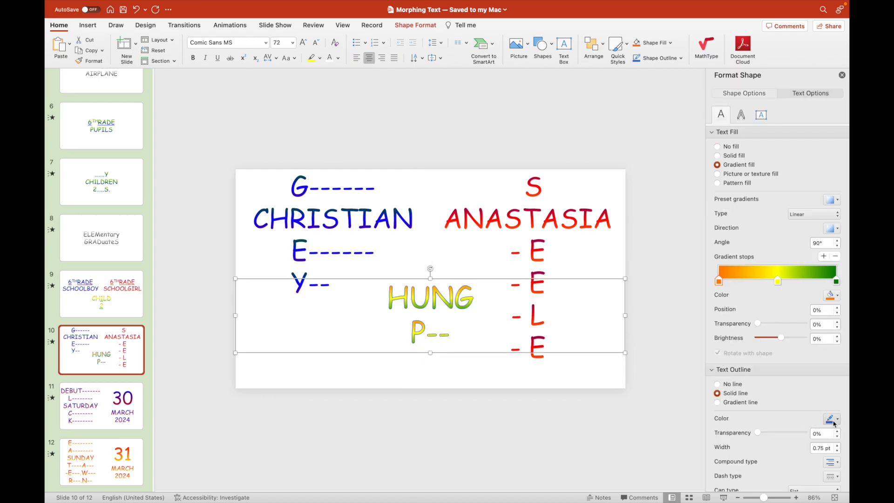
click(100, 294)
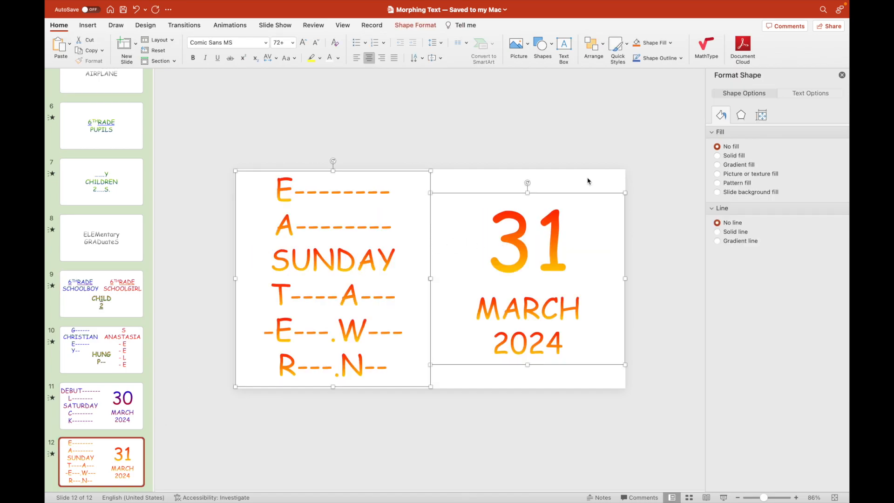
click(810, 93)
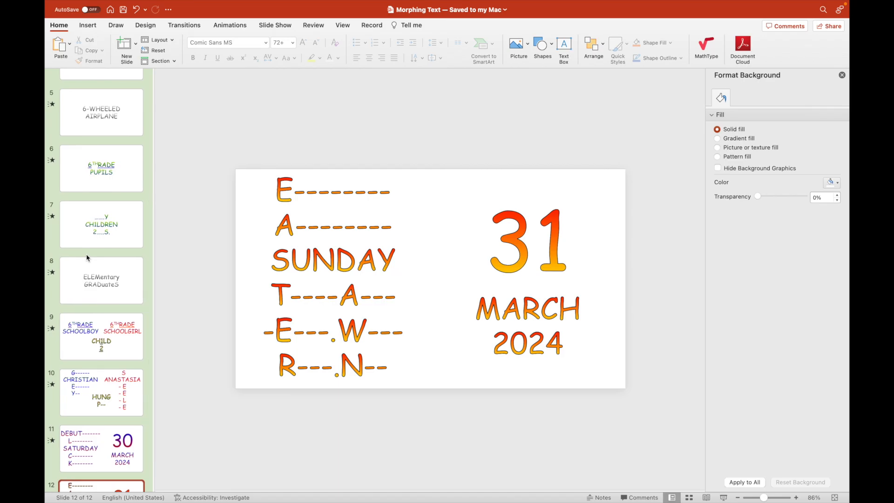
- Review the text fills on slides 7, 6, 5 and 3, ending back on slide 1
click(101, 224)
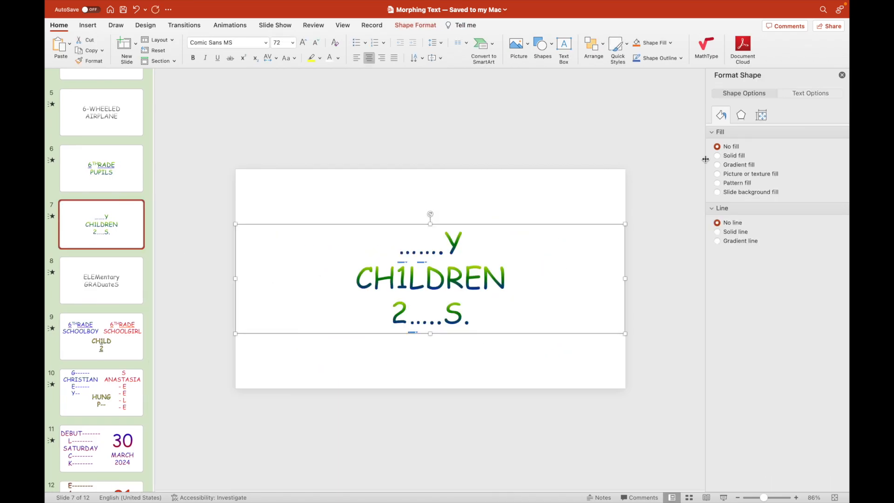
click(809, 93)
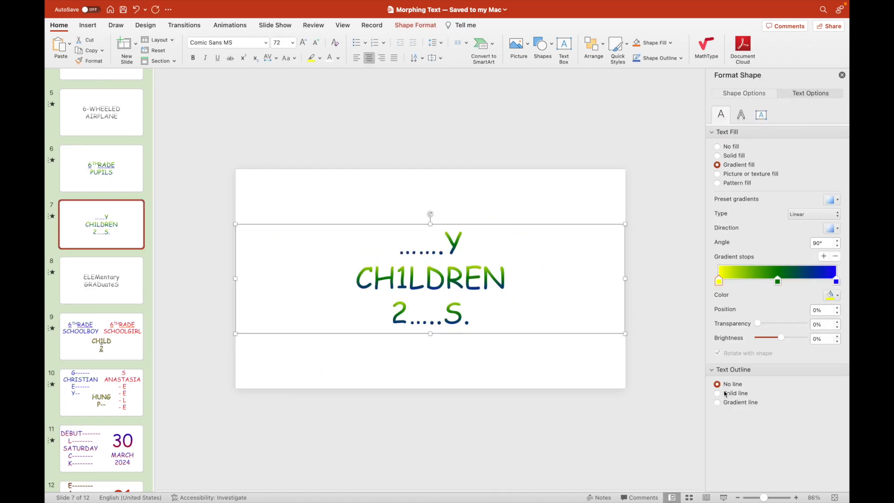
click(101, 168)
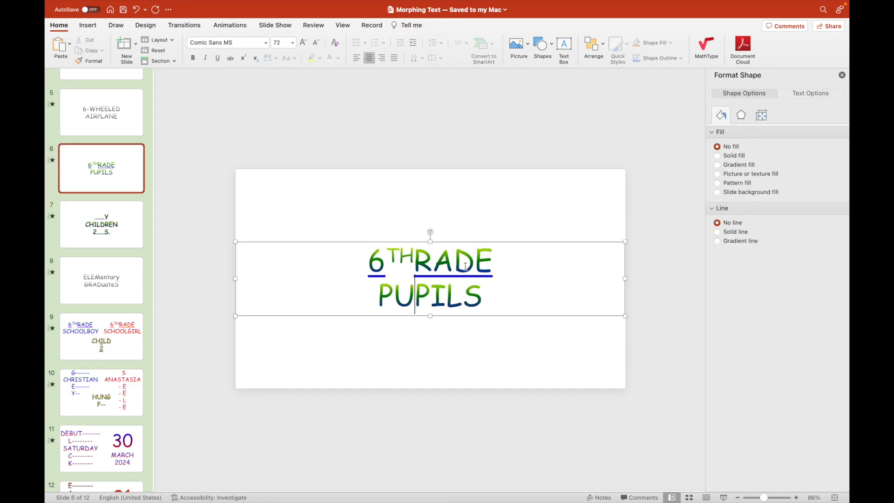
click(810, 93)
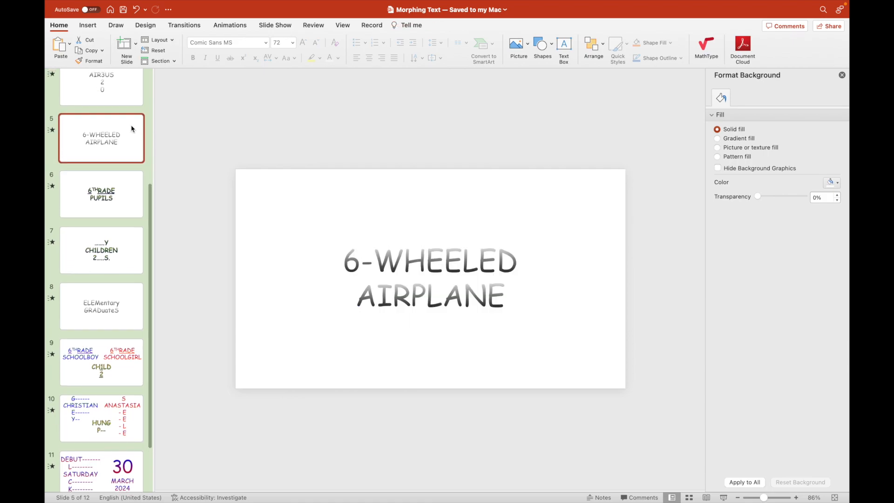
click(101, 170)
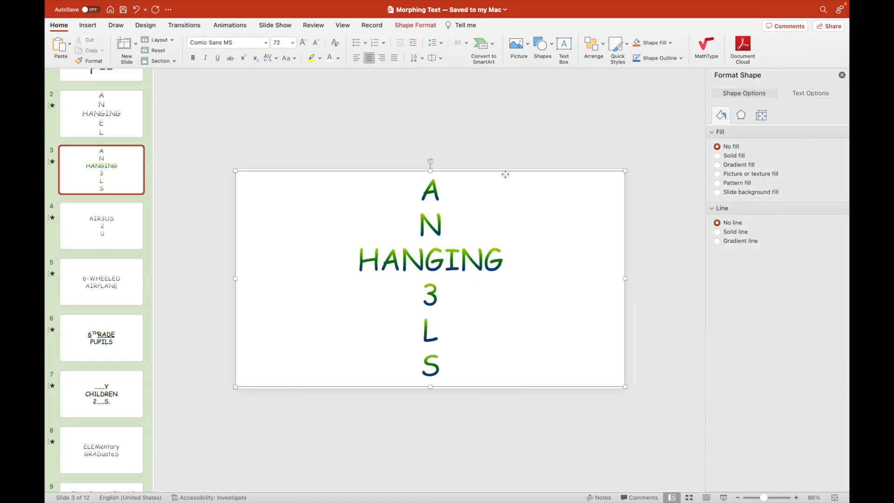
click(810, 93)
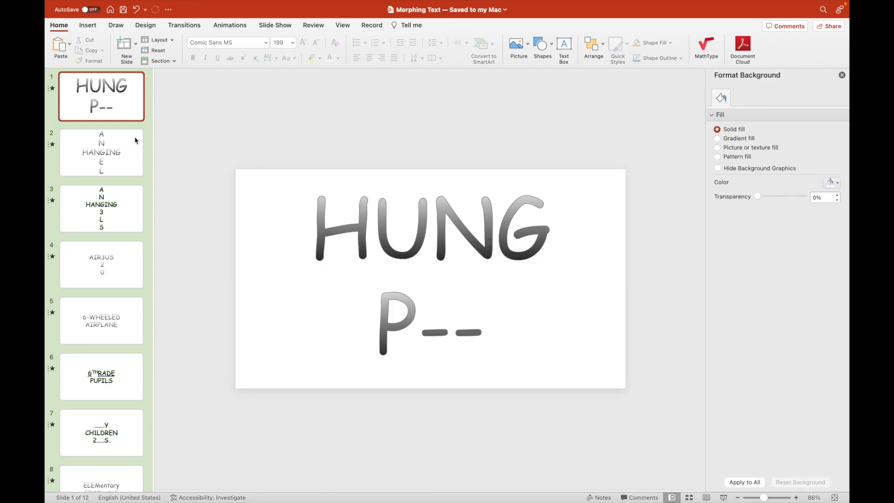
- Check slide 2, then remove the text outline from slide 4's AIR3US text
click(101, 151)
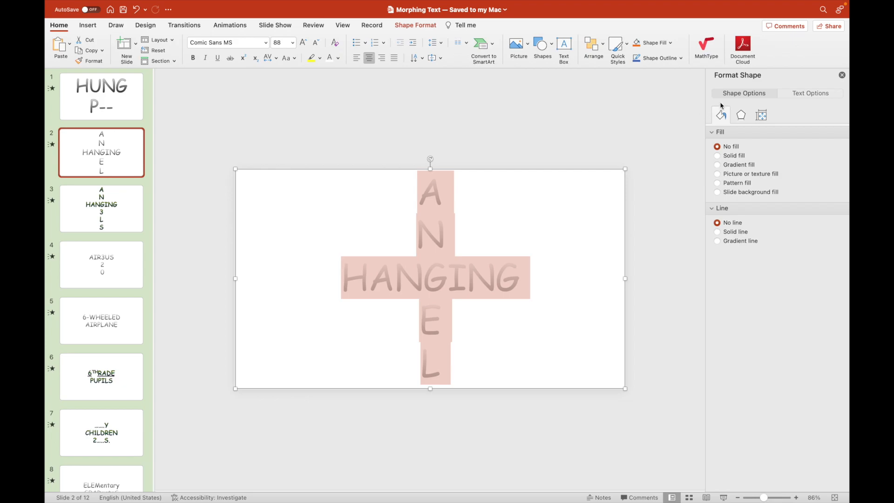
click(810, 94)
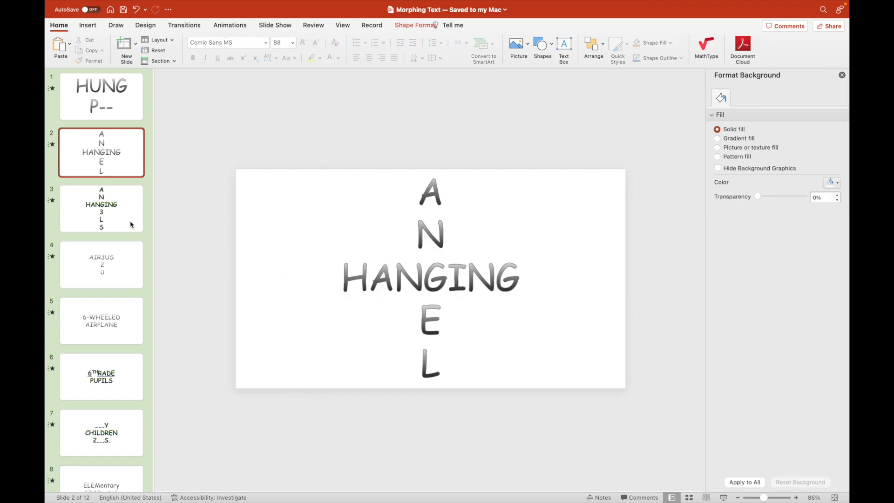
click(101, 264)
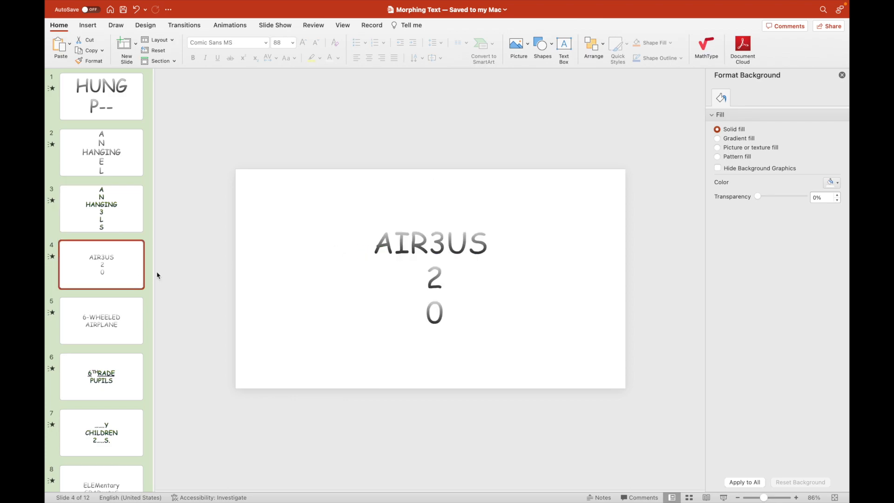
click(433, 243)
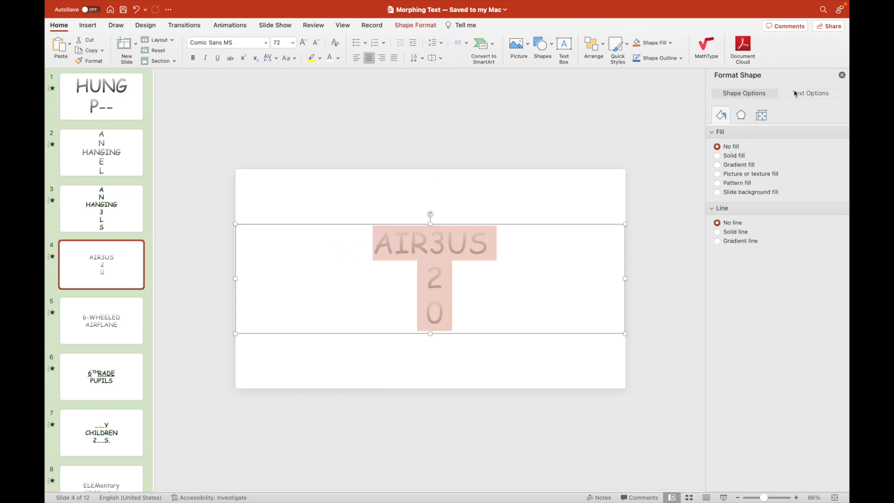
click(810, 93)
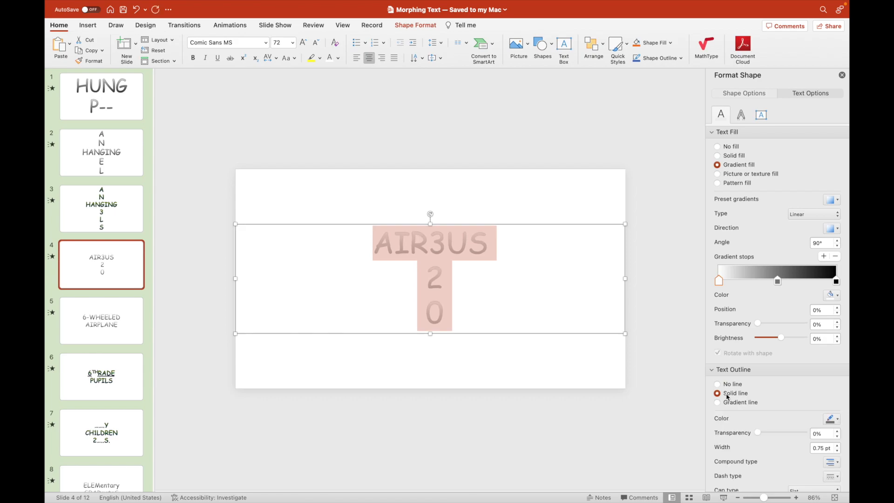
click(100, 320)
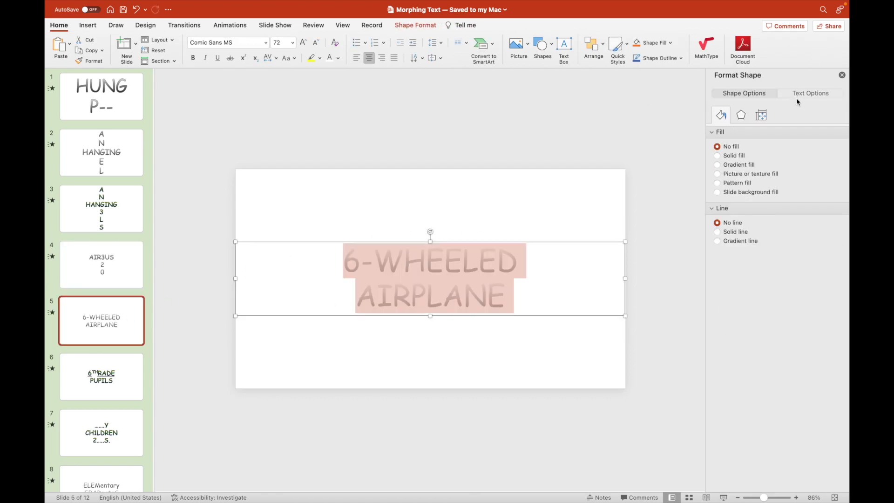
- Set the 6-WHEELED AIRPLANE text to no outline and check the ELEMentary GRADuateS formatting
click(810, 93)
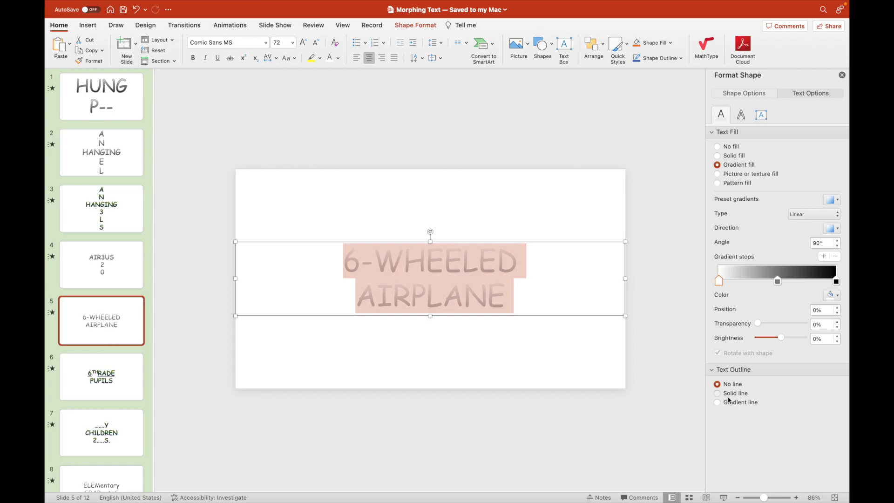
click(717, 393)
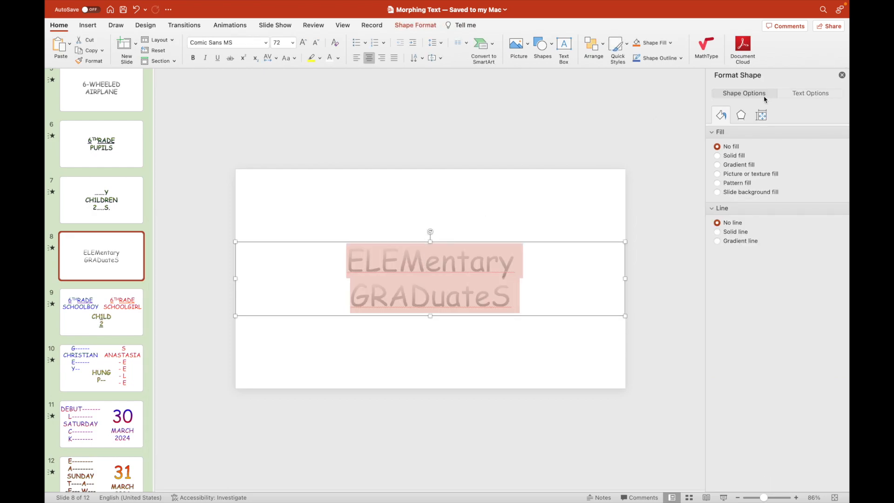
click(809, 93)
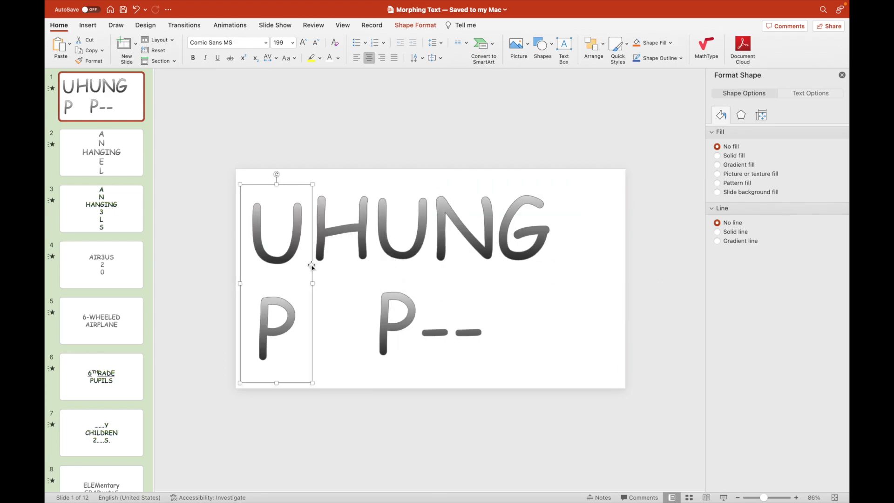
- Delete the duplicate puzzle text and drag the Y, CHILDREN and 2 S. boxes into a crossing layout on slide 7
drag(276, 282, 402, 276)
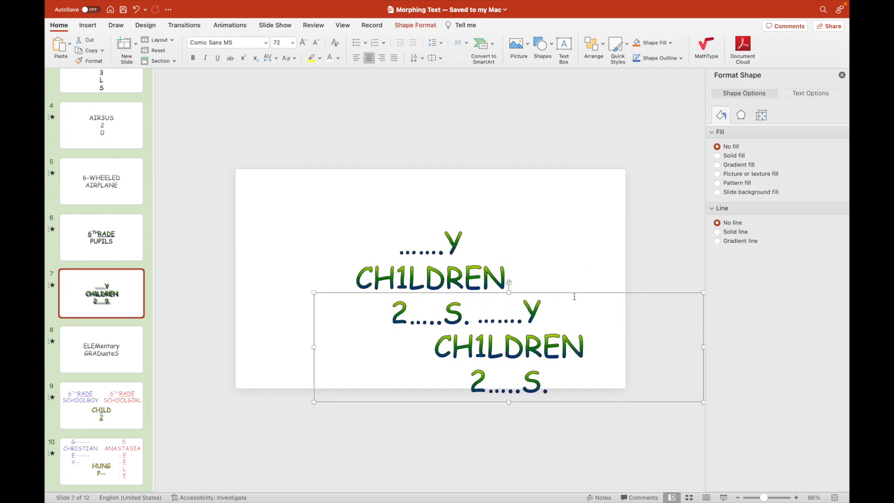
key(backspace)
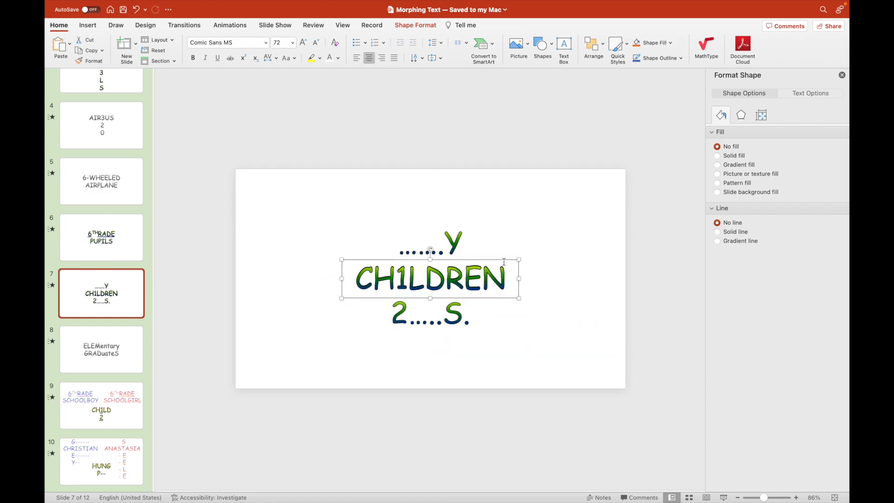
drag(430, 279, 518, 215)
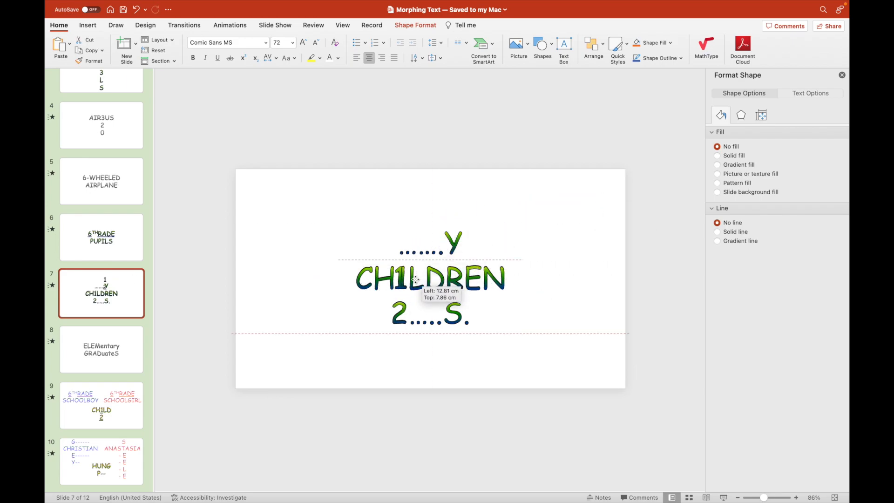
click(400, 279)
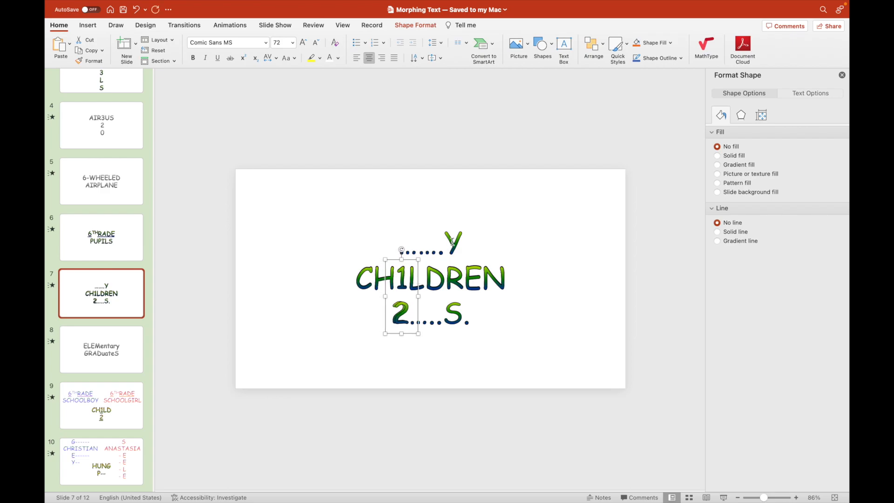
drag(401, 291, 539, 251)
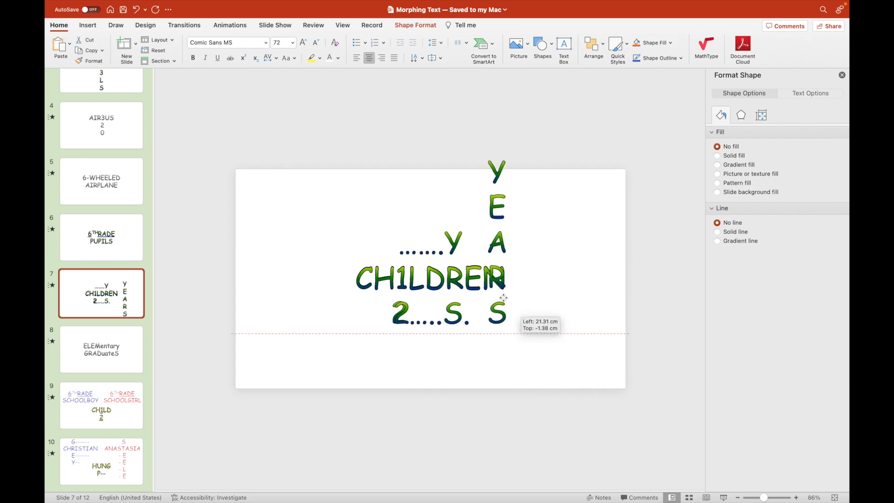
drag(497, 239, 452, 239)
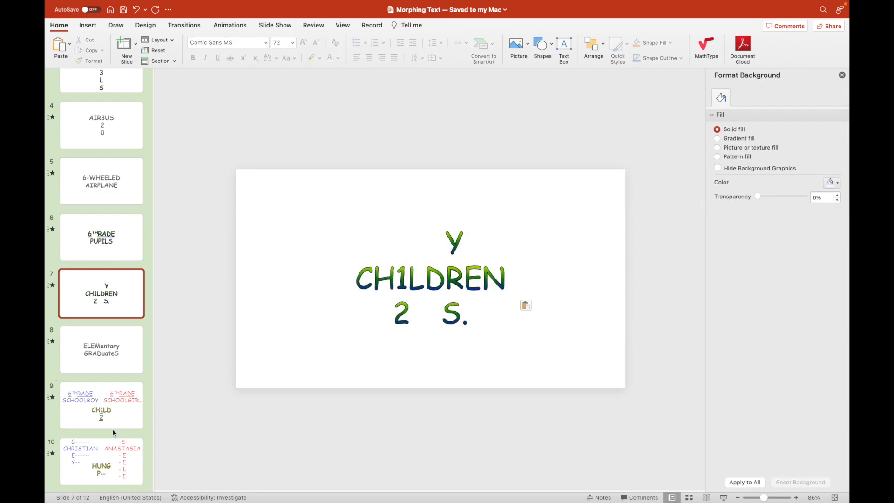
click(101, 350)
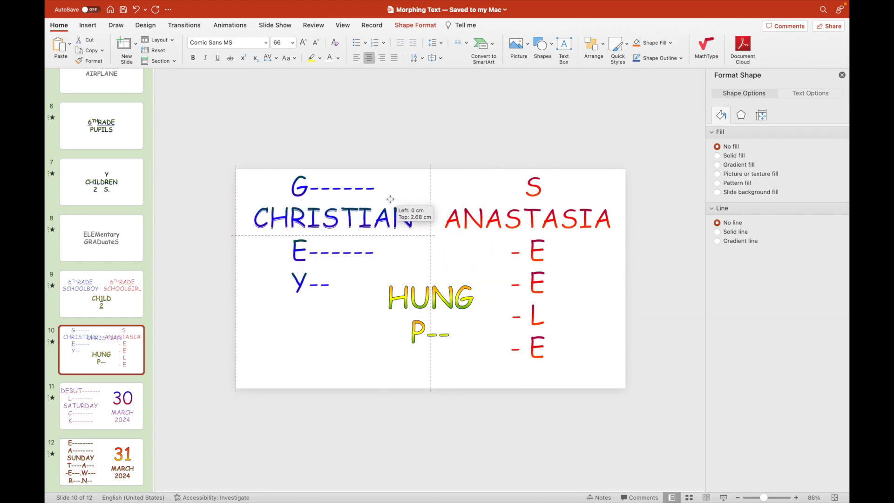
- Add vertical GRE letters over CHRISTIAN and a gradient STEELE column over ANASTASIA on slide 10
click(332, 220)
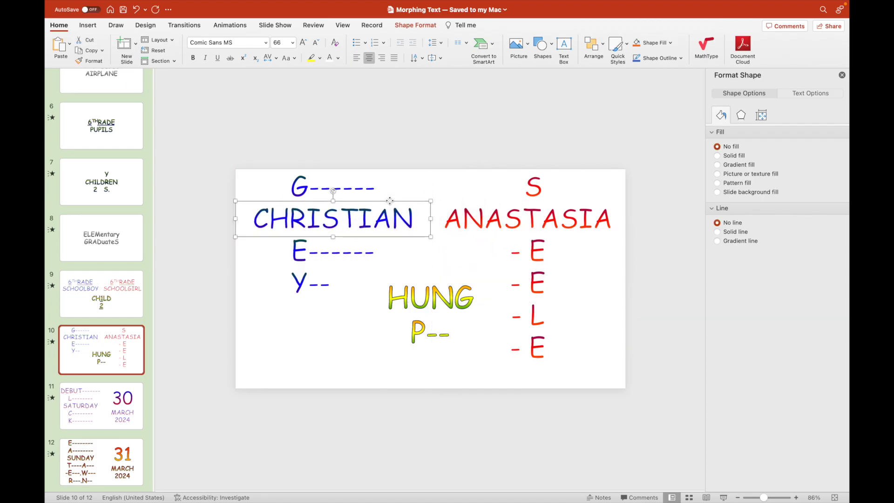
text(GRE)
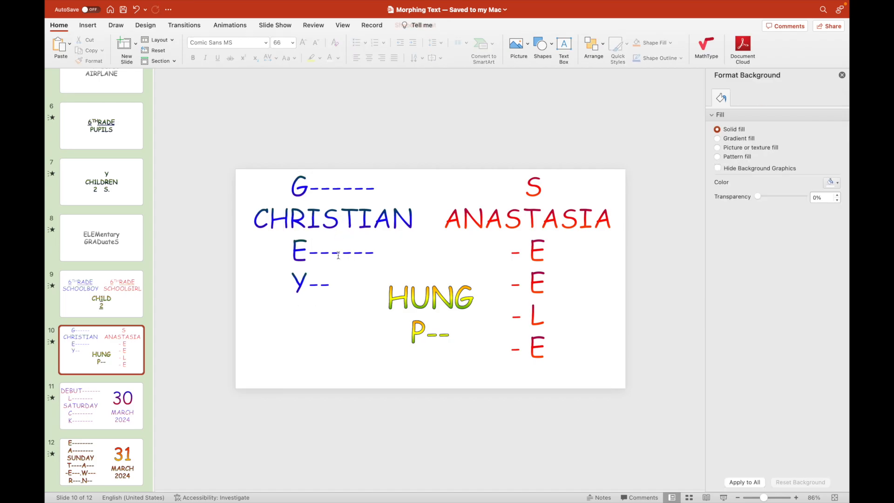
click(332, 219)
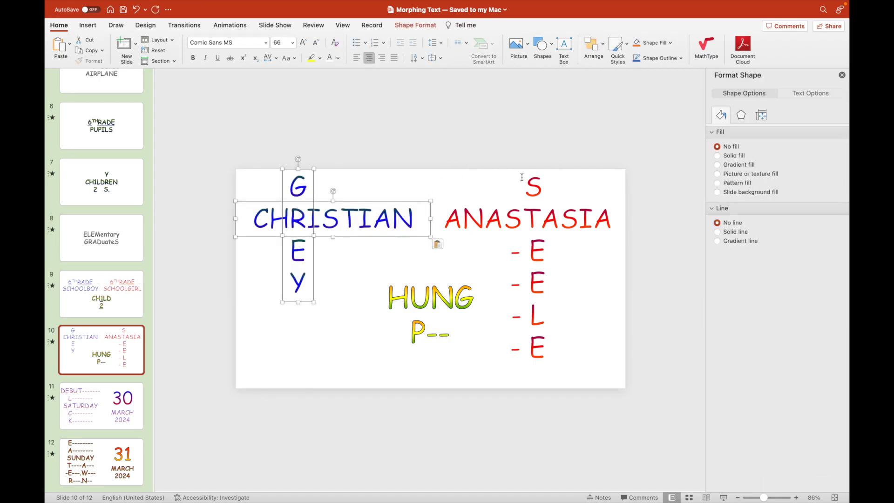
click(530, 217)
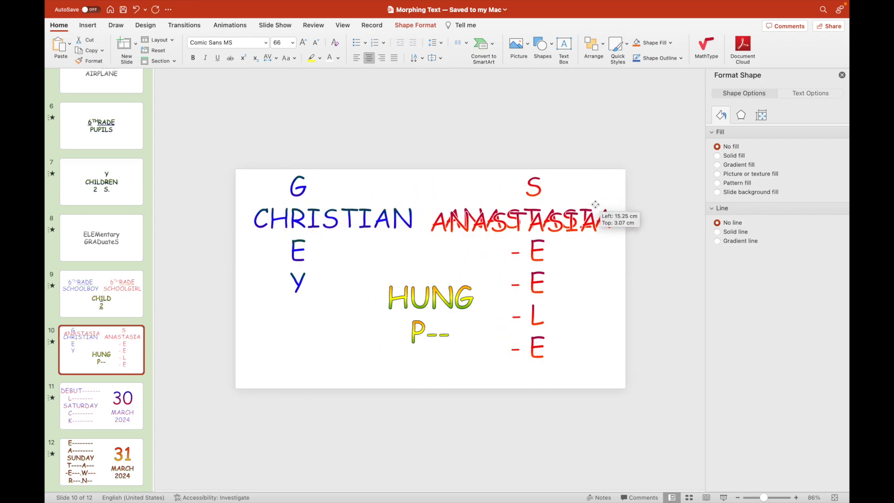
click(513, 222)
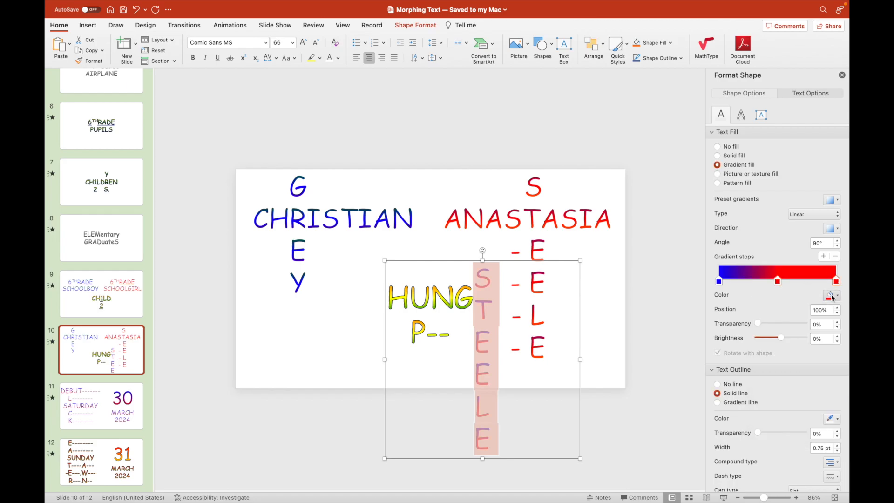
click(831, 295)
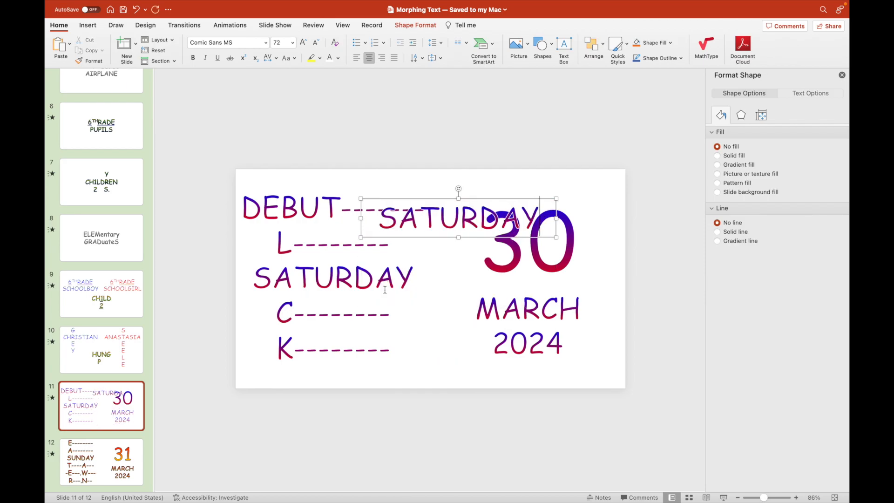
- Position DEBUT and resize the vertical BLACK column so it crosses DEBUT and SATURDAY
drag(458, 218, 333, 278)
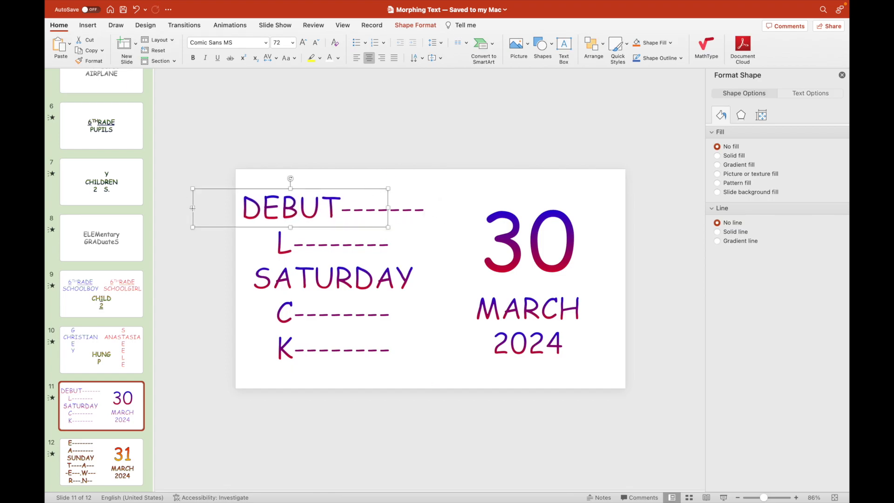
drag(387, 209, 344, 209)
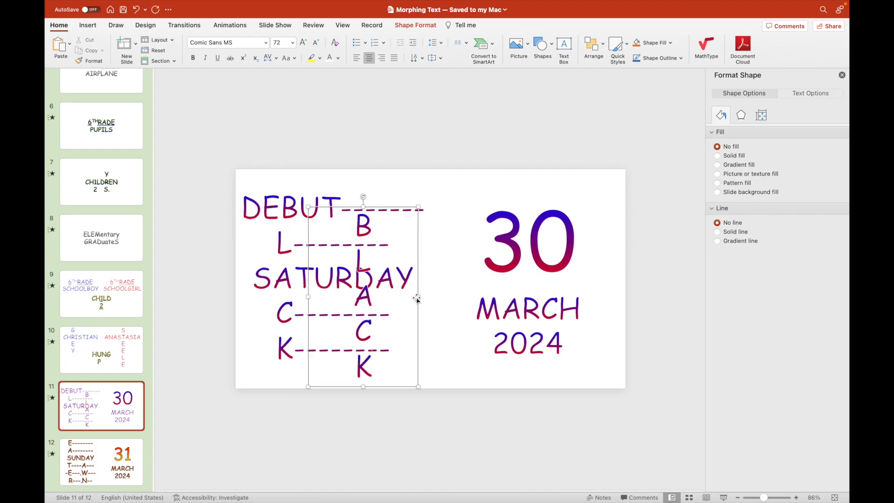
drag(363, 296, 290, 280)
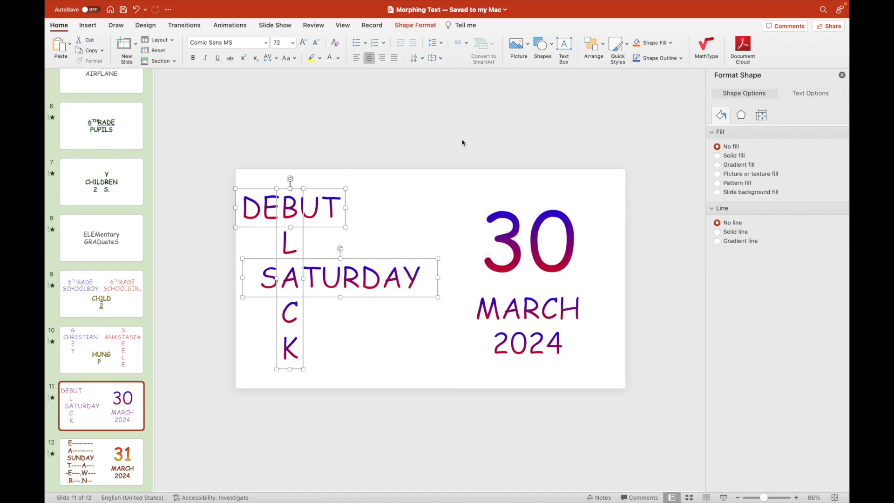
click(101, 461)
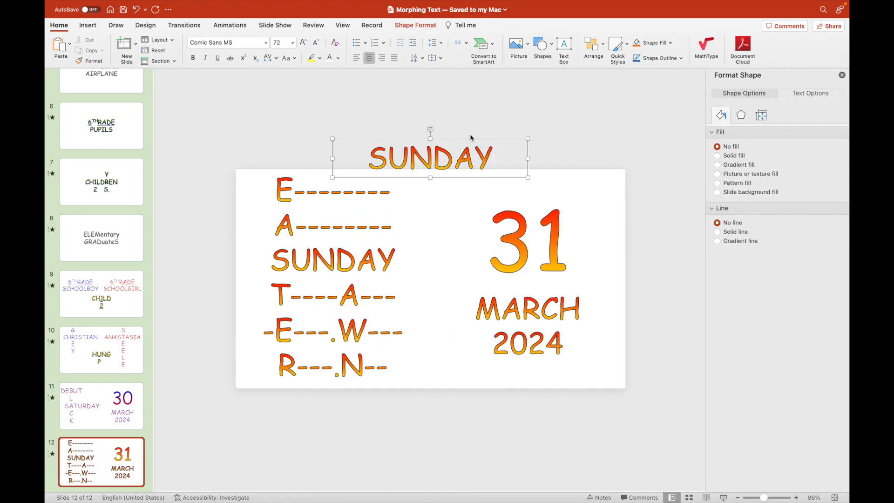
- Drag the vertical EASTER and DAWN columns so they cross SUNDAY on slide 12
drag(430, 158, 334, 260)
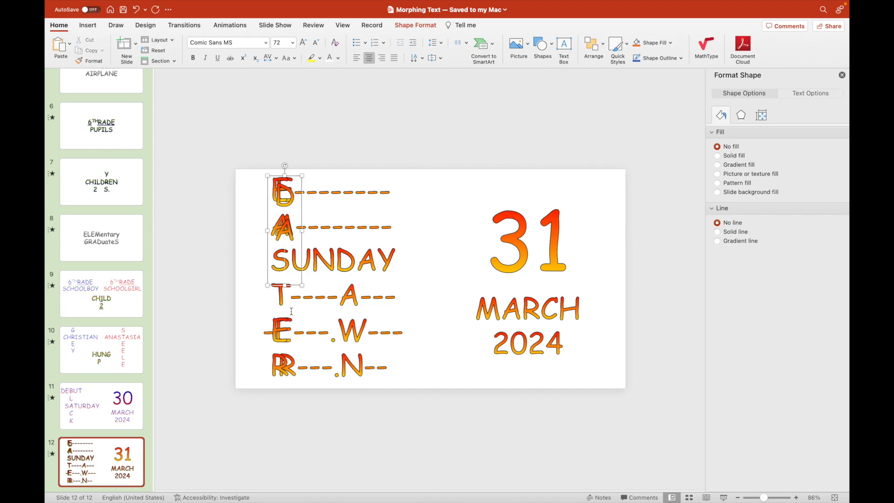
drag(284, 228, 348, 319)
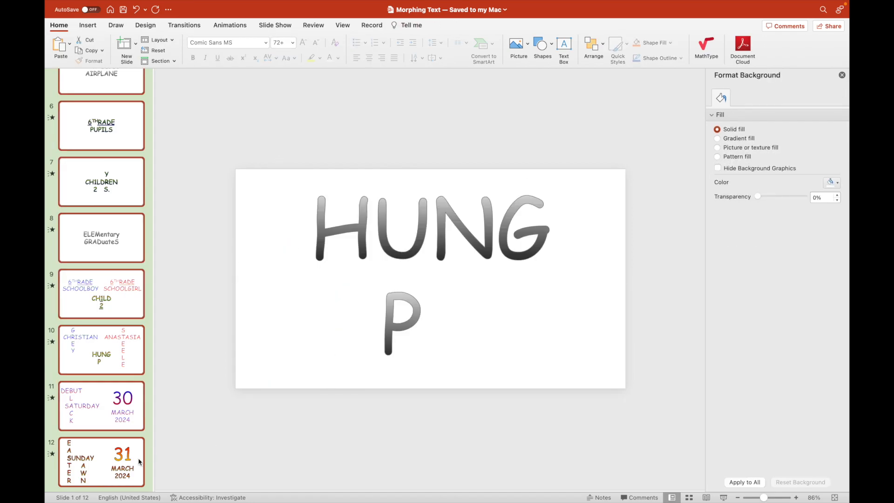
- Show the Morph transition's effect options — Objects, Words, Characters — for the selected slides
click(183, 25)
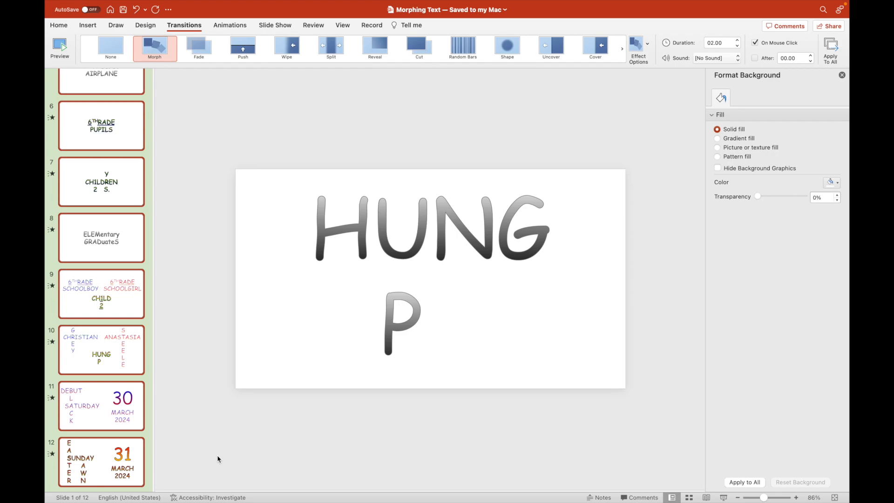
mouse_move(110, 478)
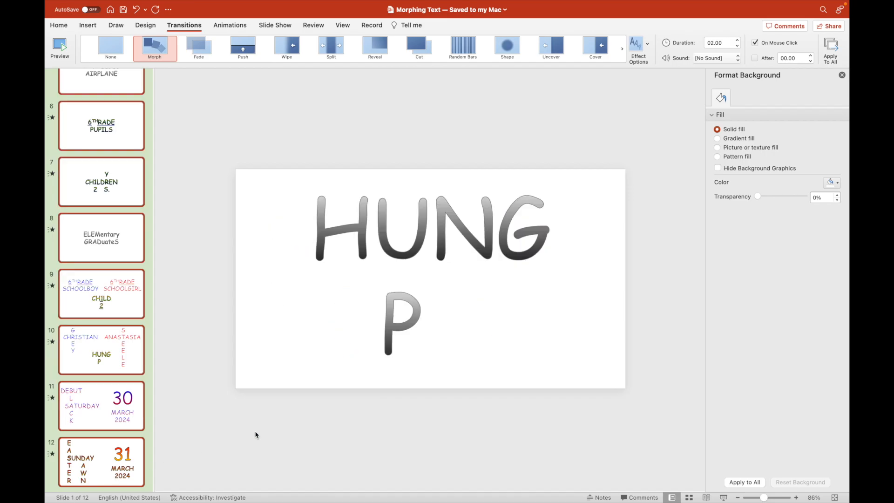
click(638, 47)
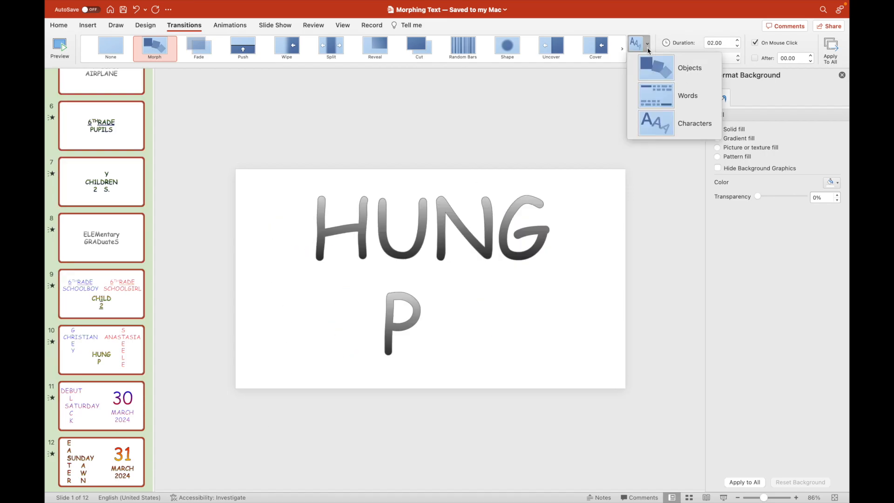